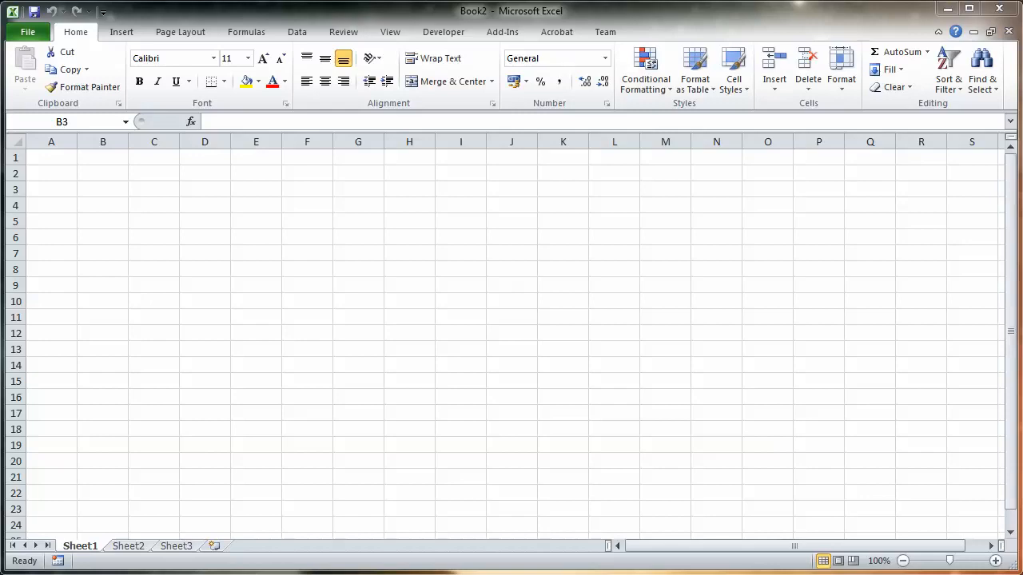
{"action": "mouse_move", "coordinate": [210, 515]}
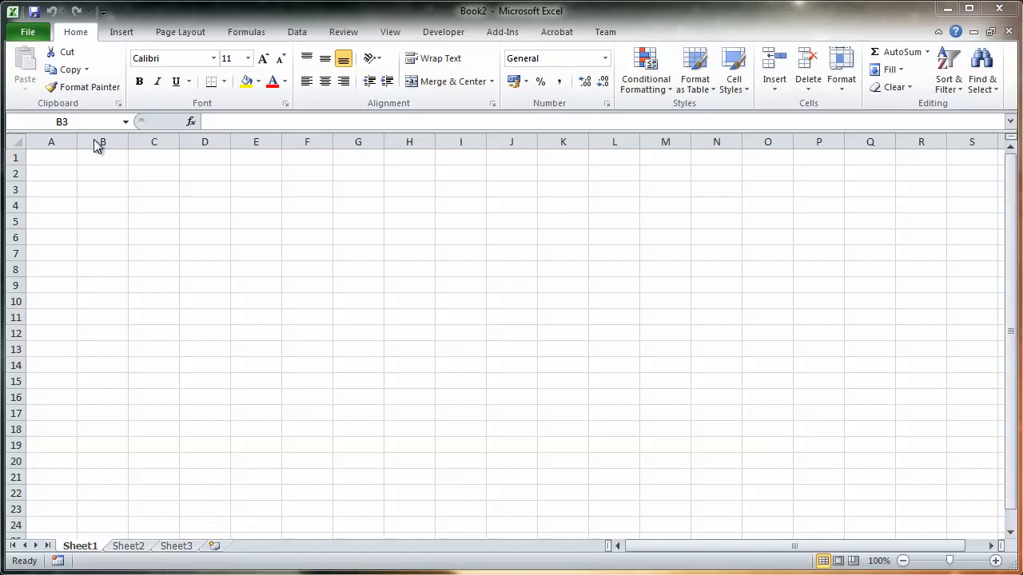
{"action": "mouse_move", "coordinate": [442, 38]}
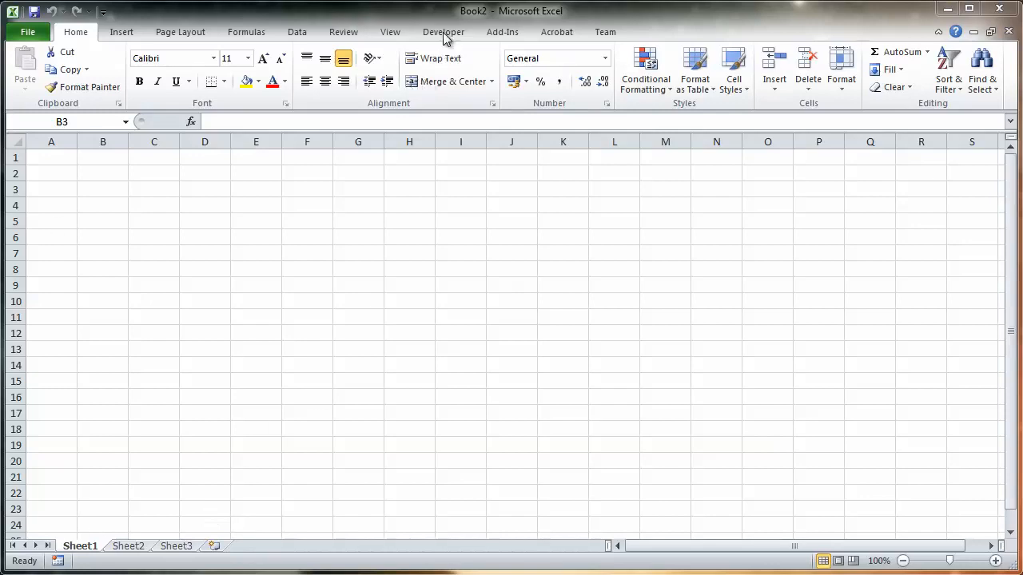
{"action": "mouse_move", "coordinate": [388, 96]}
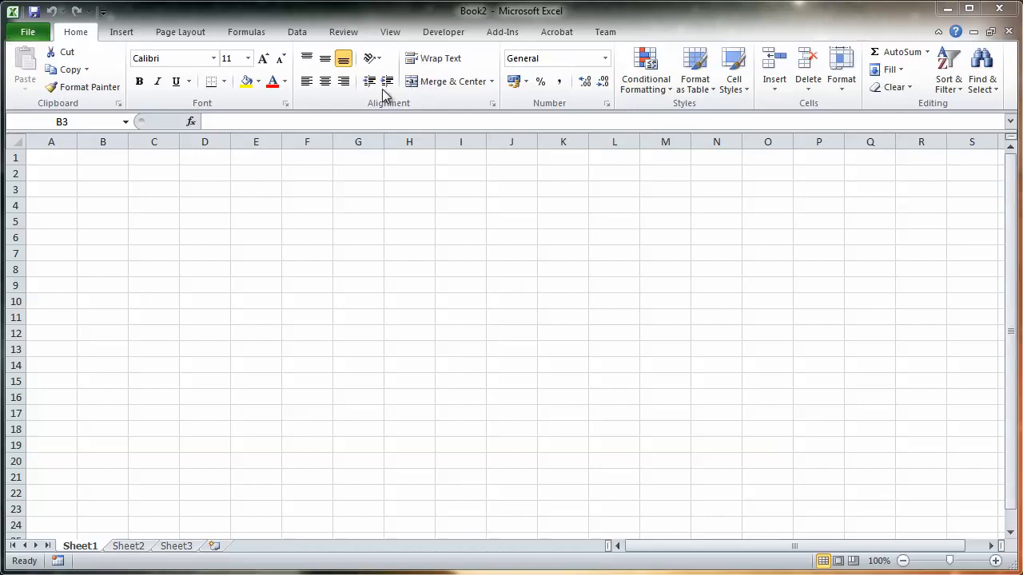
Review the ribbon customization settings in Excel Options, then close them.
{"action": "left_click", "coordinate": [27, 31]}
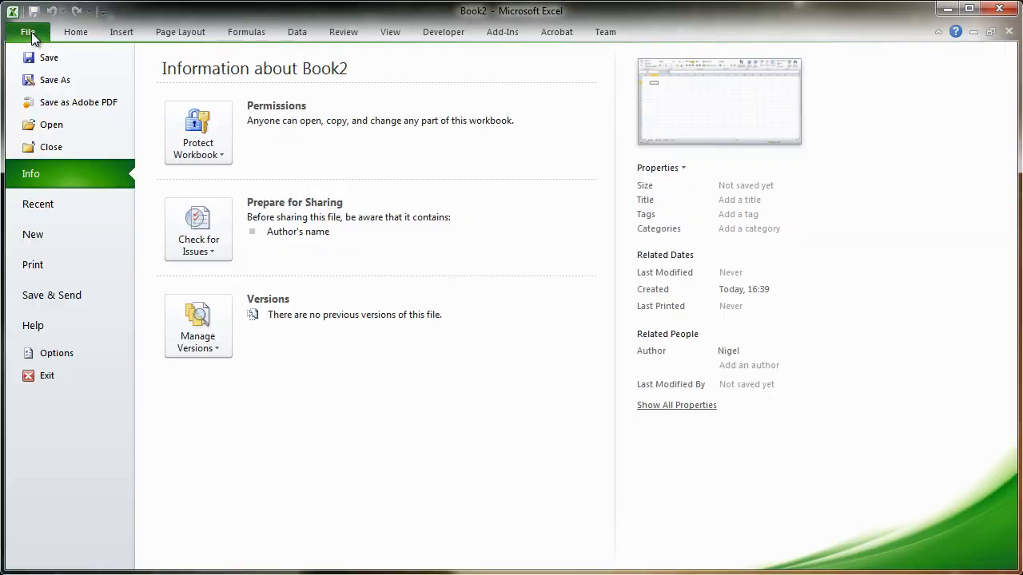
{"action": "left_click", "coordinate": [56, 353]}
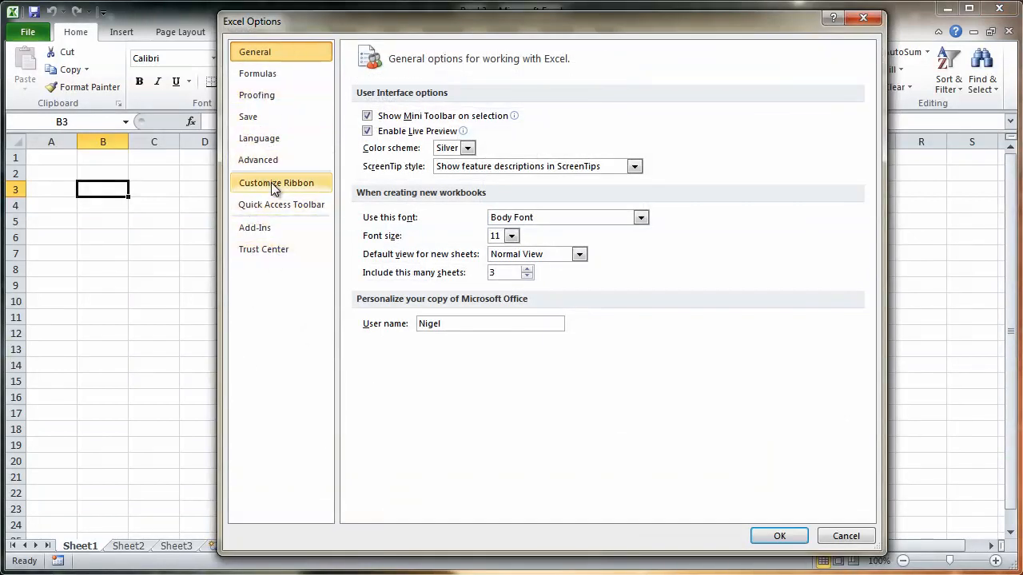
{"action": "left_click", "coordinate": [276, 182]}
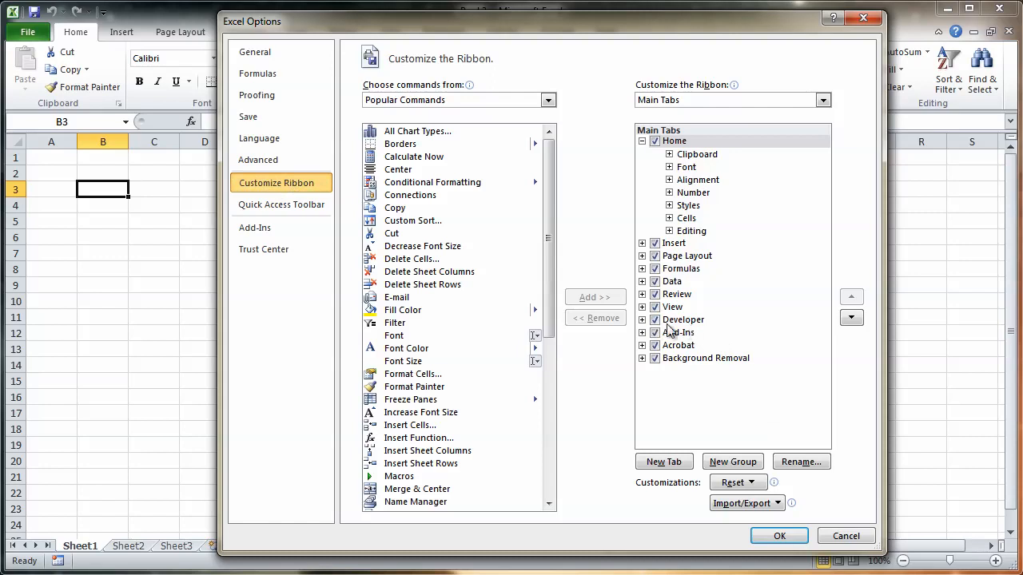
{"action": "mouse_move", "coordinate": [684, 330]}
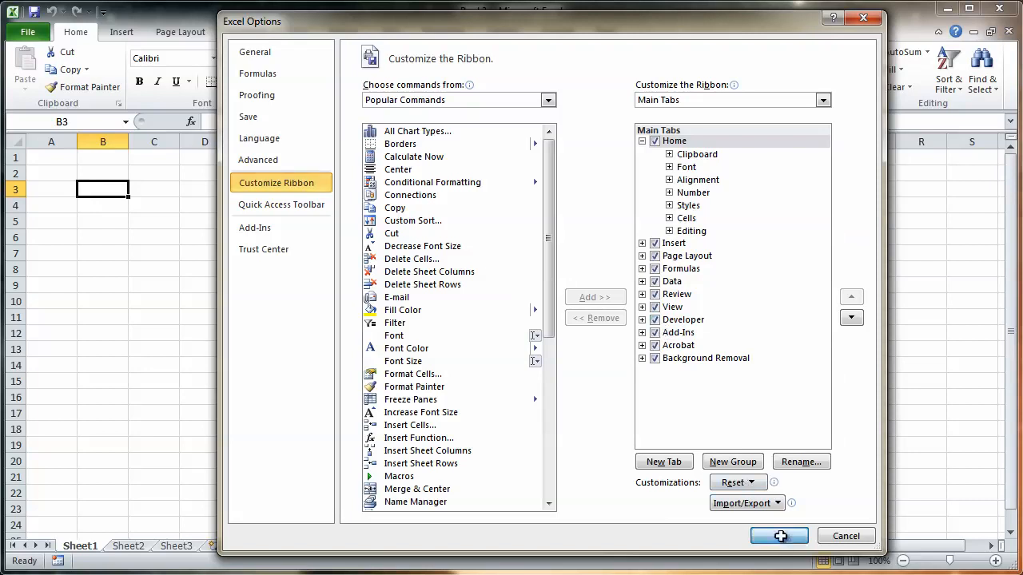
{"action": "left_click", "coordinate": [779, 537]}
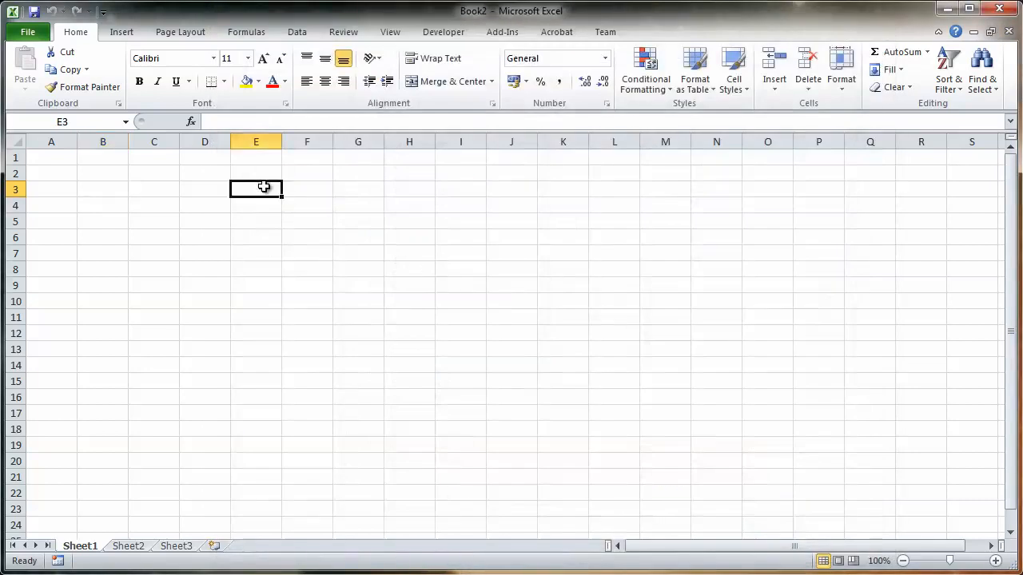
Open the VBA editor with Alt+F11 and insert a new module into Book2.
{"action": "key", "text": "alt"}
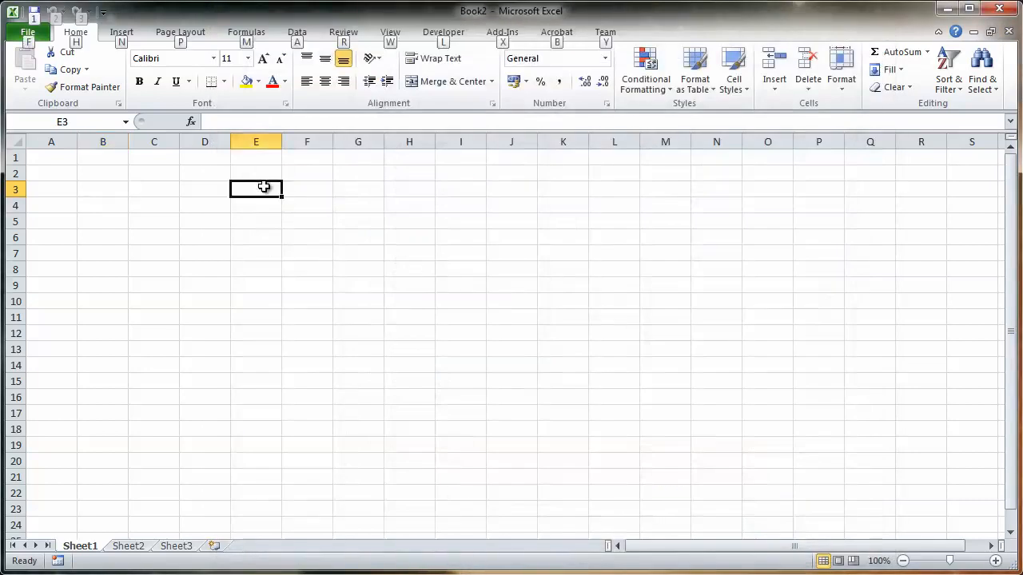
{"action": "key", "text": "alt+F11"}
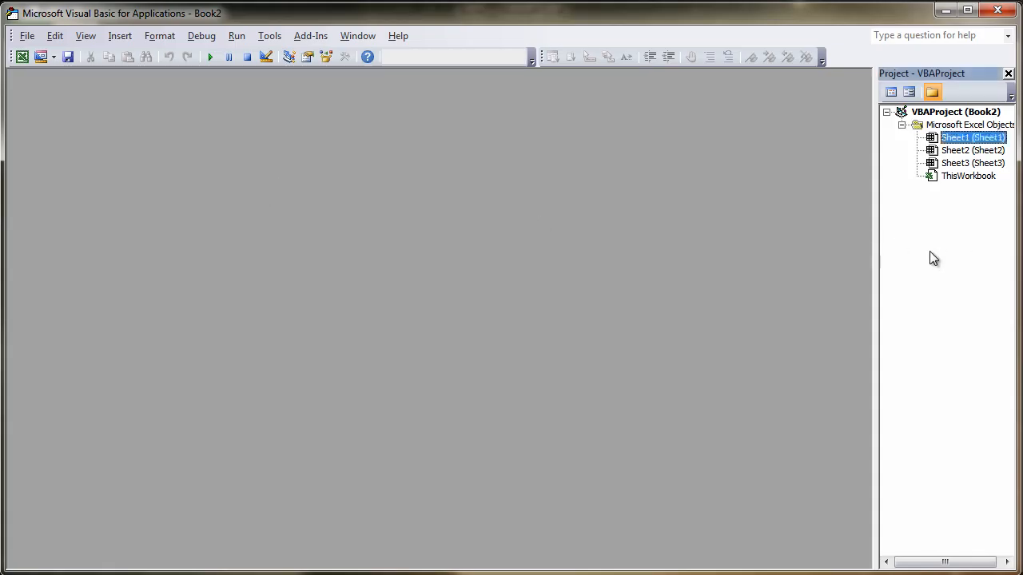
{"action": "right_click", "coordinate": [973, 137]}
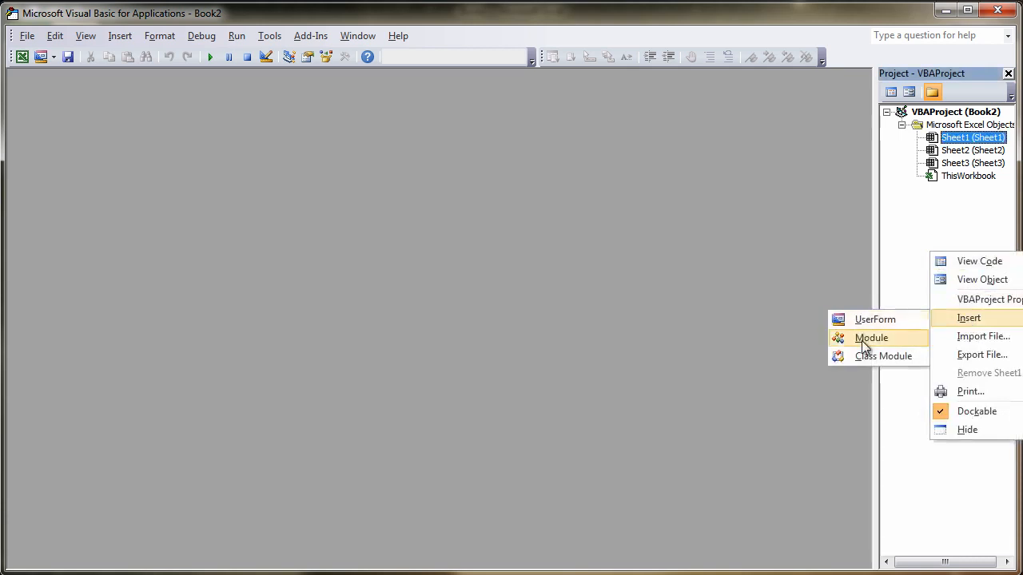
{"action": "left_click", "coordinate": [871, 337]}
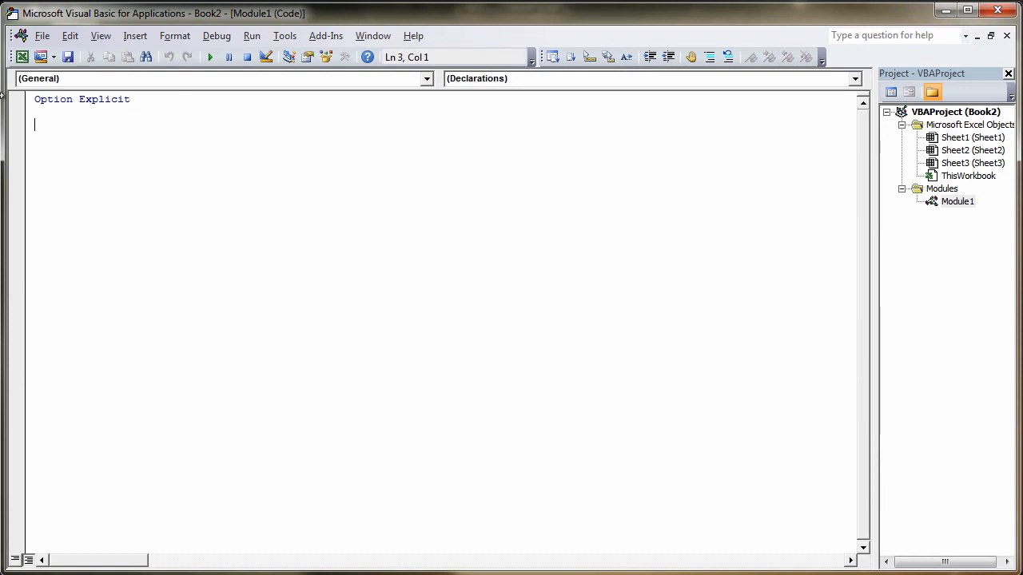
{"action": "left_click", "coordinate": [284, 36]}
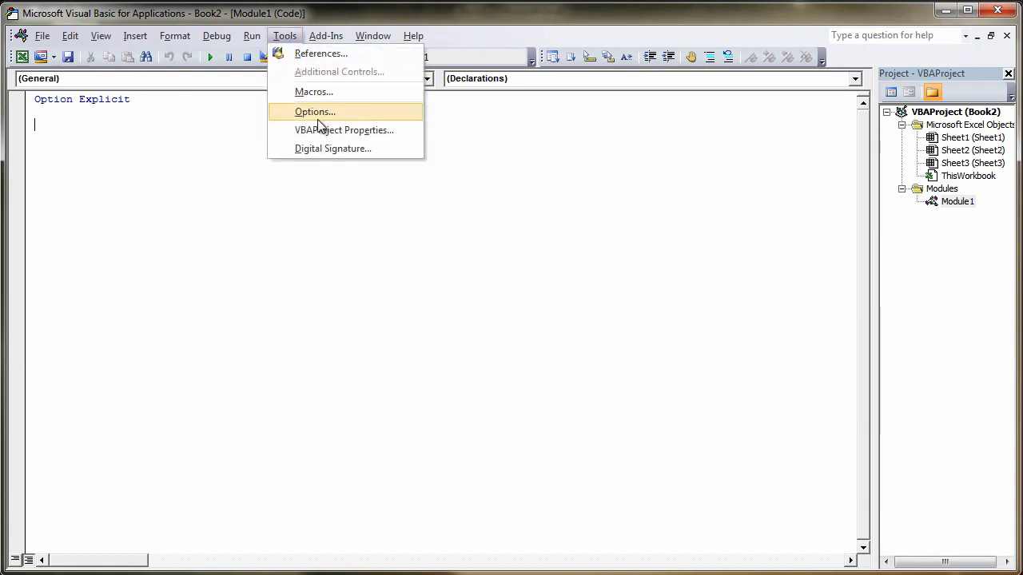
{"action": "left_click", "coordinate": [315, 111]}
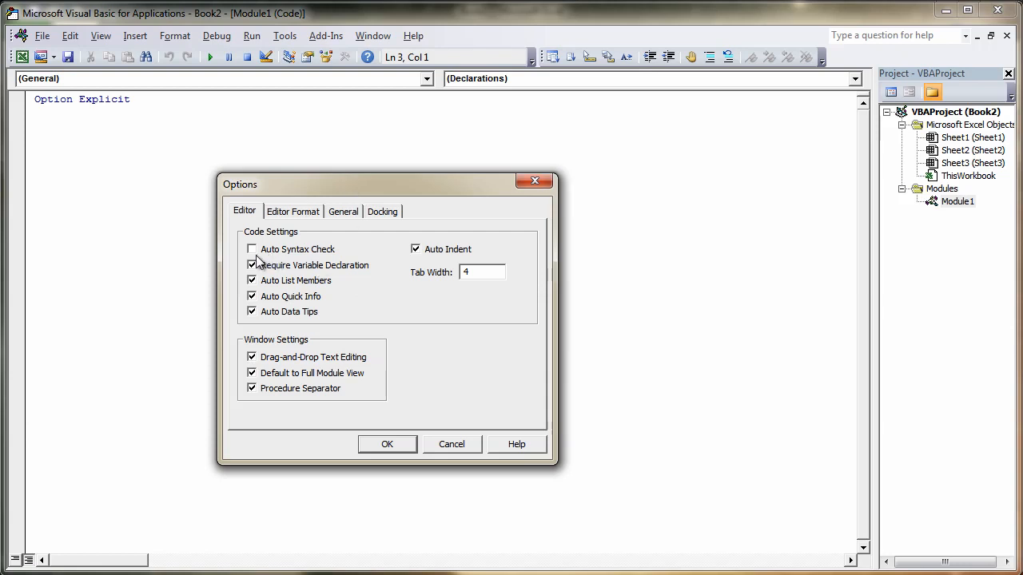
{"action": "left_click", "coordinate": [387, 444]}
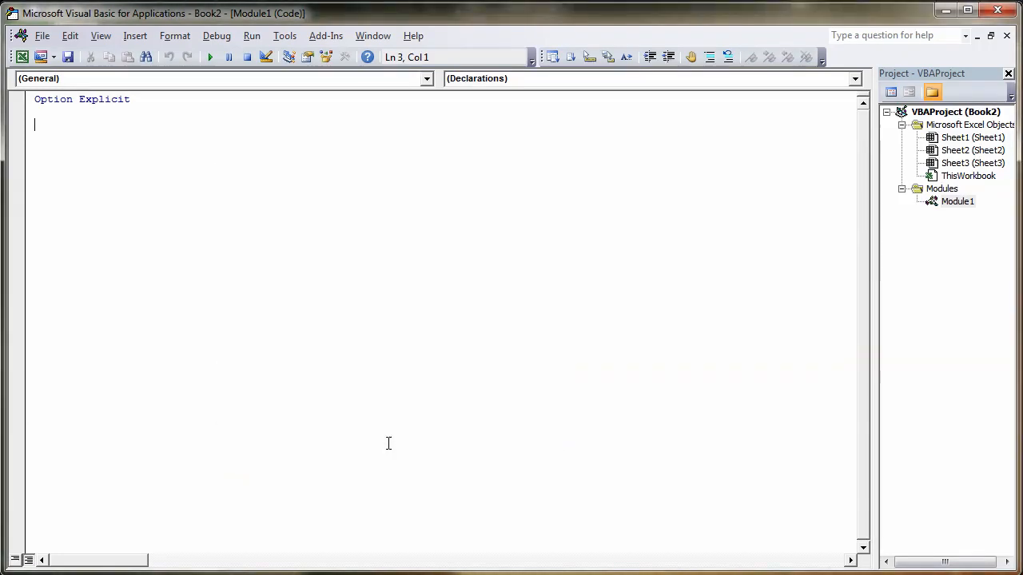
{"action": "mouse_move", "coordinate": [259, 281]}
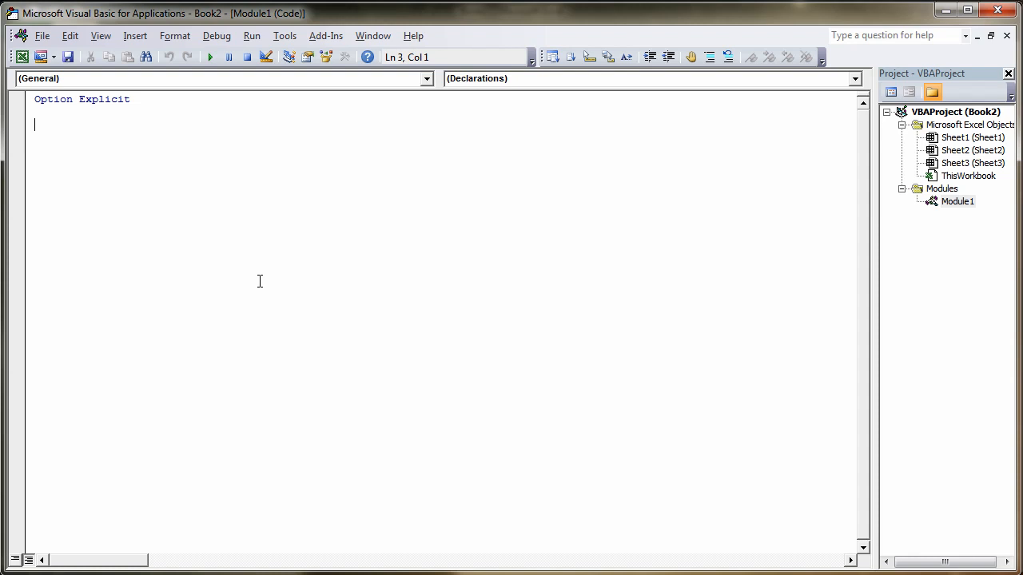
Type Sub CreateTable() followed by the line Dim objConnection as ADODB.
{"action": "type", "text": "Sub"}
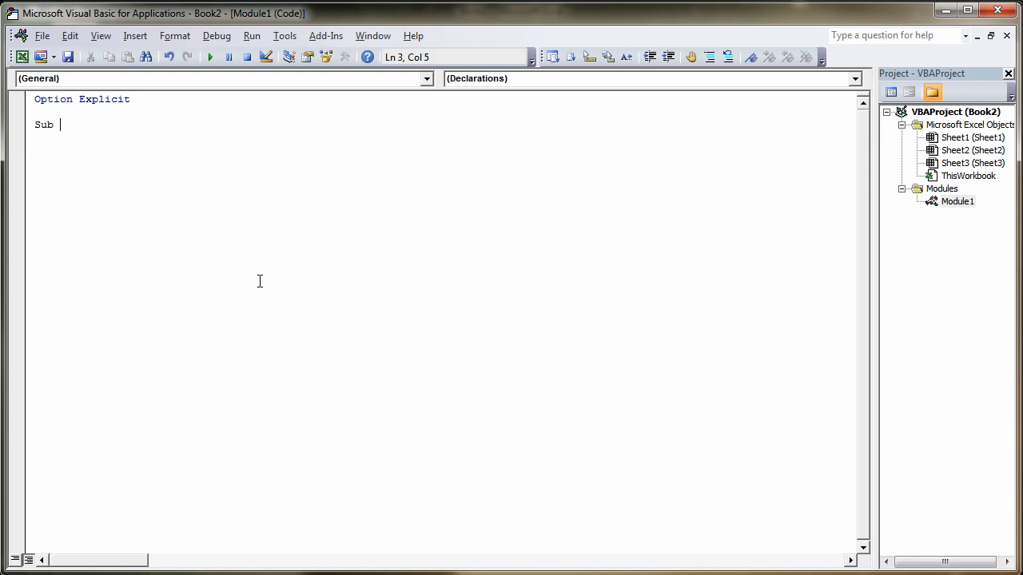
{"action": "type", "text": "Cre"}
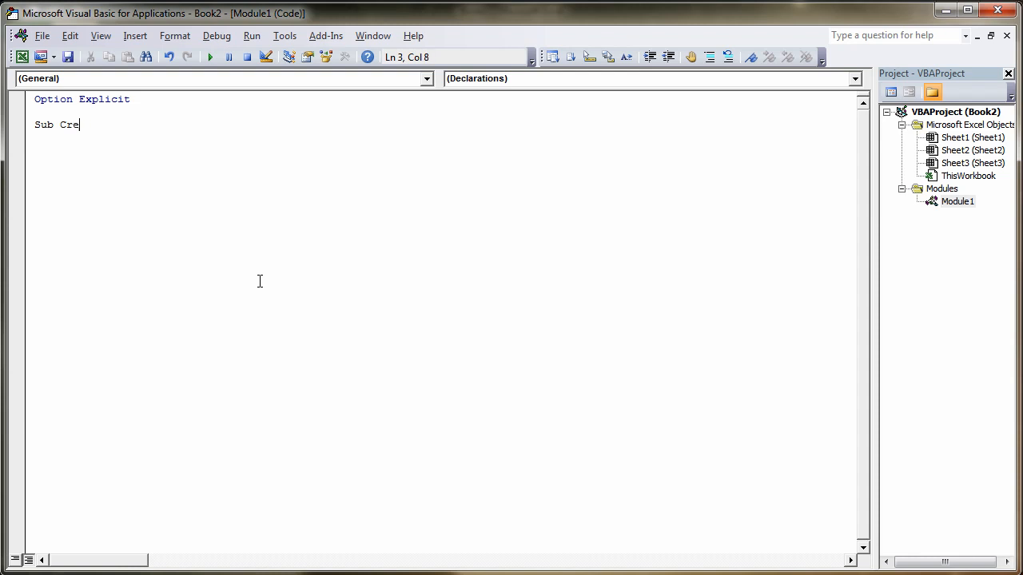
{"action": "type", "text": "ateTable("}
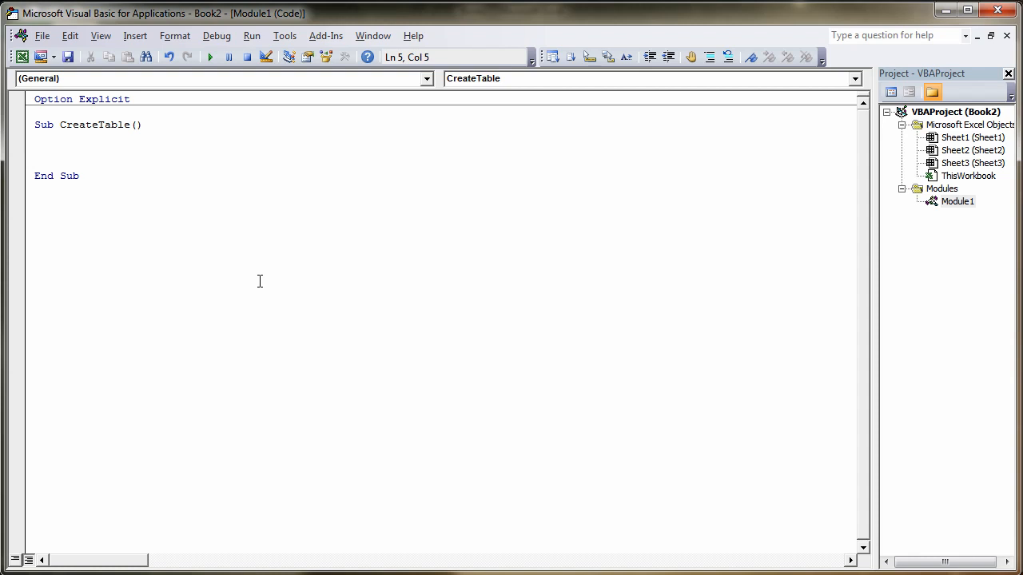
{"action": "type", "text": "Dim o"}
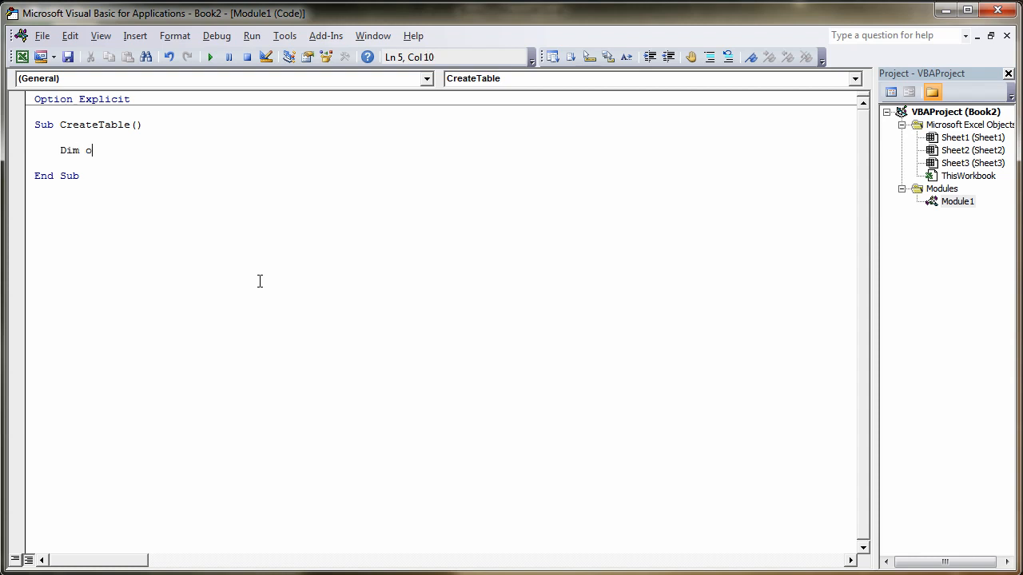
{"action": "type", "text": "bjC"}
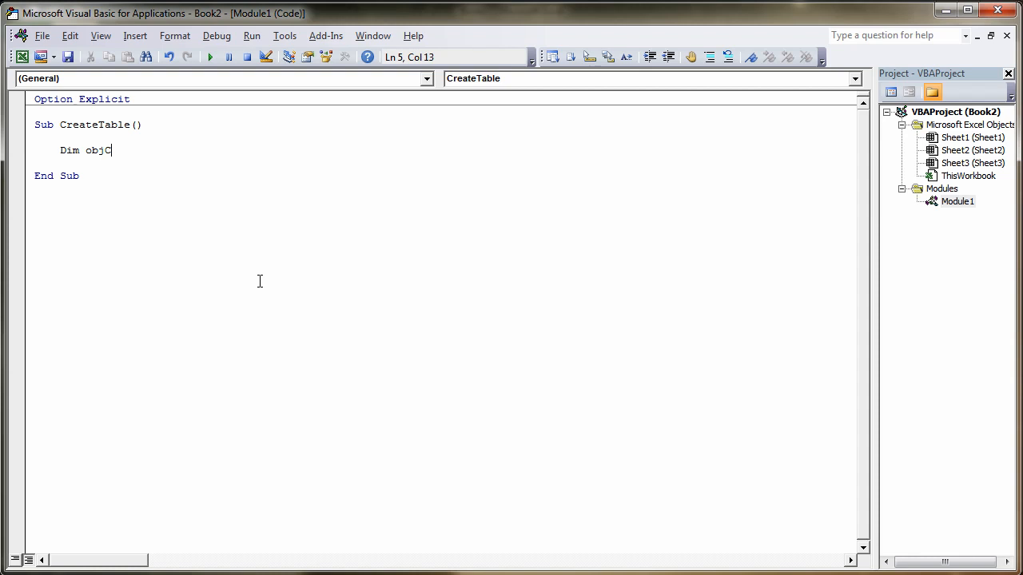
{"action": "type", "text": "onnection"}
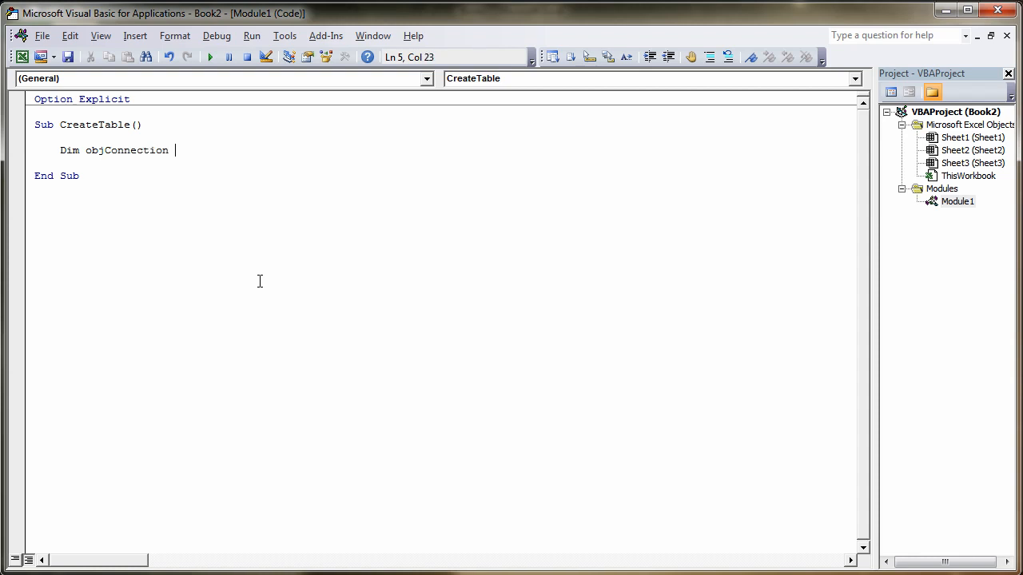
{"action": "type", "text": "as A"}
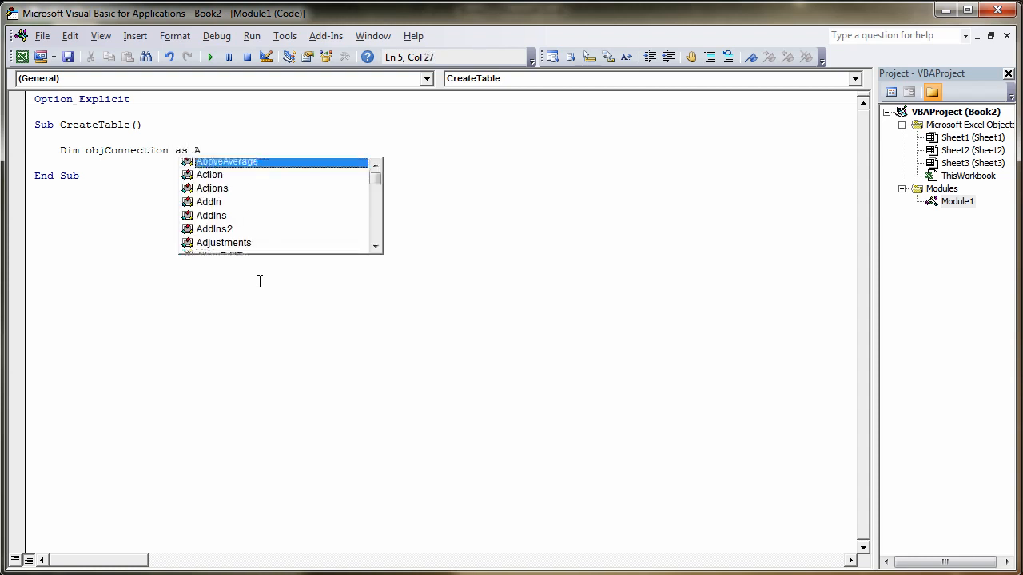
{"action": "type", "text": "D"}
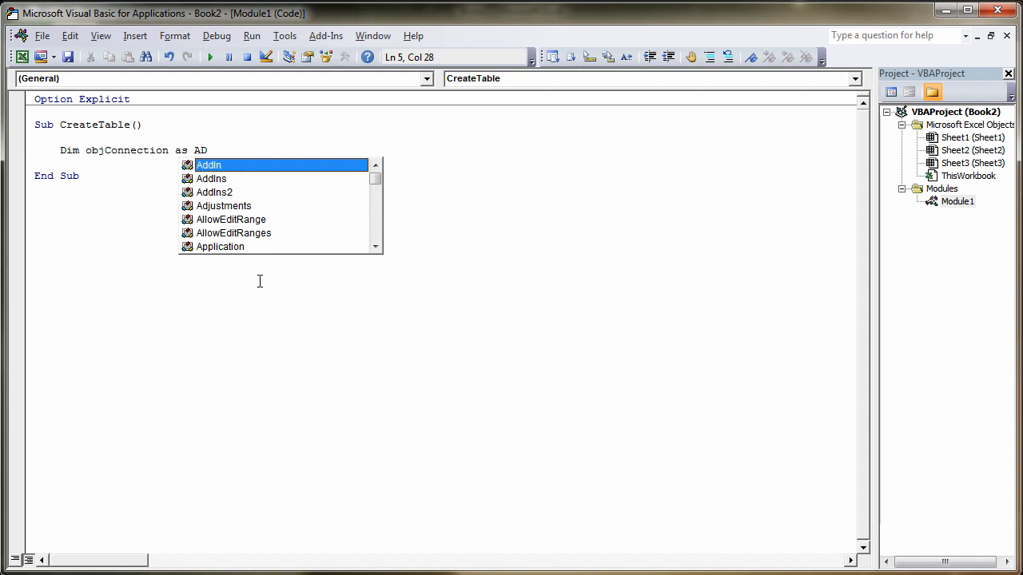
{"action": "type", "text": "ODB"}
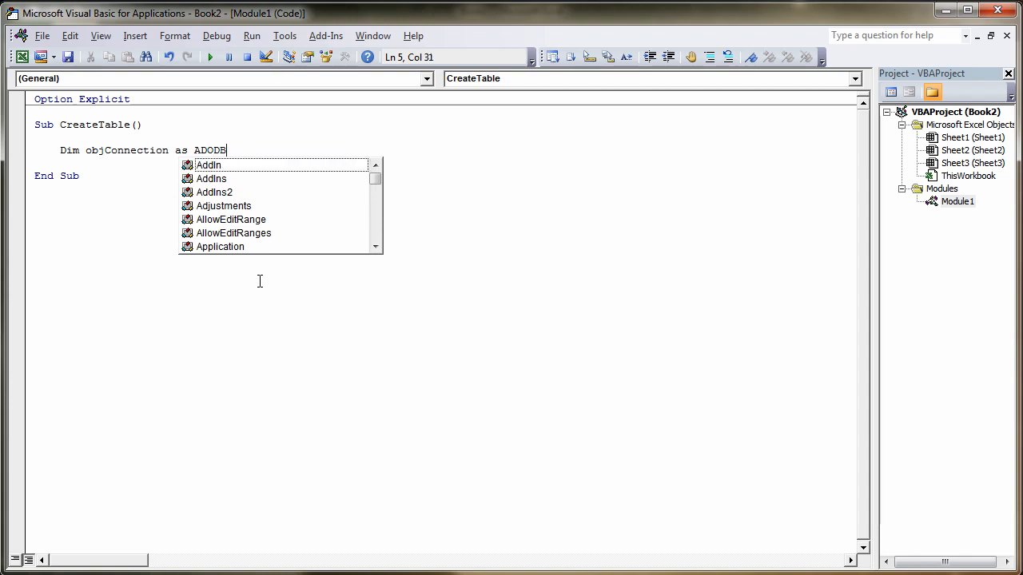
{"action": "mouse_move", "coordinate": [239, 168]}
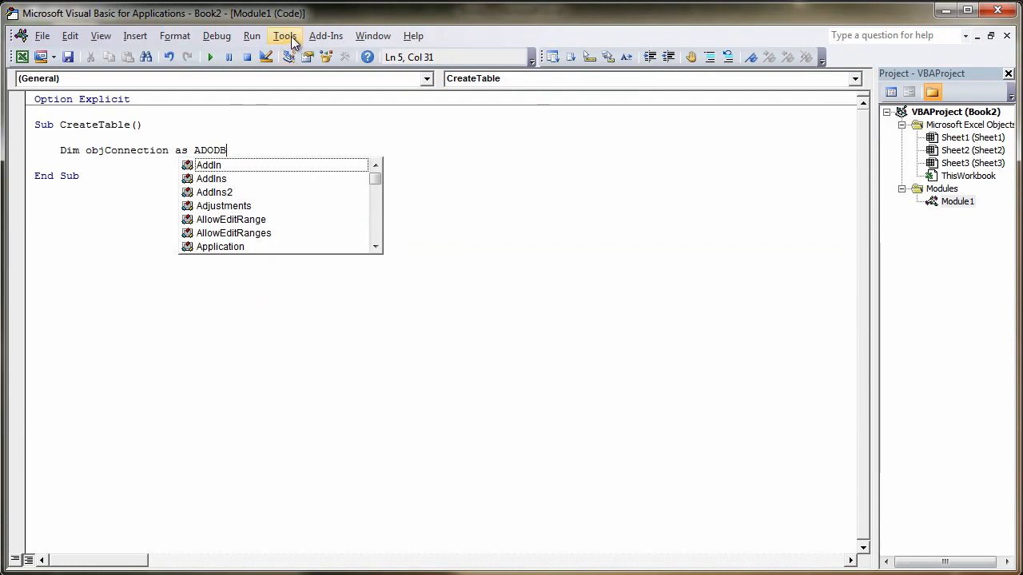
Retype the declaration as Dim objConnection As ADODB.Connection using IntelliSense.
{"action": "left_click", "coordinate": [283, 35]}
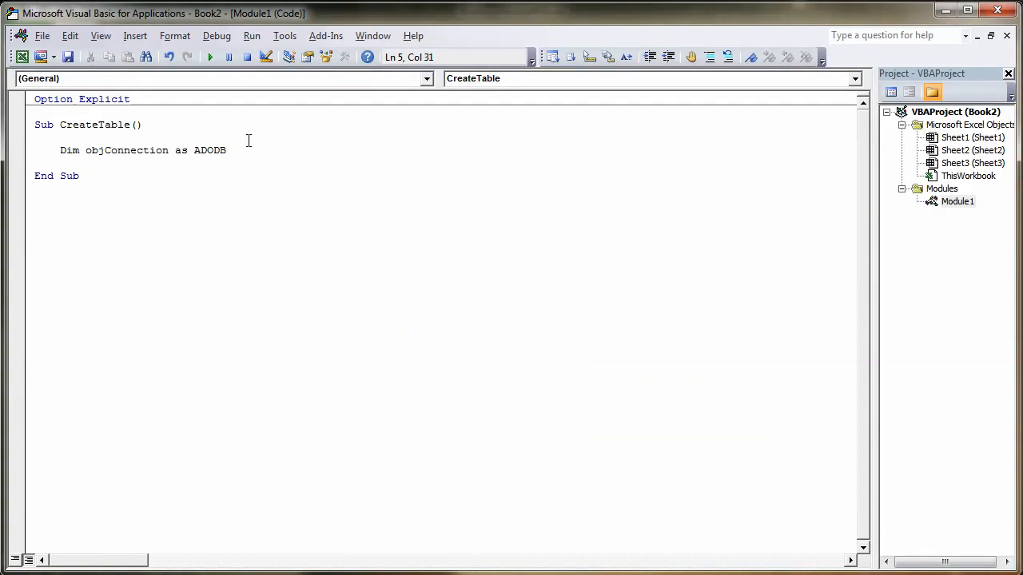
{"action": "key", "text": "BackSpace"}
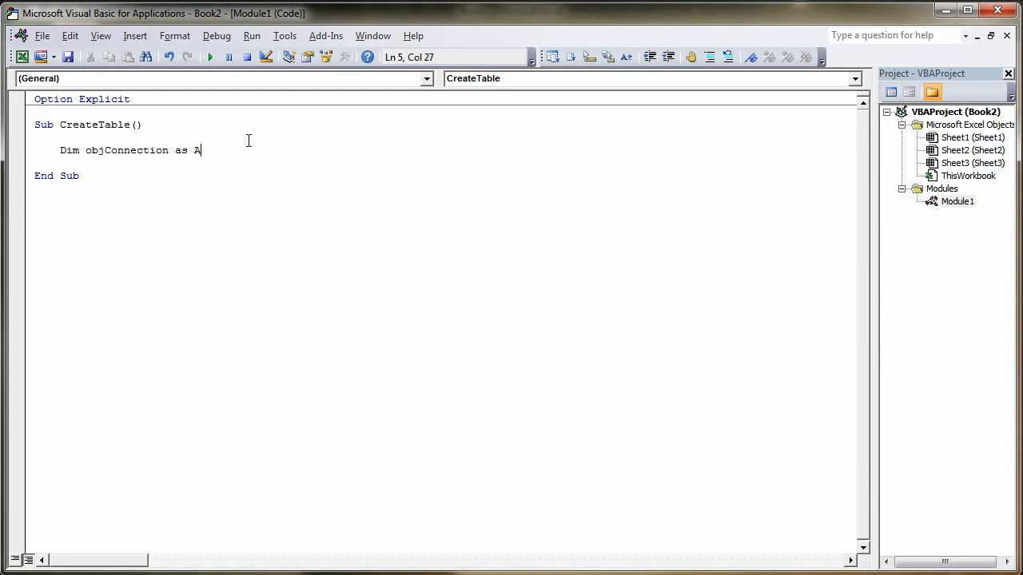
{"action": "type", "text": "DODB."}
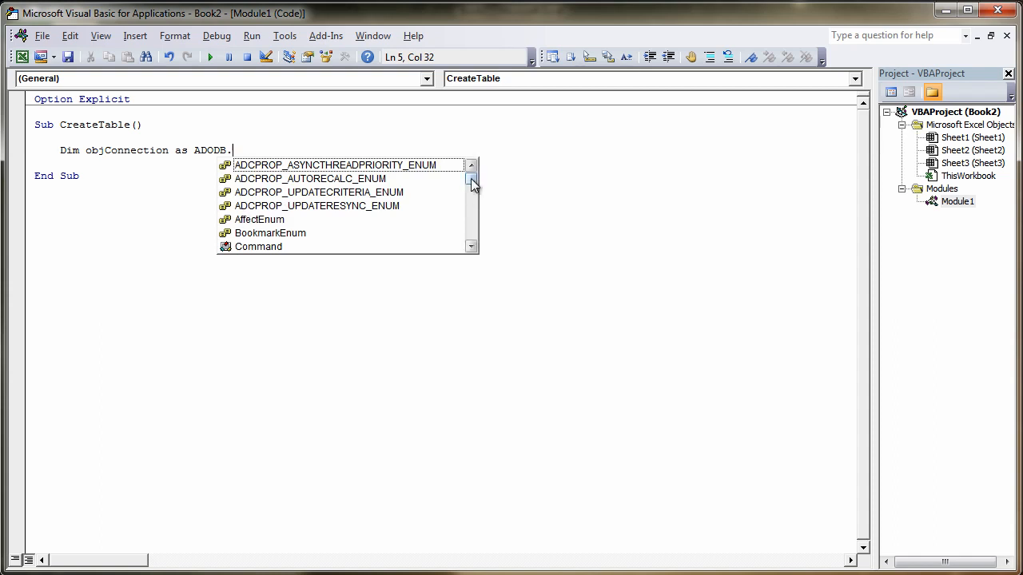
{"action": "left_click_drag", "start_coordinate": [471, 180], "coordinate": [471, 202]}
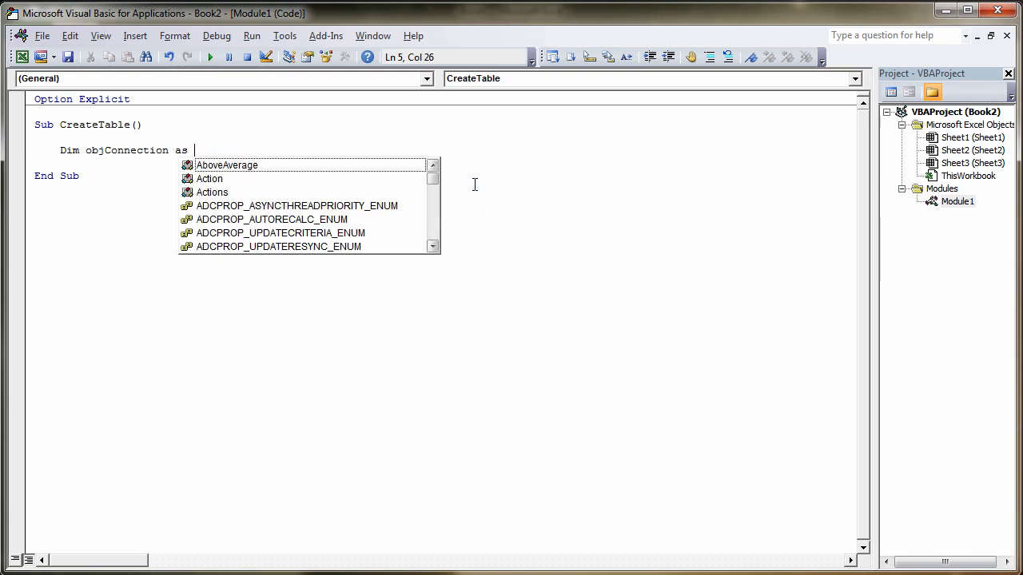
{"action": "type", "text": "AD"}
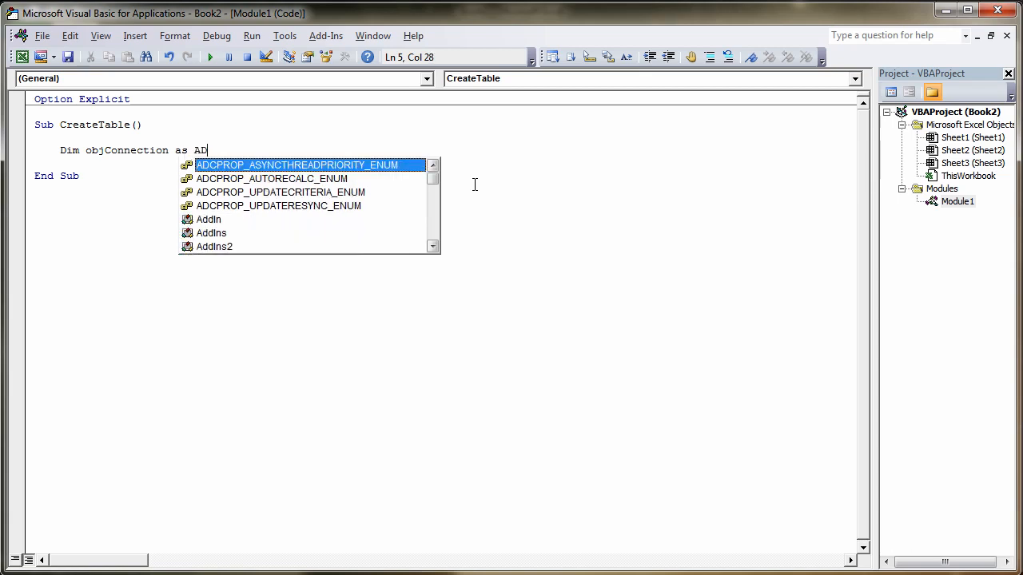
{"action": "type", "text": "OD"}
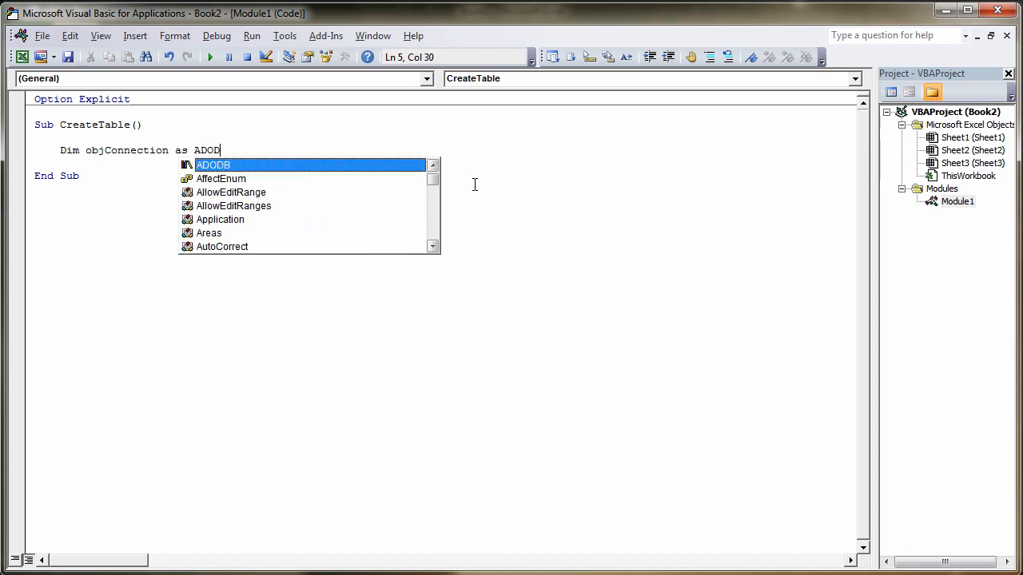
{"action": "type", "text": ".B"}
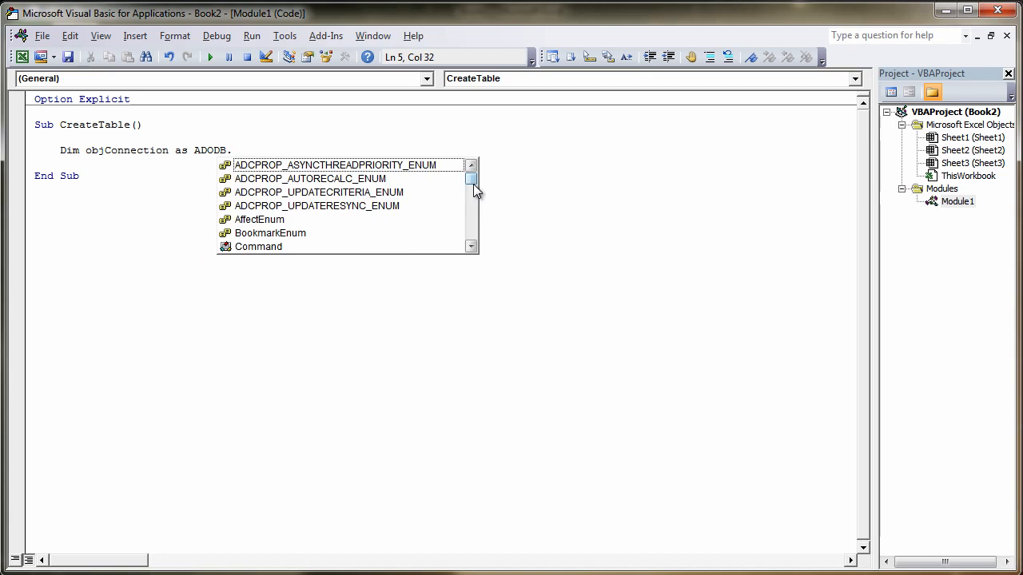
{"action": "type", "text": "Connection"}
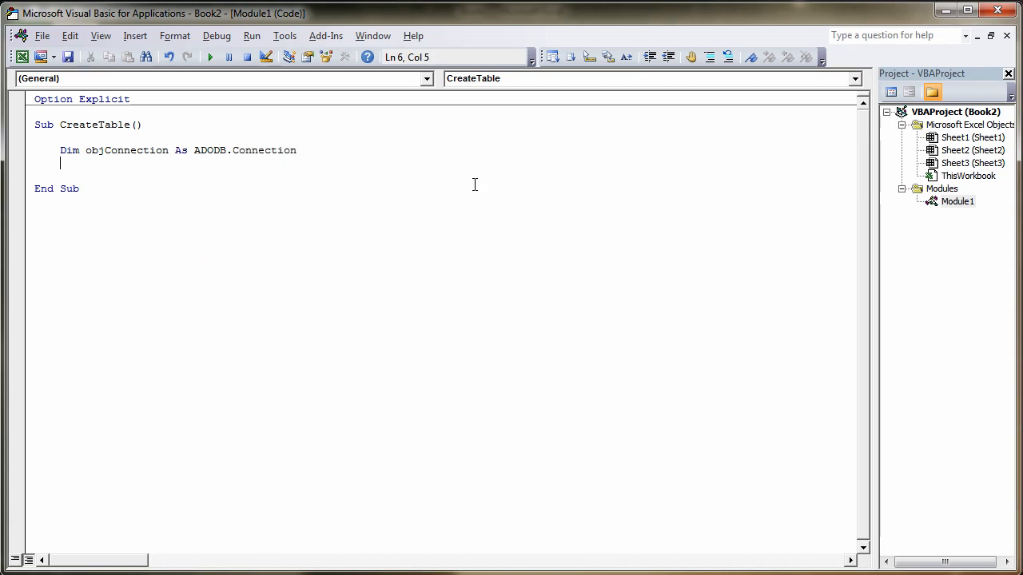
Start a second declaration line reading Dim strConnect.
{"action": "type", "text": "Dim"}
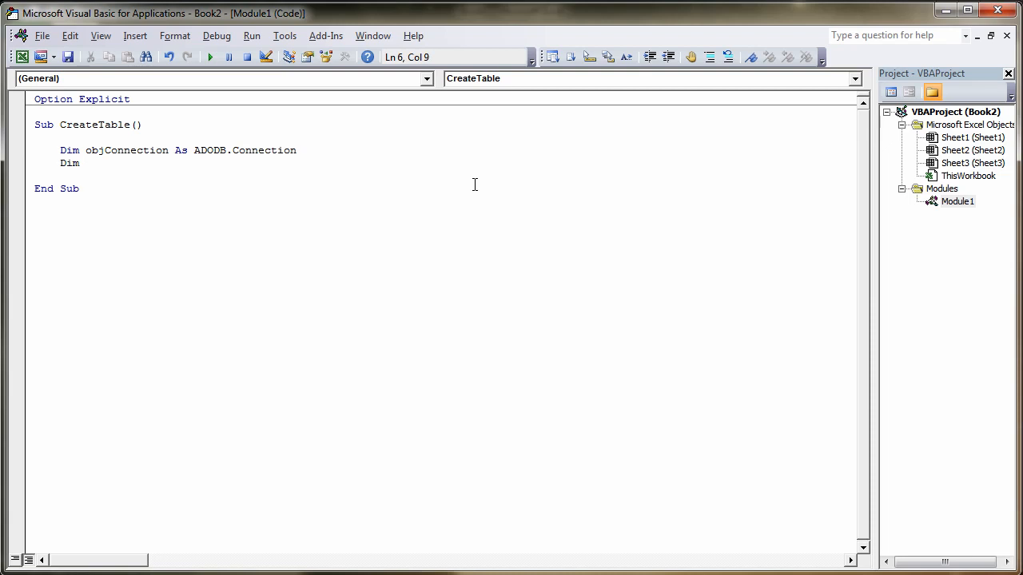
{"action": "type", "text": "str"}
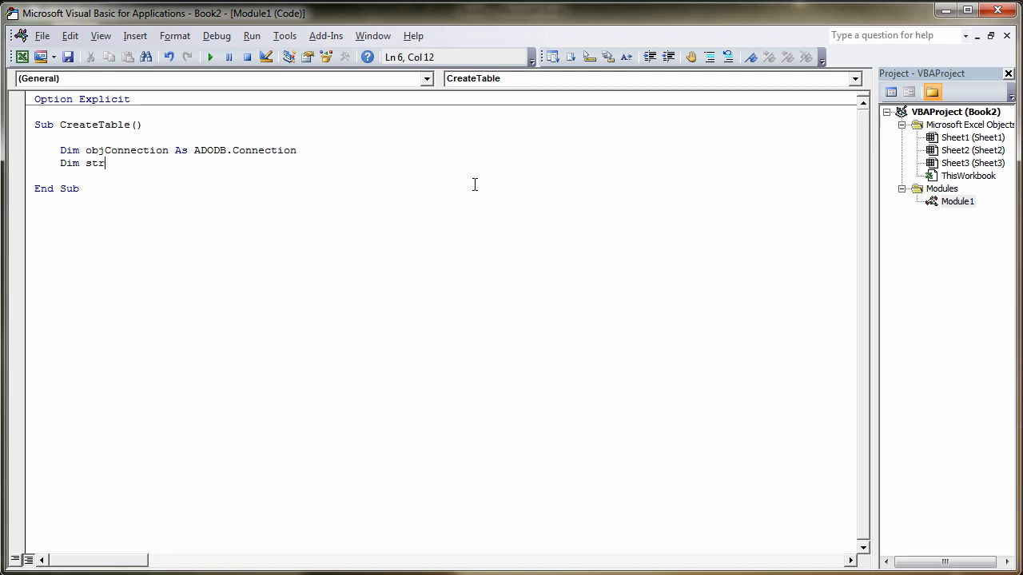
{"action": "type", "text": "Connect"}
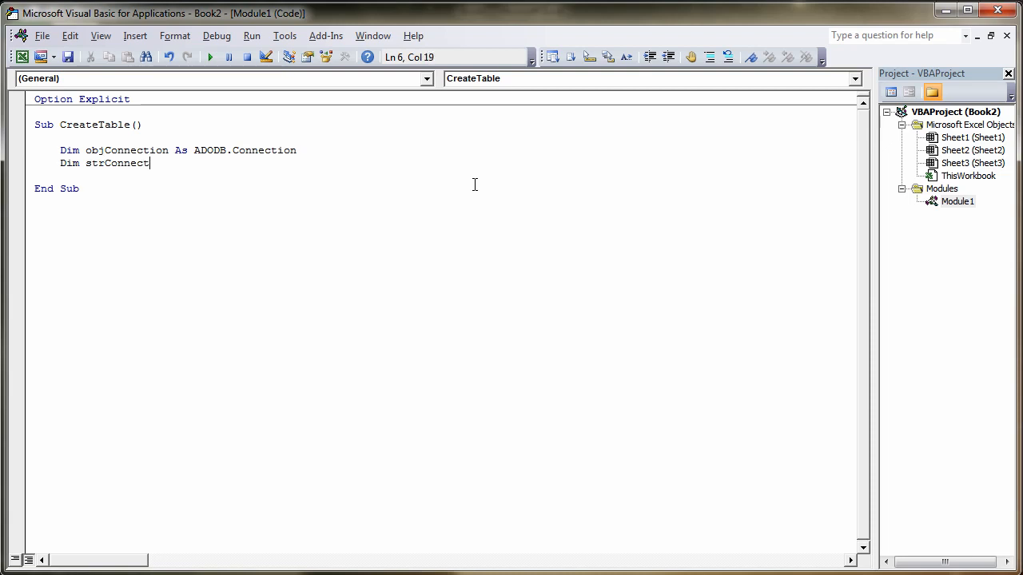
Complete the line as Dim strConnectStr As String.
{"action": "type", "text": "STR"}
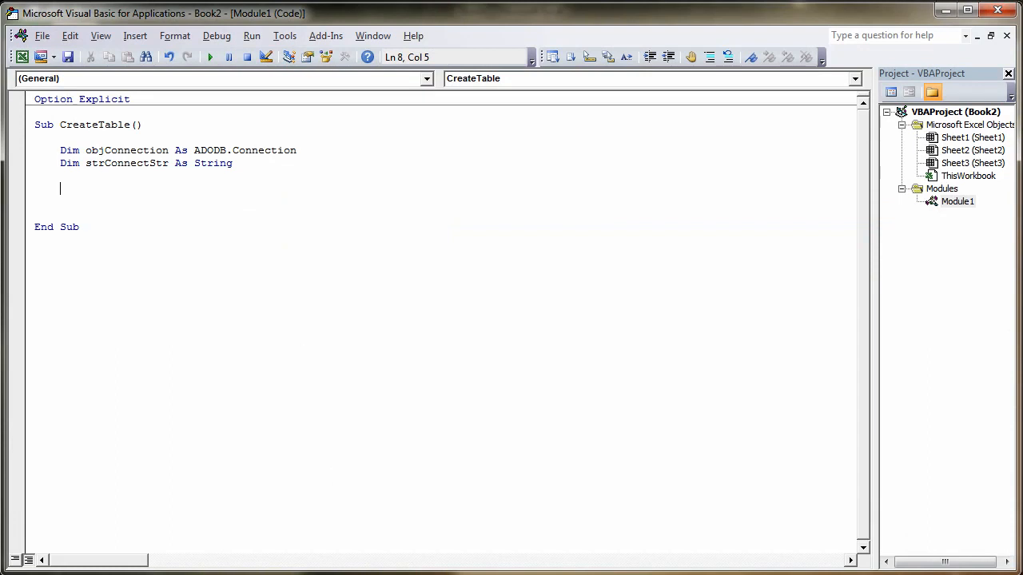
{"action": "mouse_move", "coordinate": [361, 479]}
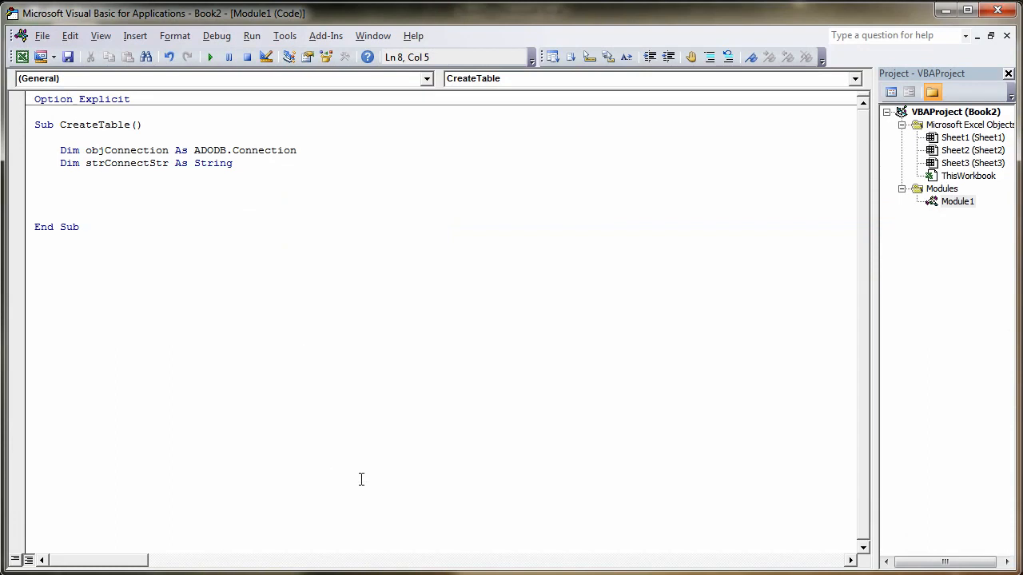
{"action": "mouse_move", "coordinate": [688, 215]}
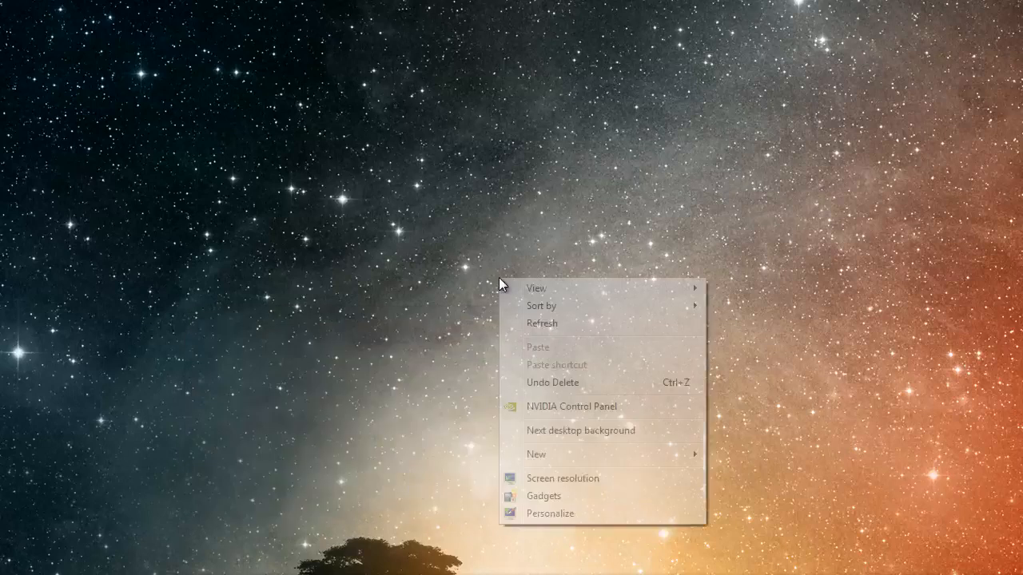
Create a new desktop text document and rename its extension to .udl, accepting the change.
{"action": "left_click", "coordinate": [536, 454]}
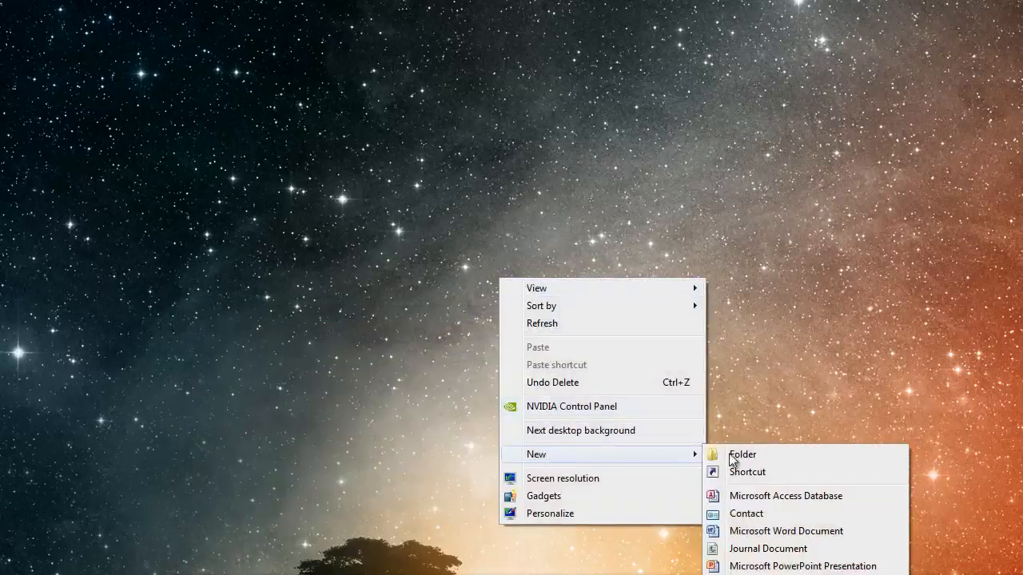
{"action": "mouse_move", "coordinate": [767, 548]}
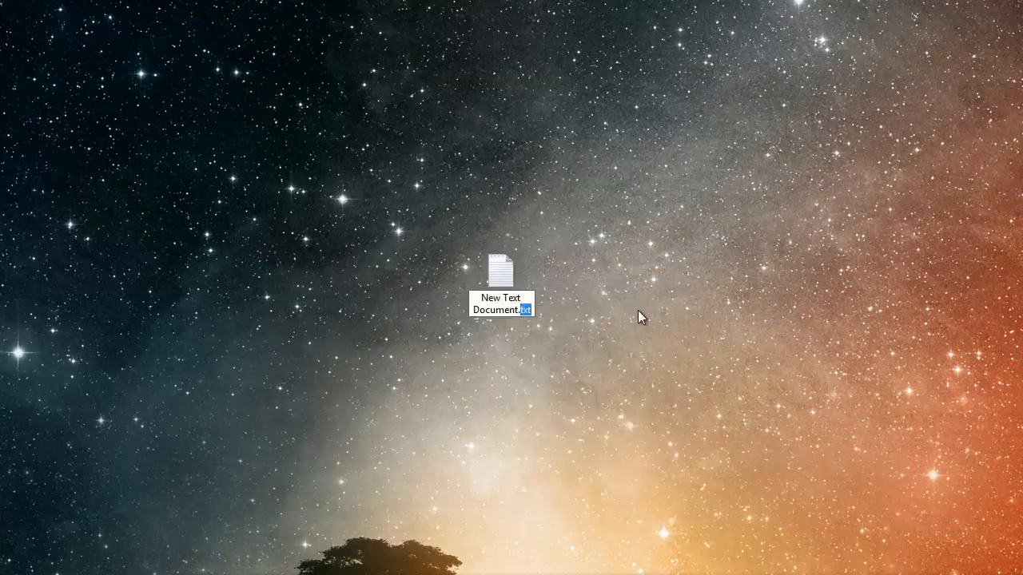
{"action": "type", "text": "udl"}
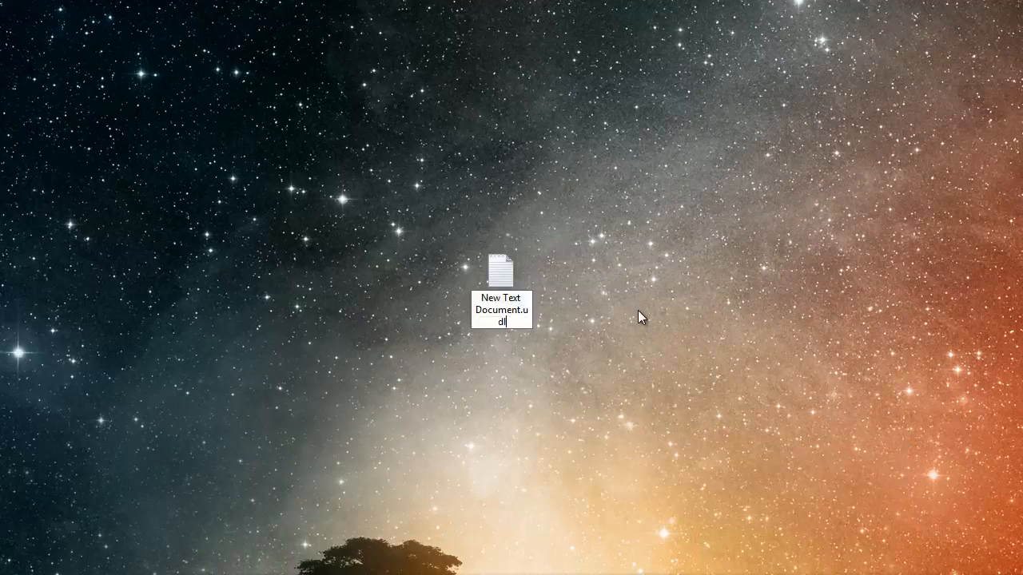
{"action": "key", "text": "enter"}
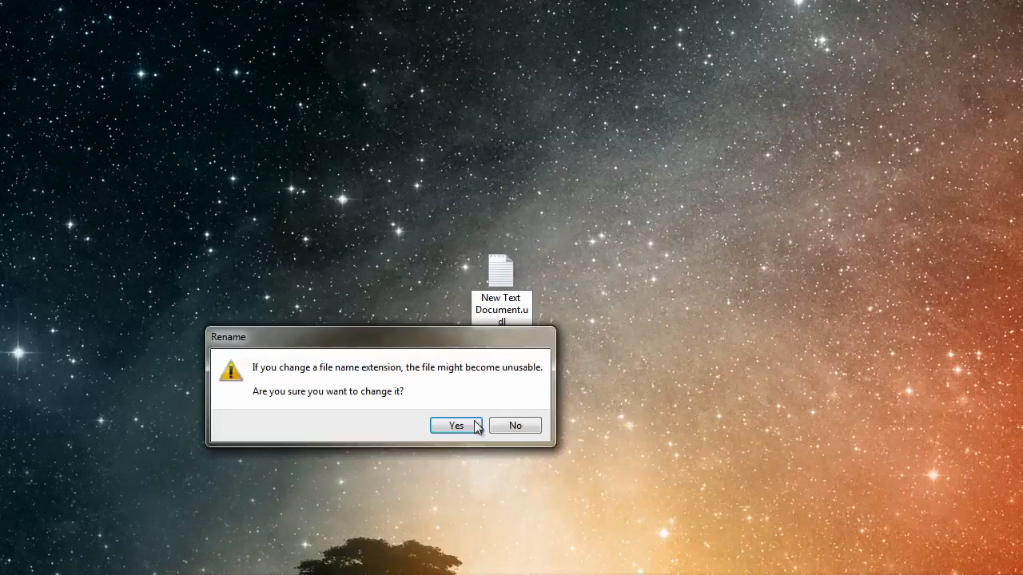
{"action": "left_click", "coordinate": [456, 425]}
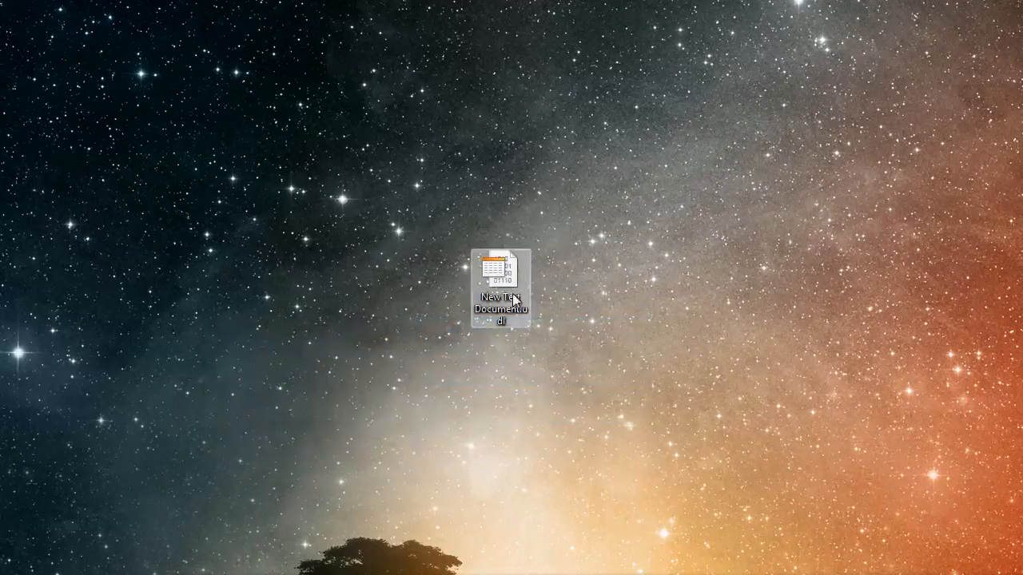
{"action": "mouse_move", "coordinate": [503, 280]}
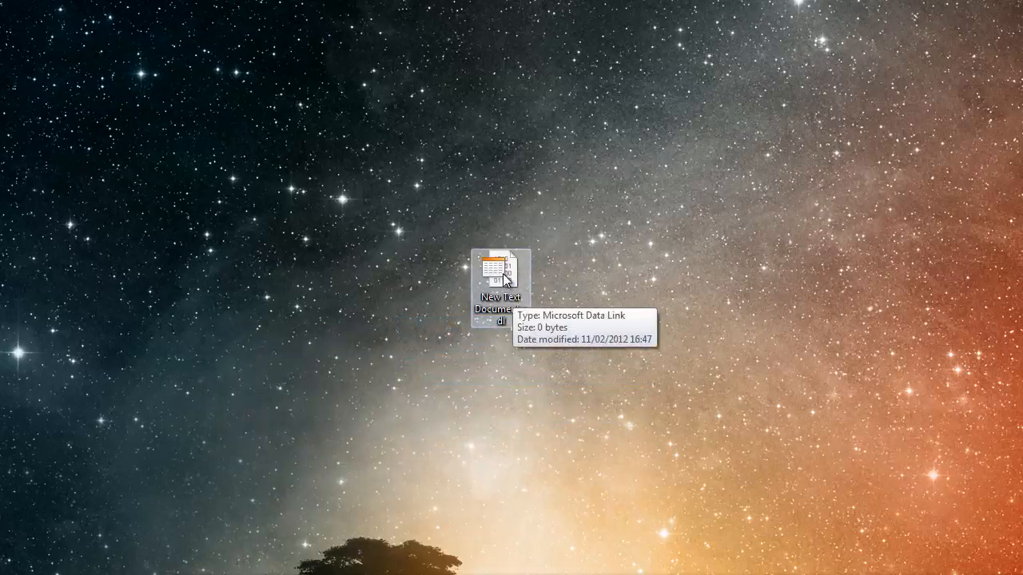
Set the .udl to server DEVMAN\SQLEXPRESS with Windows integrated security, test, and save.
{"action": "double_click", "coordinate": [500, 270]}
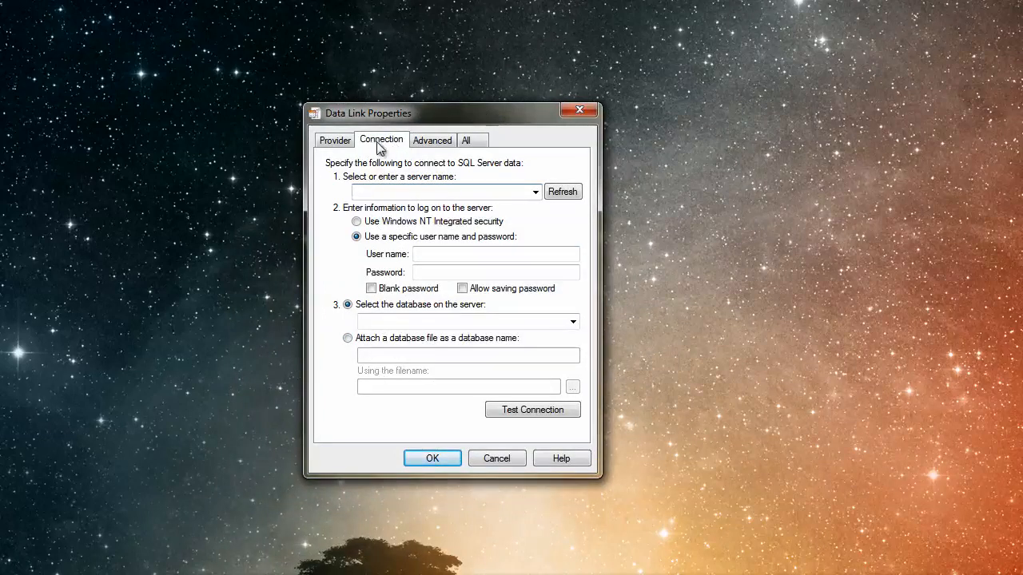
{"action": "left_click", "coordinate": [335, 139]}
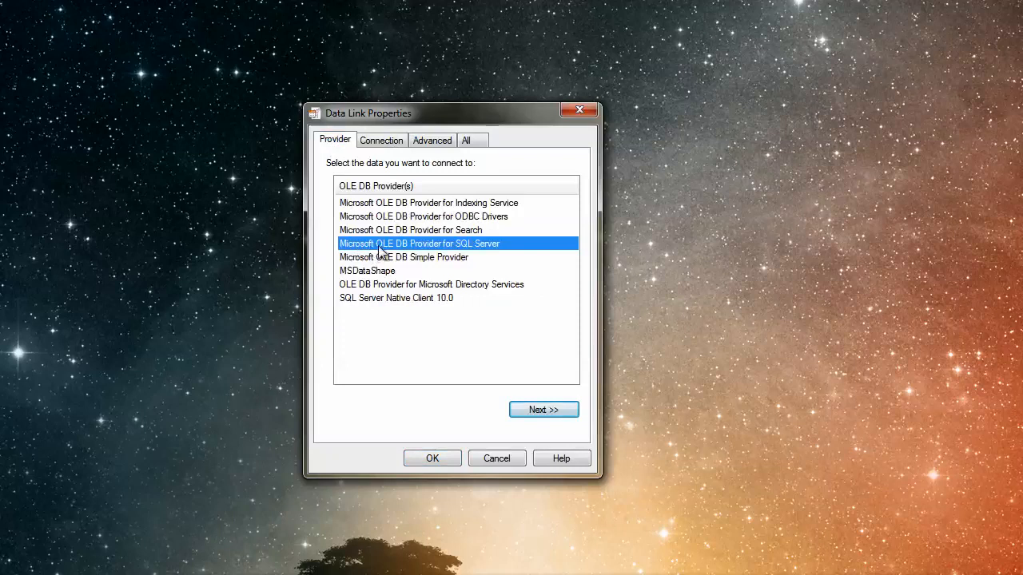
{"action": "mouse_move", "coordinate": [477, 254]}
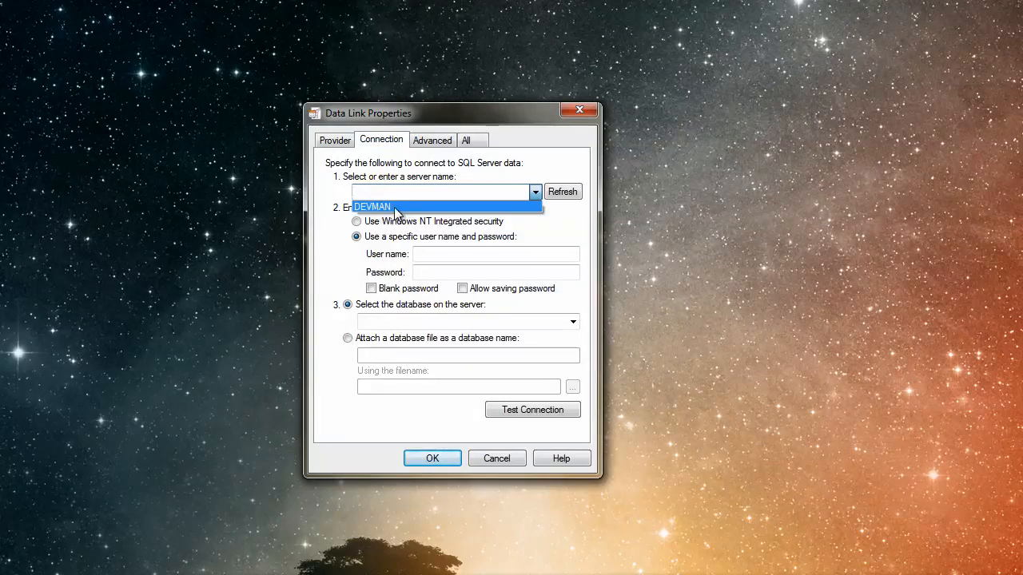
{"action": "left_click", "coordinate": [372, 206]}
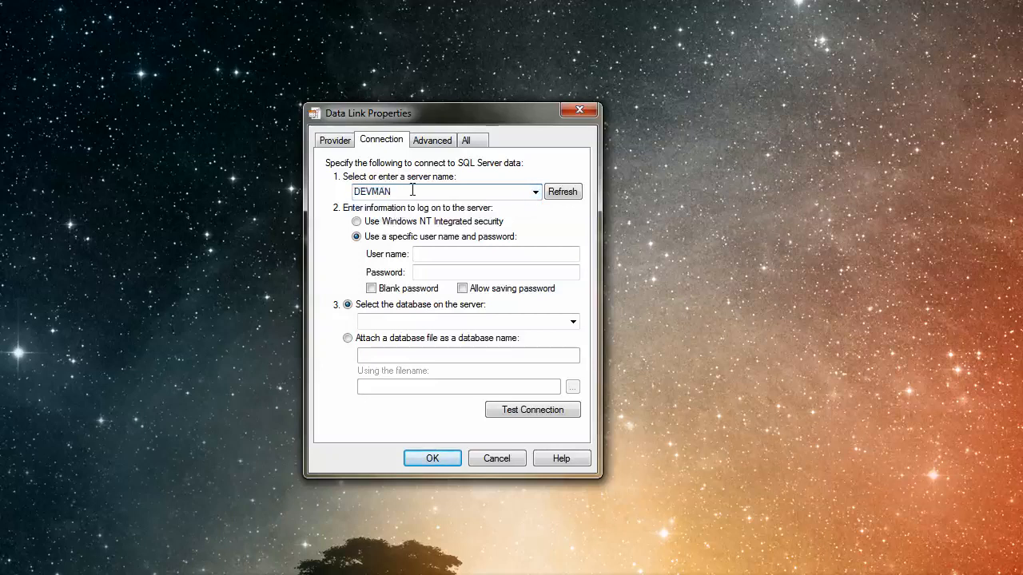
{"action": "type", "text": "\\"}
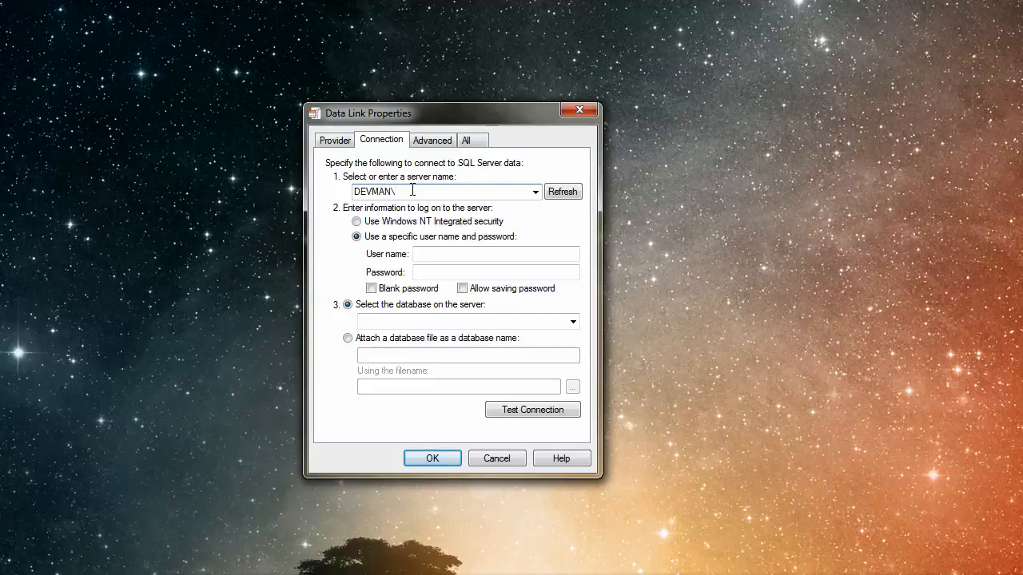
{"action": "type", "text": "SQLEXPRESS"}
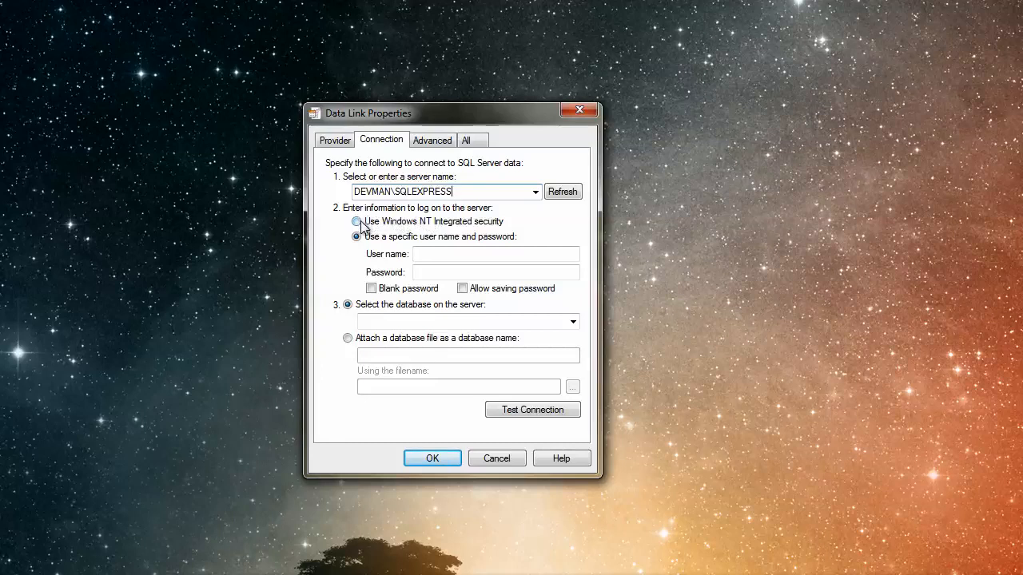
{"action": "left_click", "coordinate": [356, 221]}
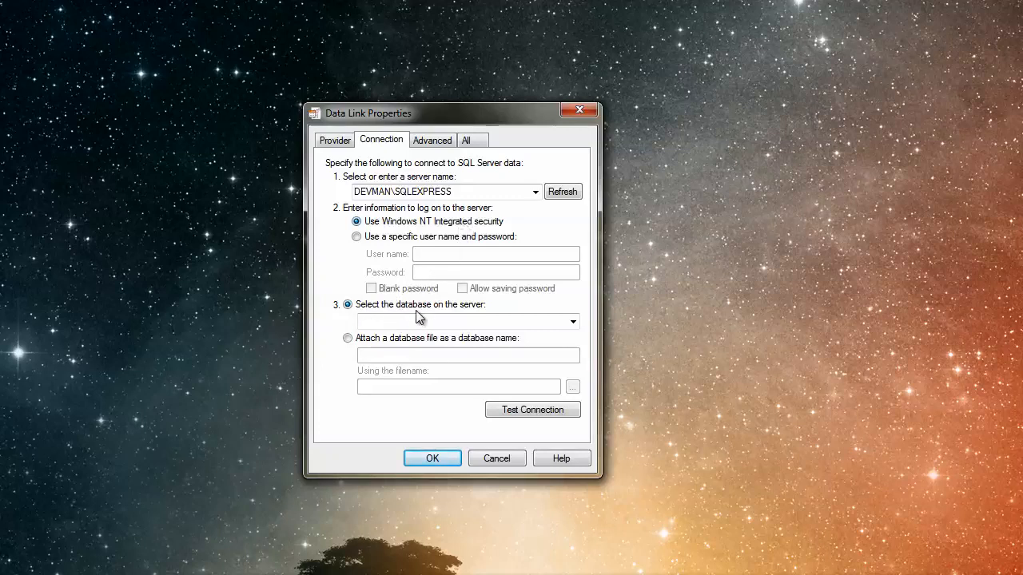
{"action": "mouse_move", "coordinate": [583, 337]}
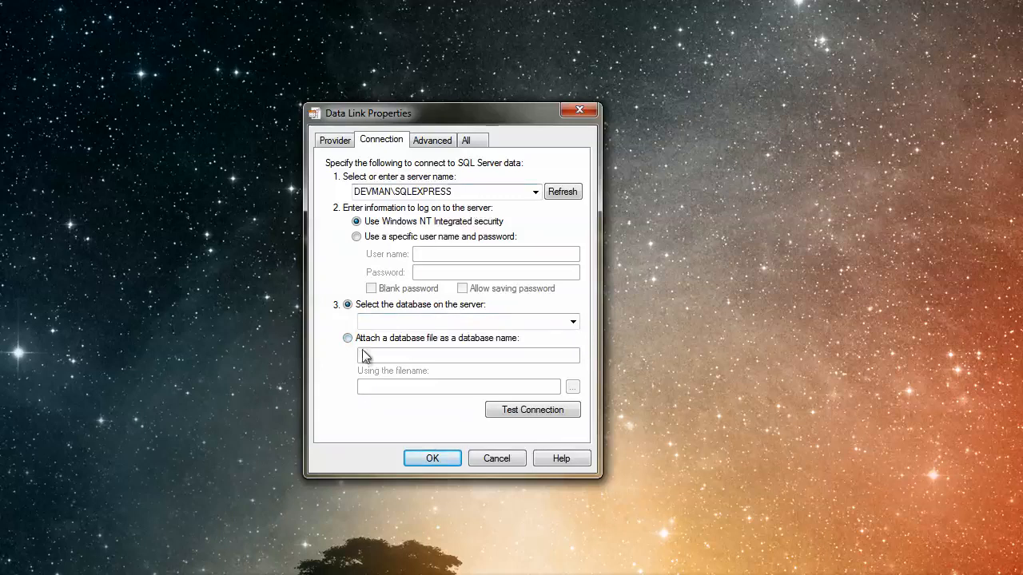
{"action": "left_click", "coordinate": [532, 409]}
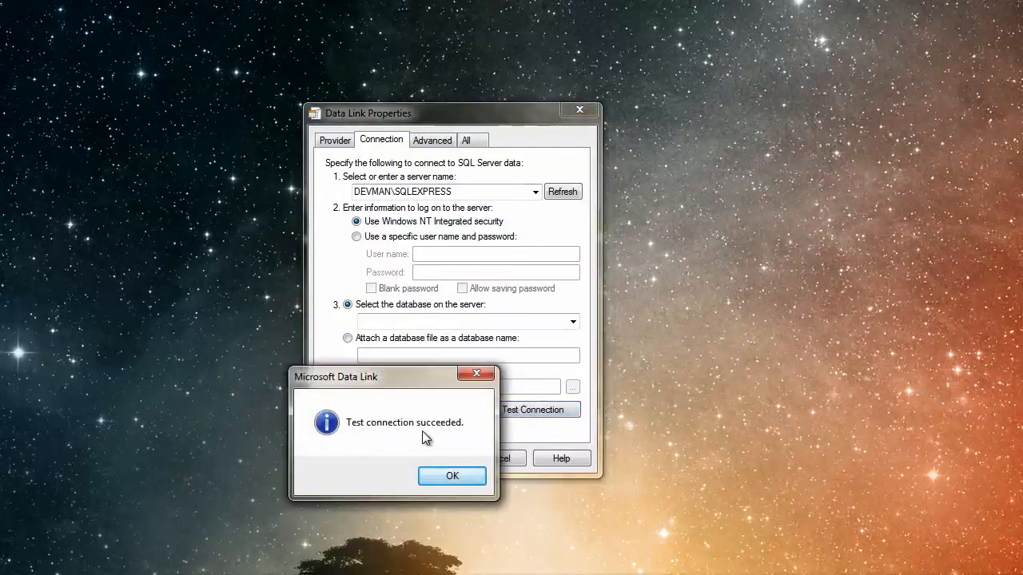
{"action": "left_click", "coordinate": [451, 475]}
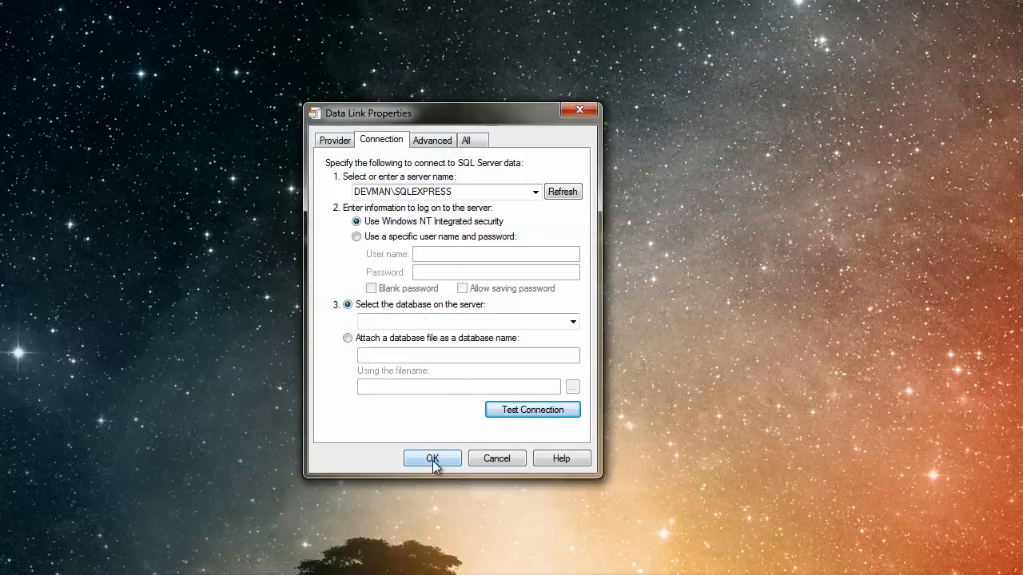
{"action": "left_click", "coordinate": [431, 458]}
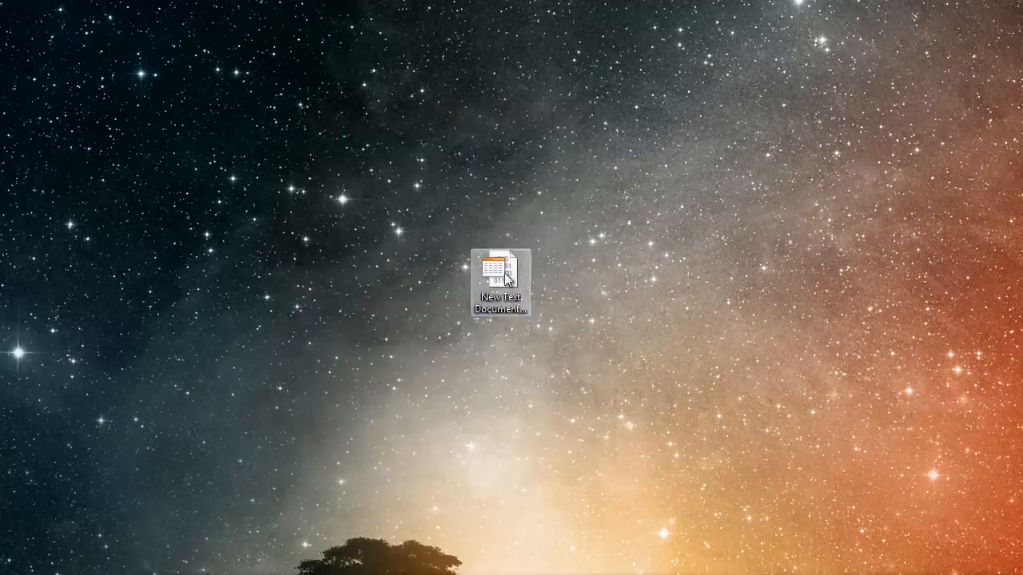
Open the .udl in Notepad++, select the line 3 connection string, then minimize Notepad++.
{"action": "right_click", "coordinate": [500, 280]}
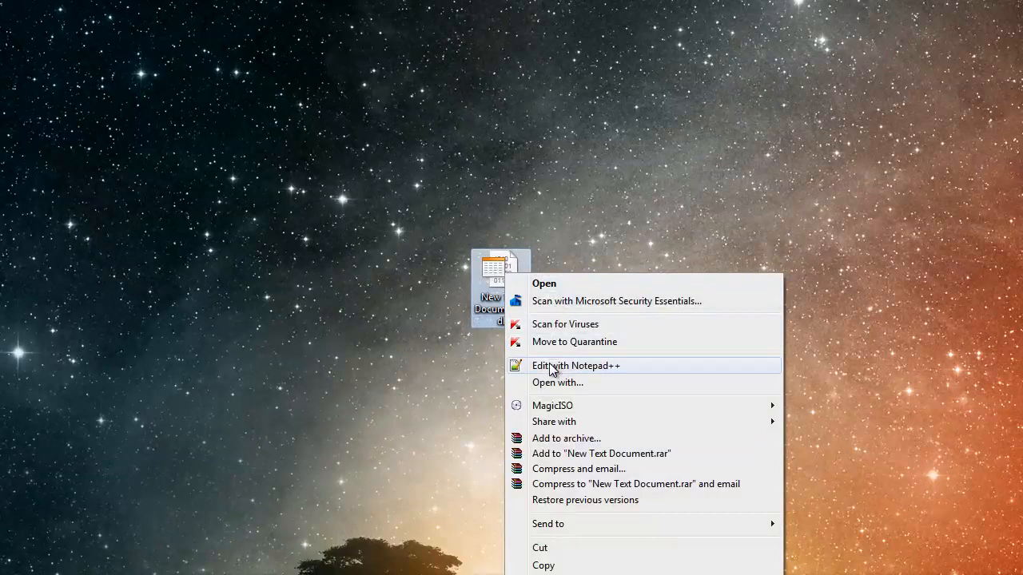
{"action": "left_click", "coordinate": [575, 365]}
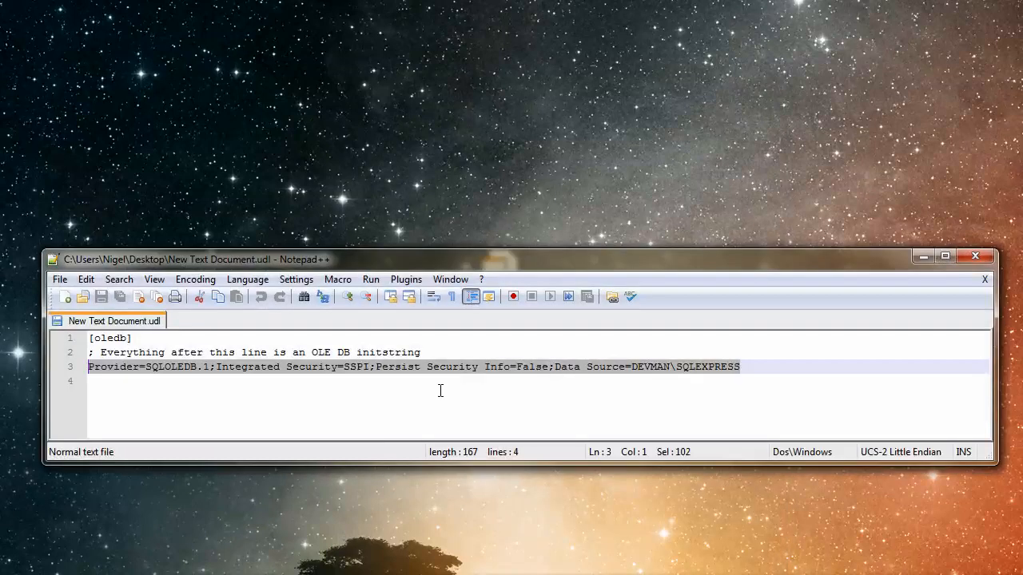
{"action": "left_click", "coordinate": [742, 367]}
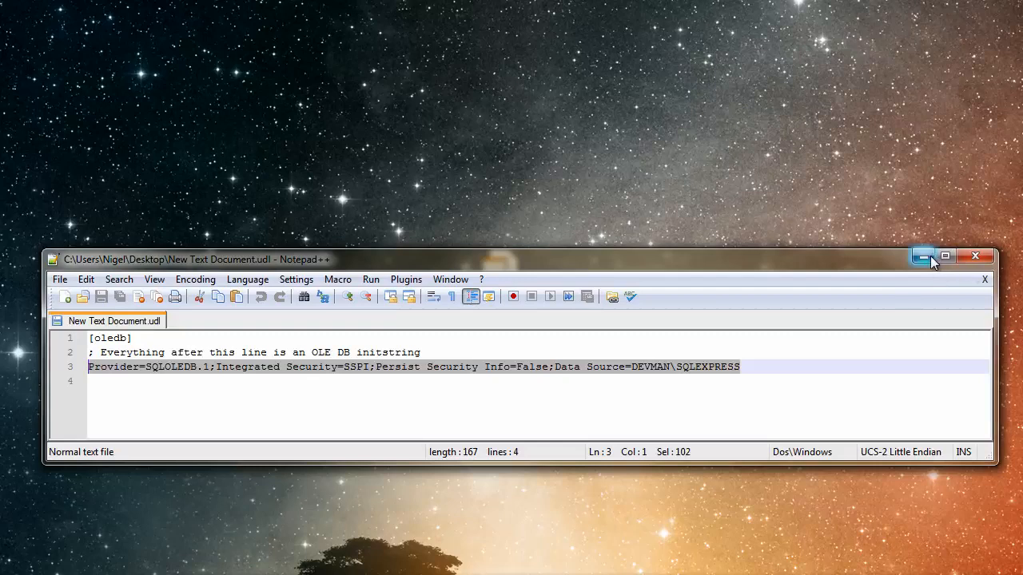
{"action": "left_click", "coordinate": [922, 255]}
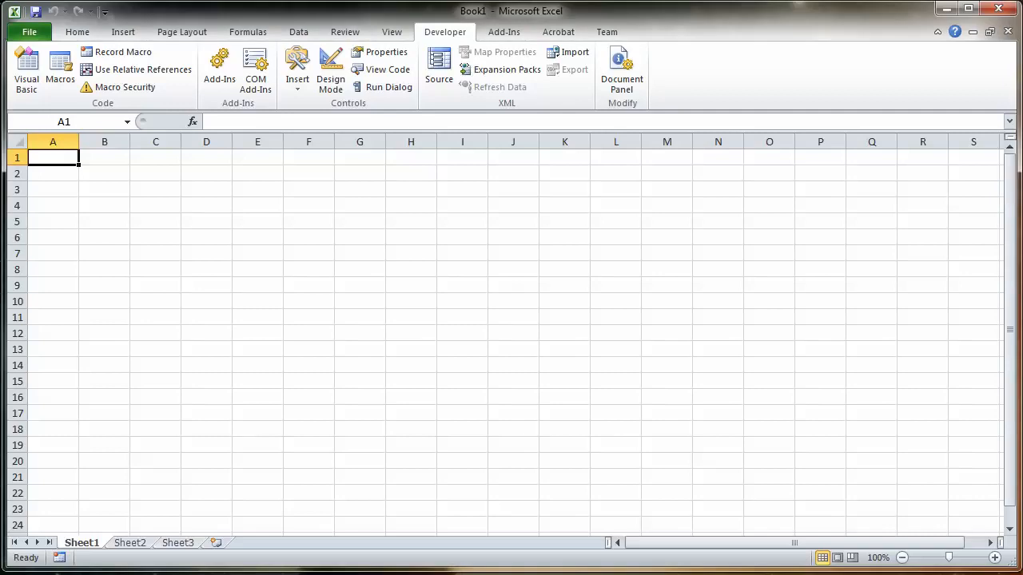
Add strConnectStr = with the pasted SQLOLEDB DEVMAN\SQLEXPRESS connection string in quotes.
{"action": "left_click", "coordinate": [26, 70]}
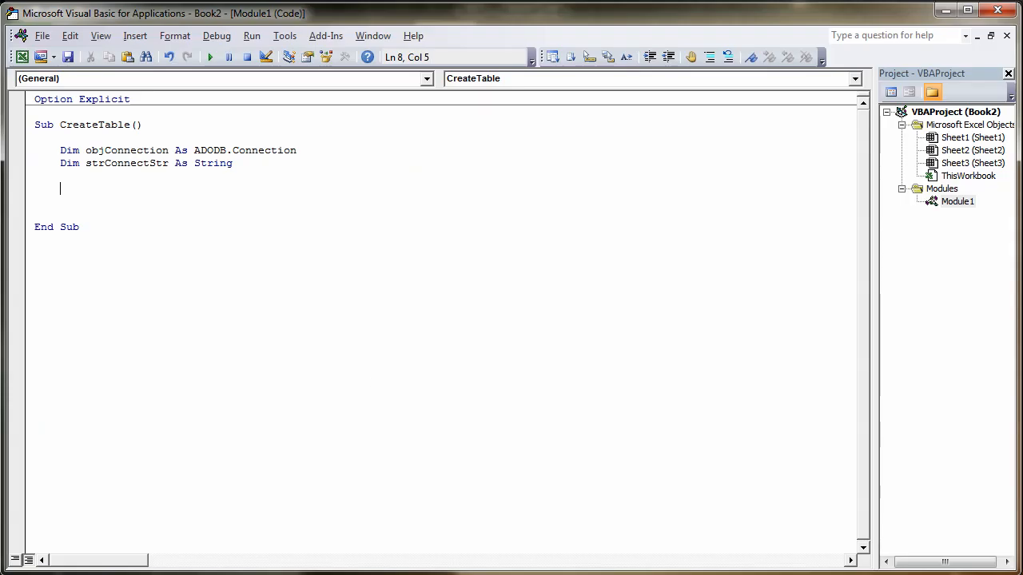
{"action": "type", "text": "s"}
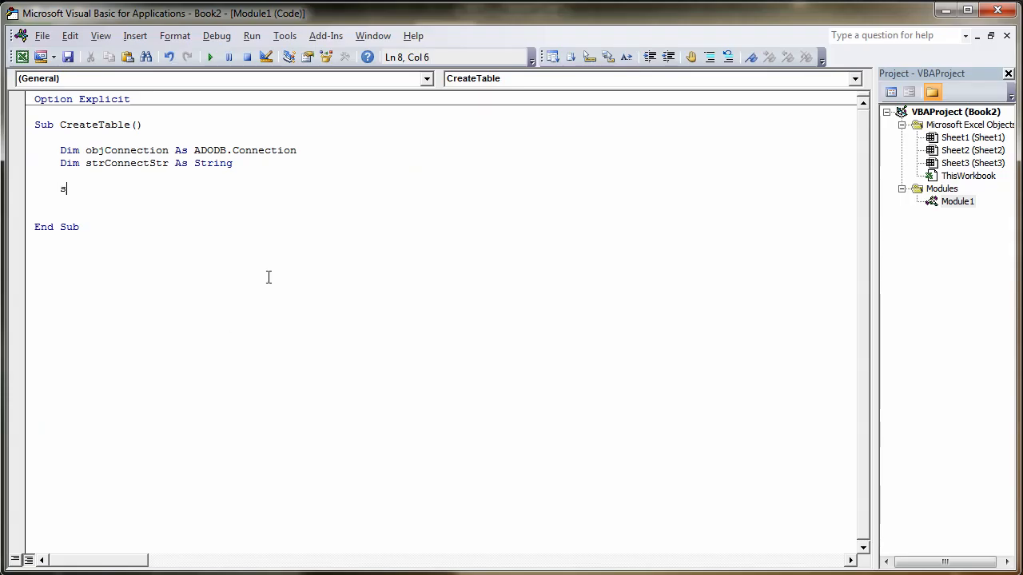
{"action": "type", "text": "tr"}
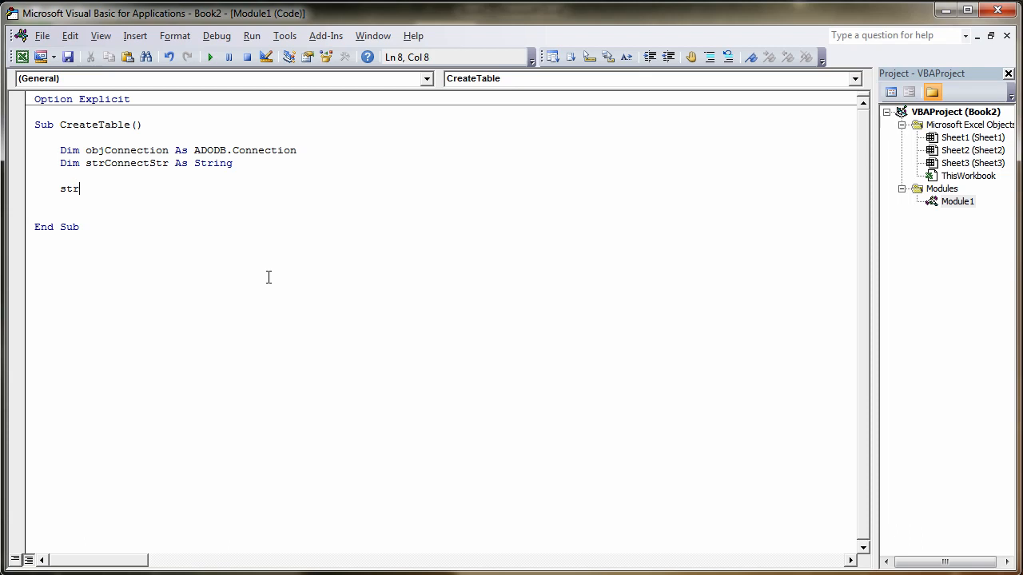
{"action": "type", "text": "Connect"}
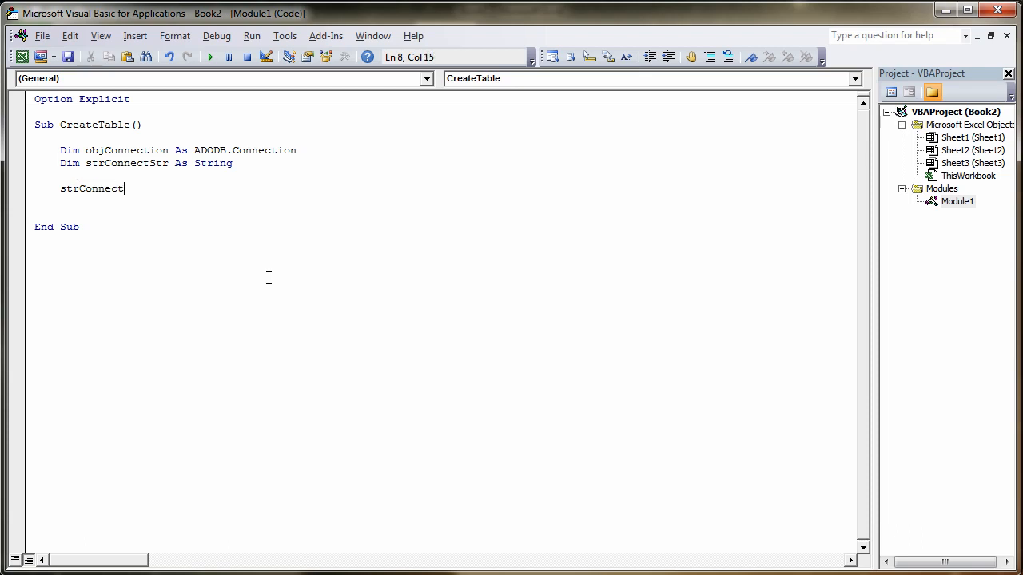
{"action": "type", "text": "Str"}
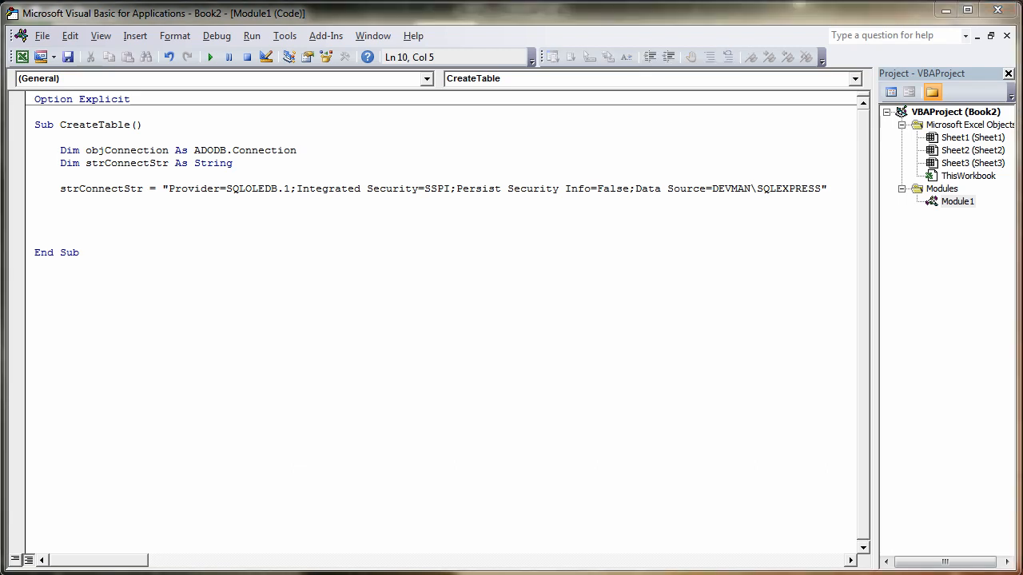
Add the line Set objConnection = New ADODB.Connection.
{"action": "left_click", "coordinate": [125, 207]}
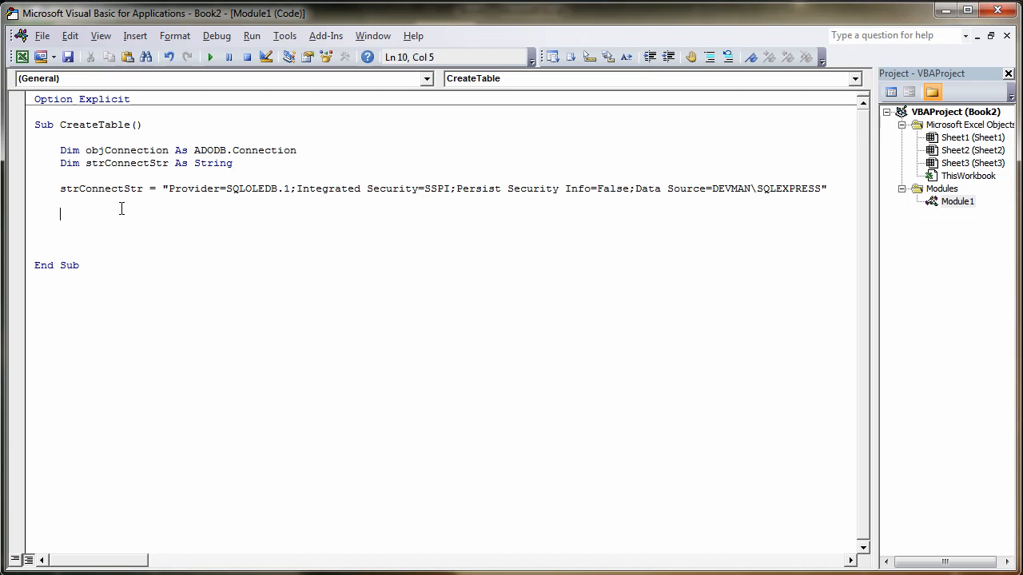
{"action": "type", "text": "Set o"}
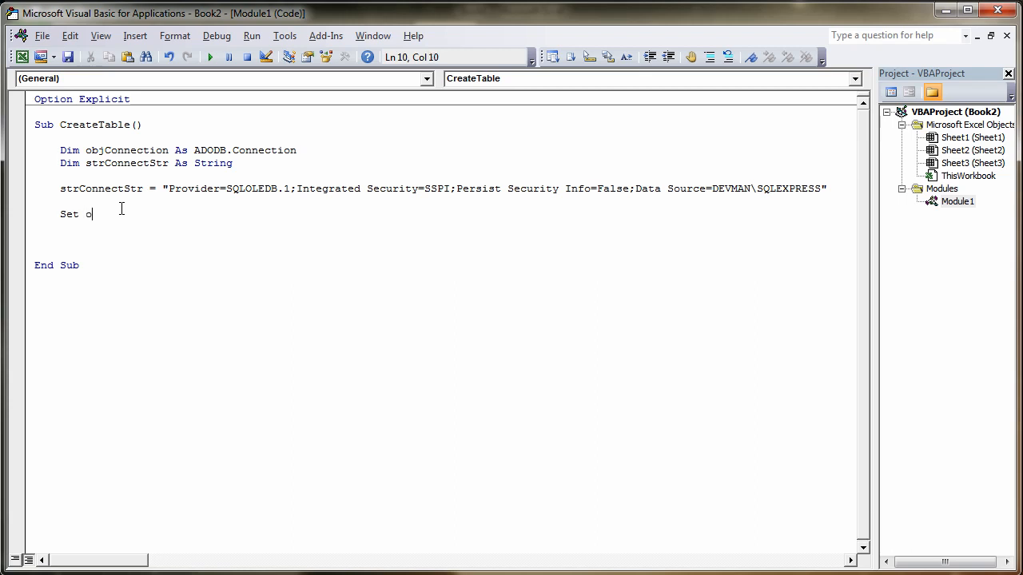
{"action": "type", "text": "bj"}
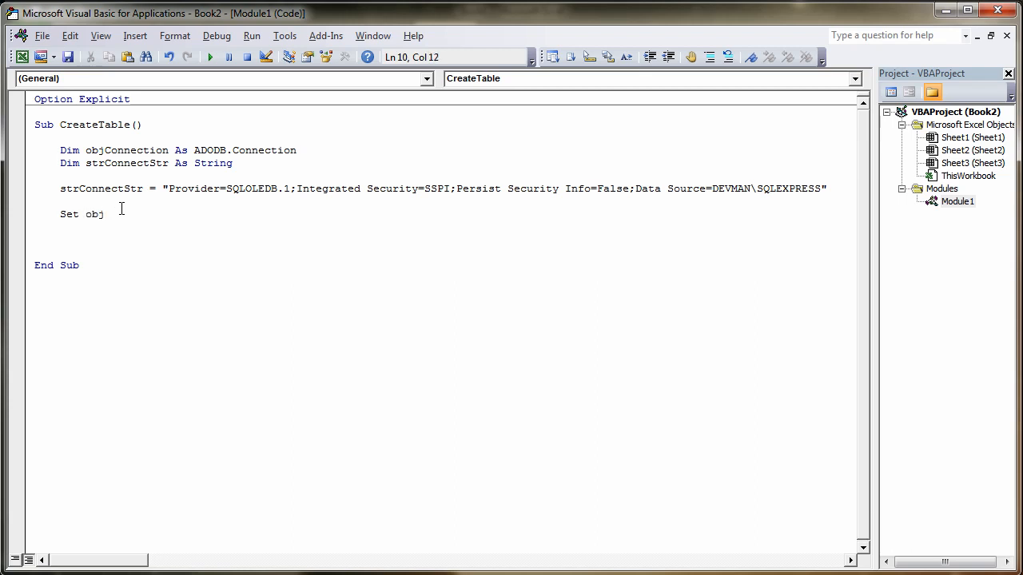
{"action": "type", "text": "Connection = new"}
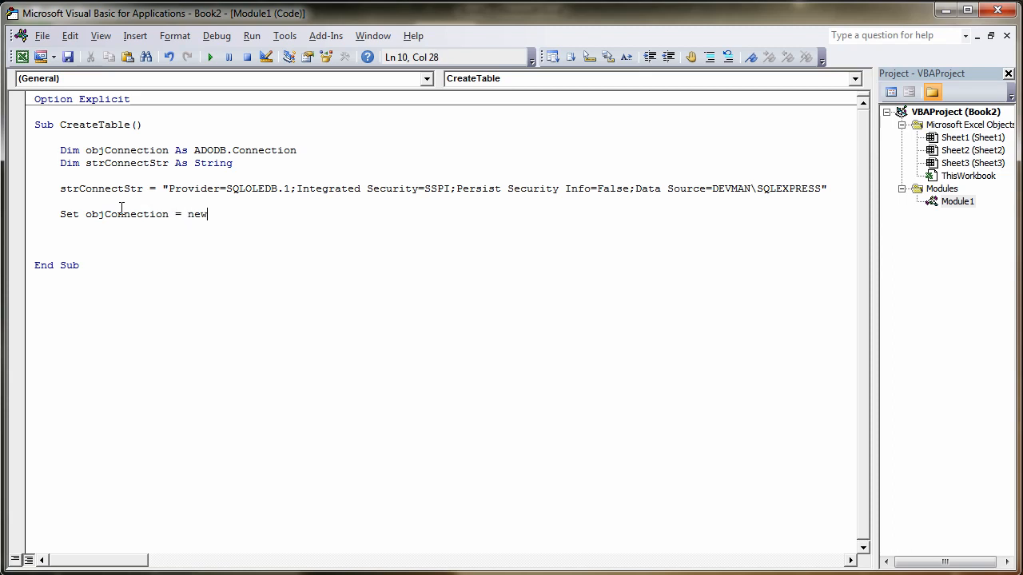
{"action": "type", "text": "AD"}
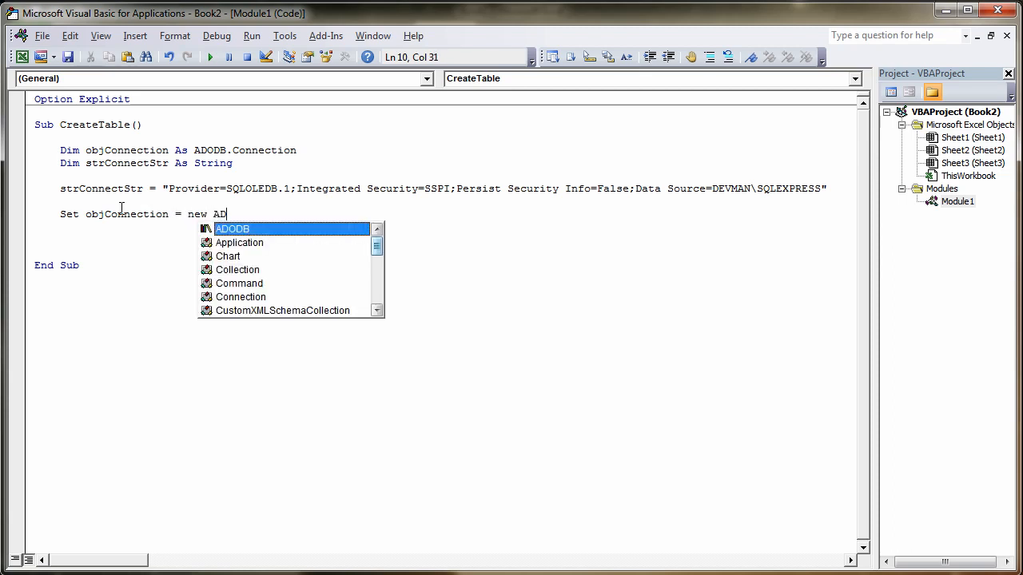
{"action": "type", "text": "ODB"}
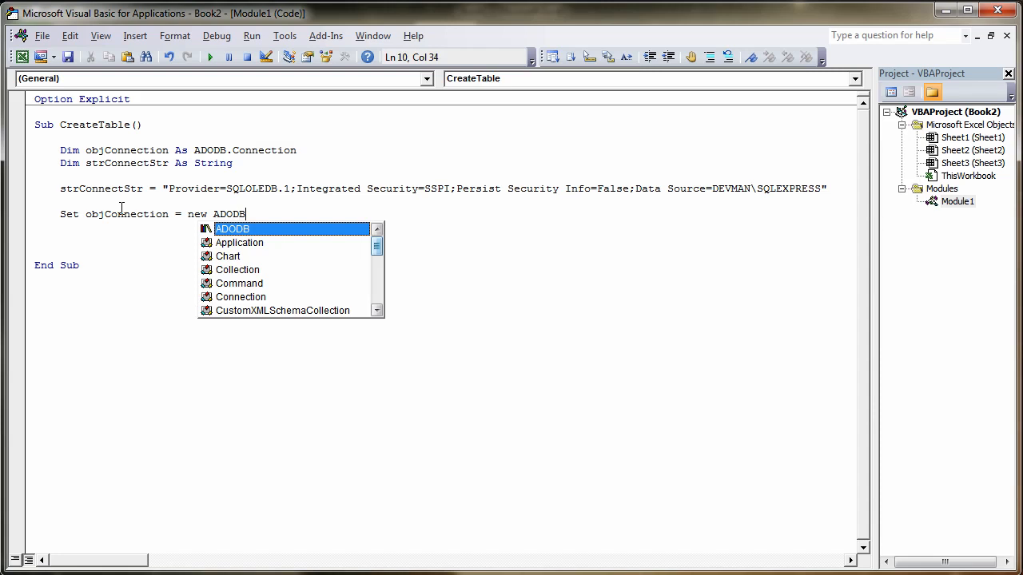
{"action": "type", "text": ".C"}
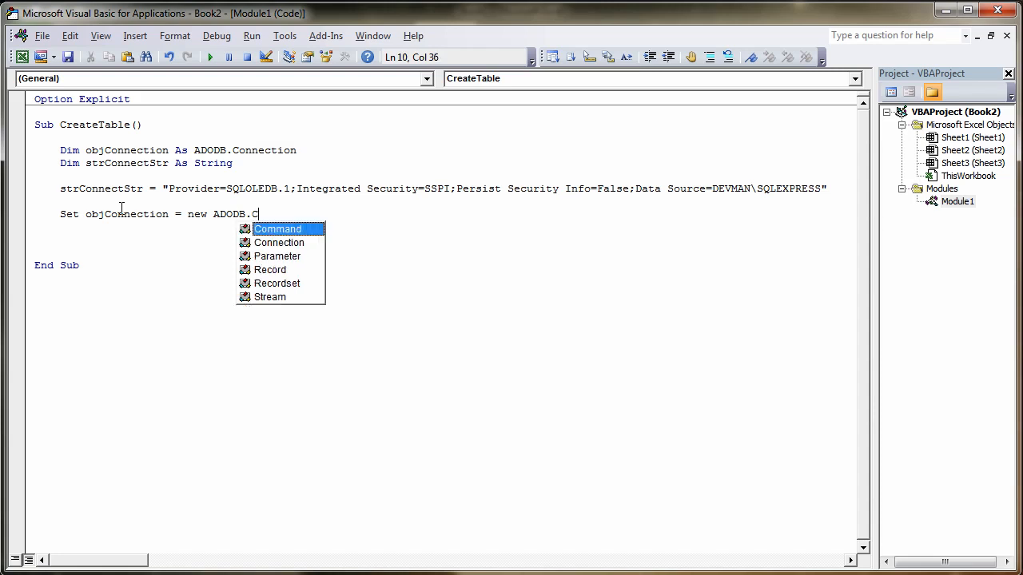
{"action": "type", "text": "onnection"}
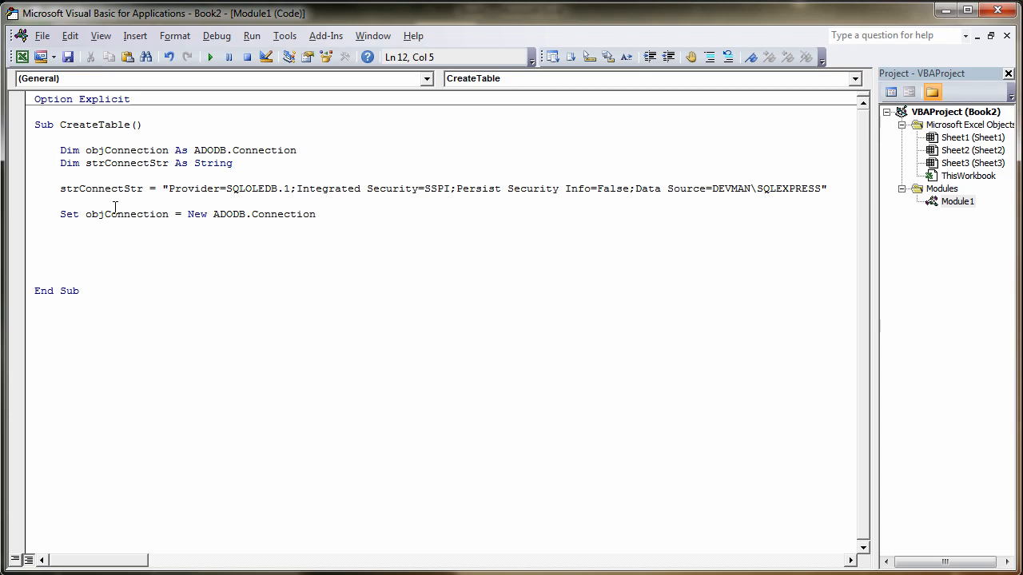
Add the line objConnection.Open strConnectStr.
{"action": "type", "text": "obj"}
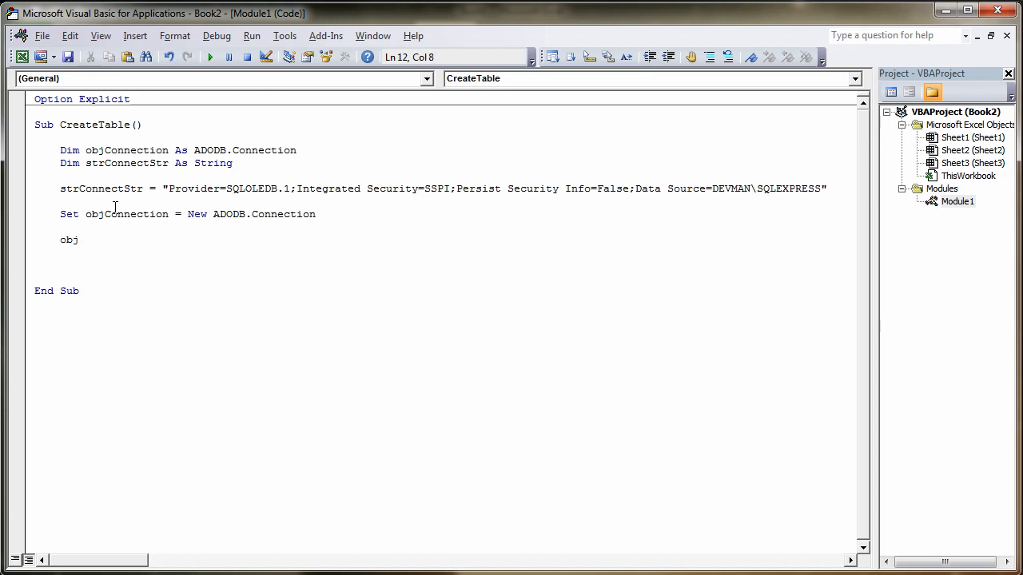
{"action": "type", "text": "C"}
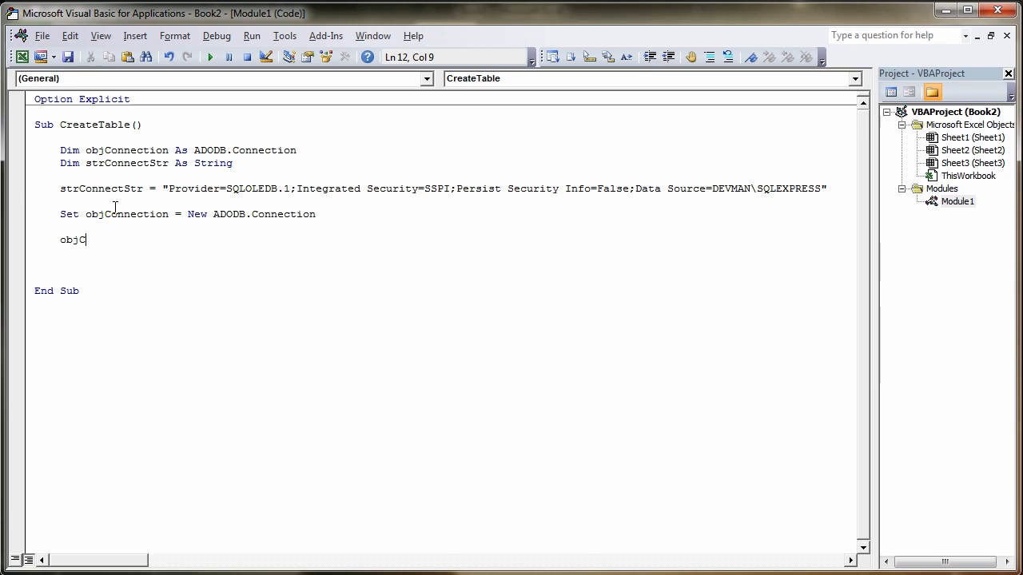
{"action": "type", "text": "onnection."}
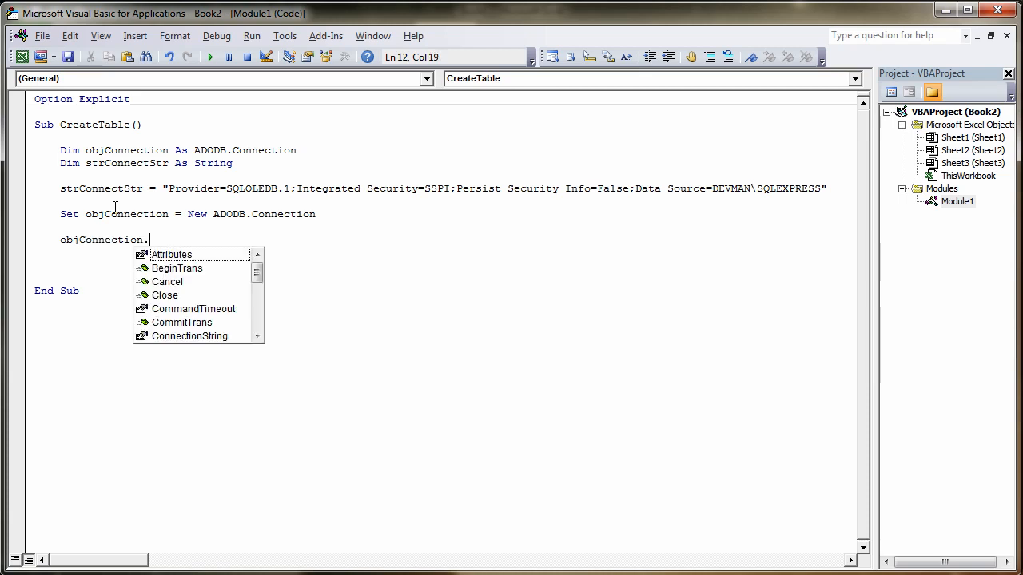
{"action": "type", "text": "Open"}
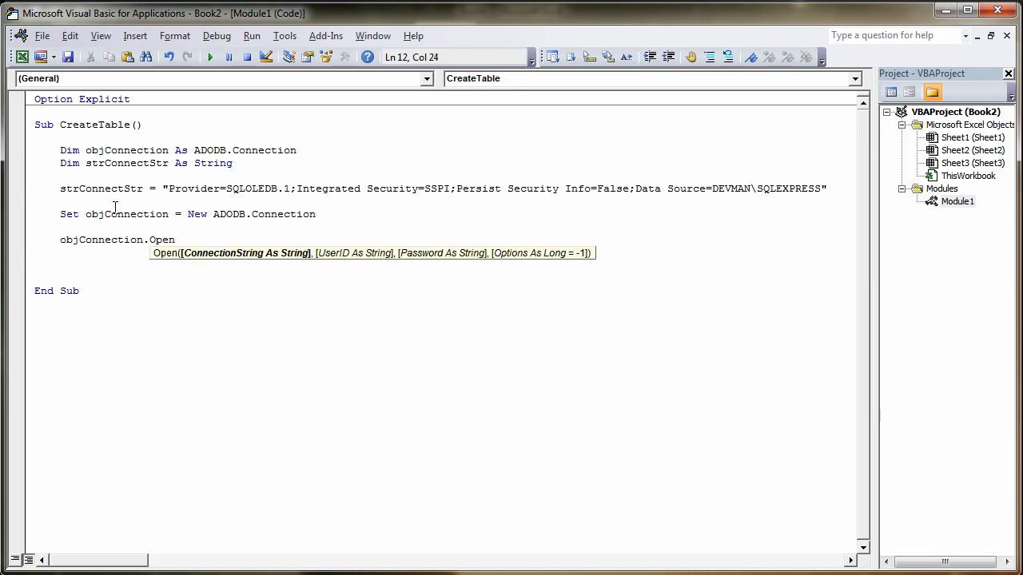
{"action": "type", "text": "strCo"}
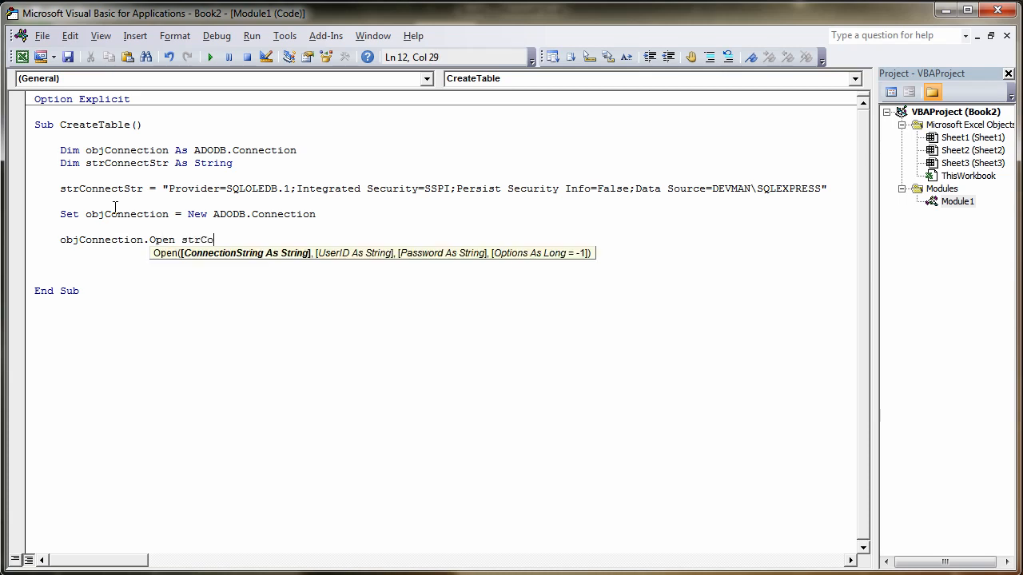
{"action": "type", "text": "nnectSt"}
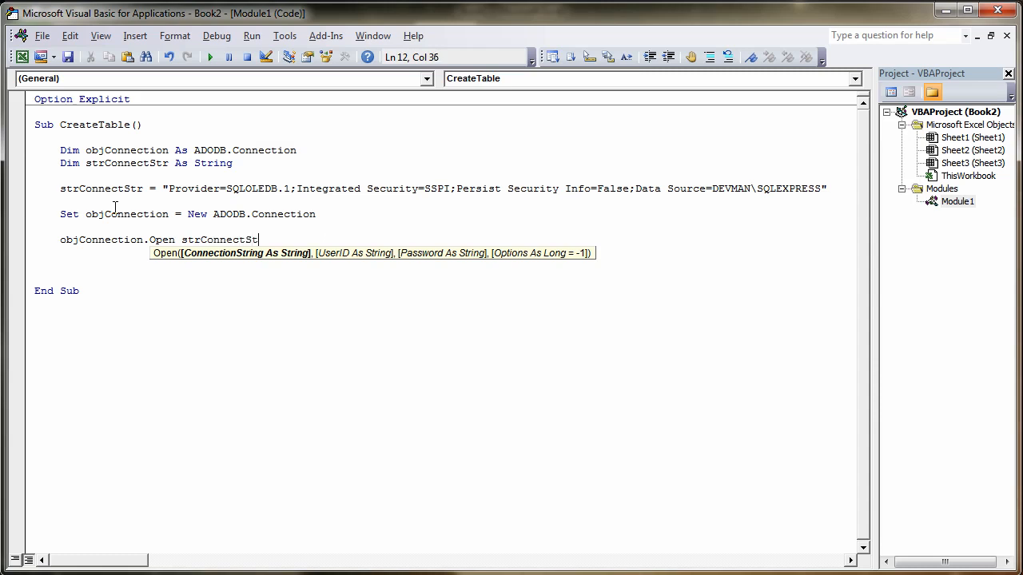
{"action": "key", "text": "enter"}
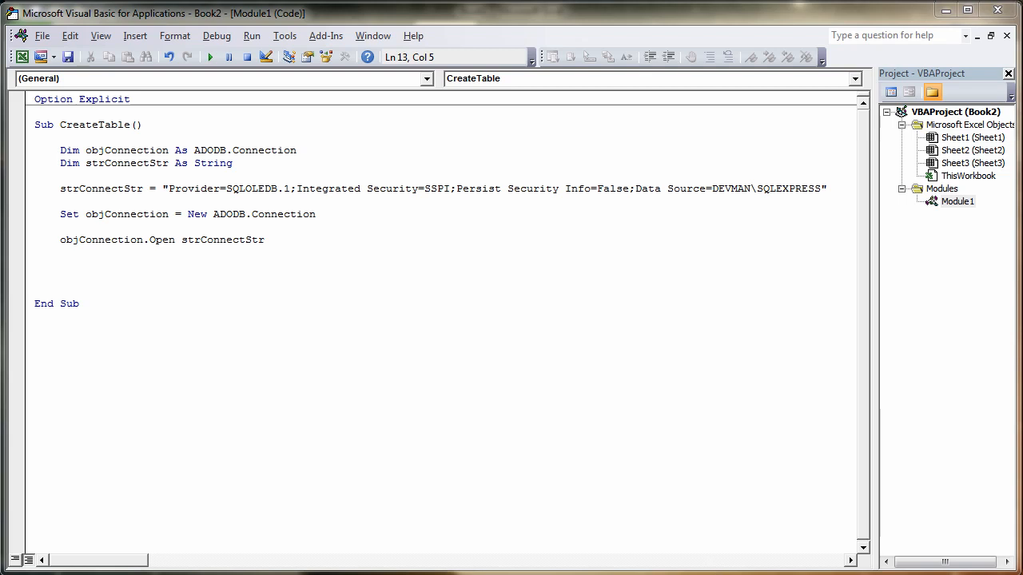
{"action": "mouse_move", "coordinate": [282, 239]}
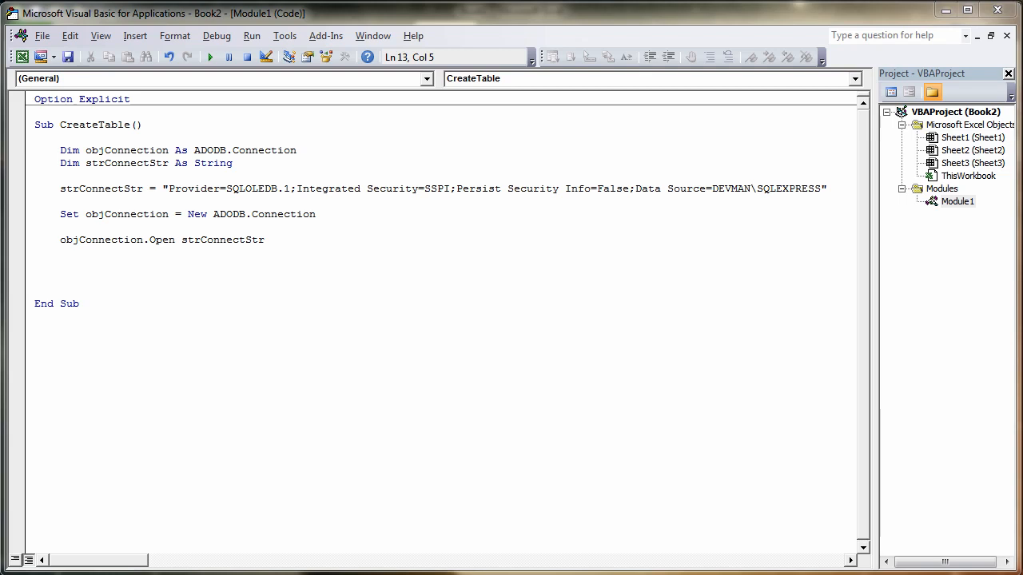
{"action": "mouse_move", "coordinate": [208, 479]}
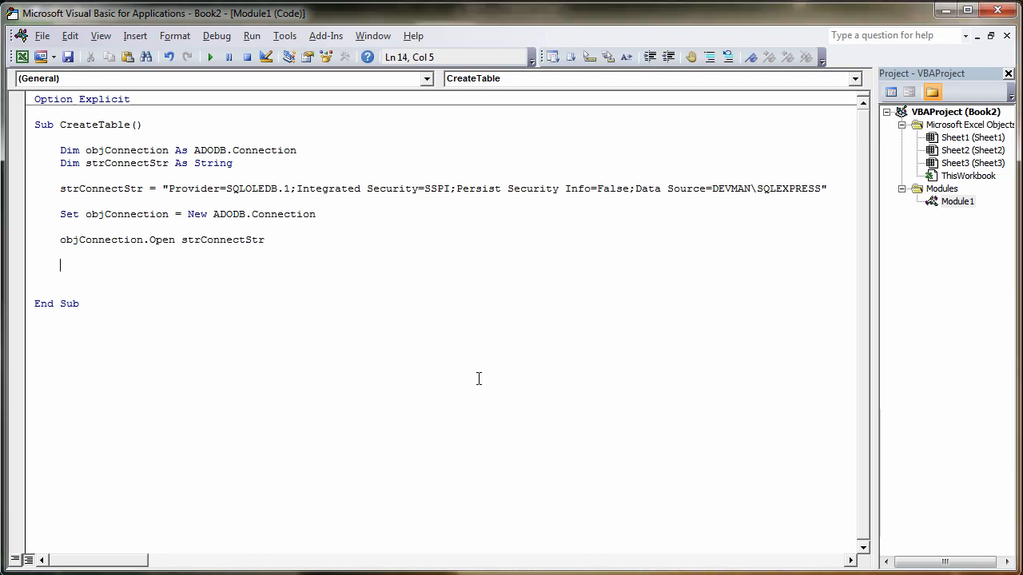
{"action": "mouse_move", "coordinate": [534, 390]}
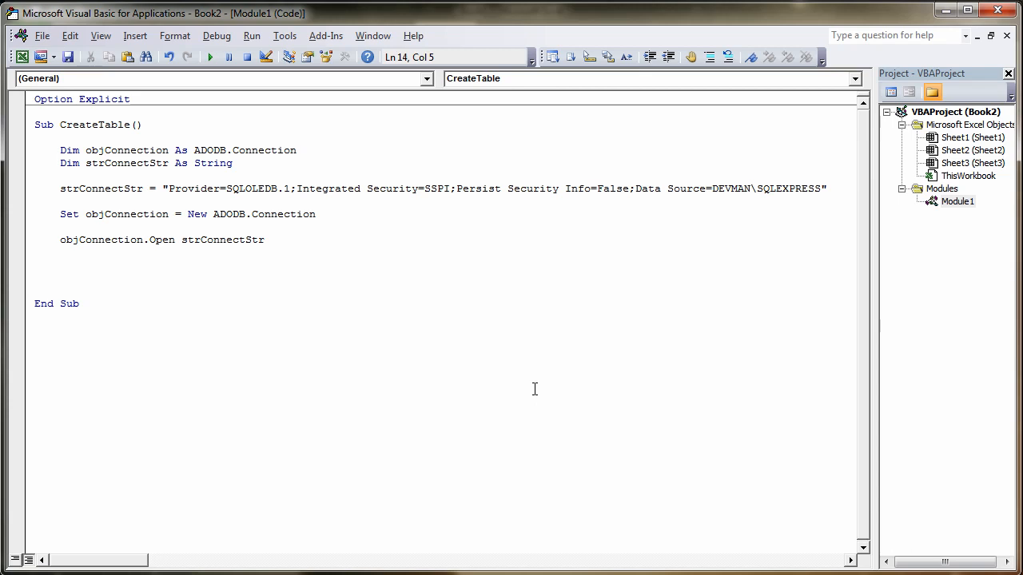
Type objConnection.Execute "CREATE DATABASE DemoDataBase", correcting a typo in CREATE.
{"action": "type", "text": "o"}
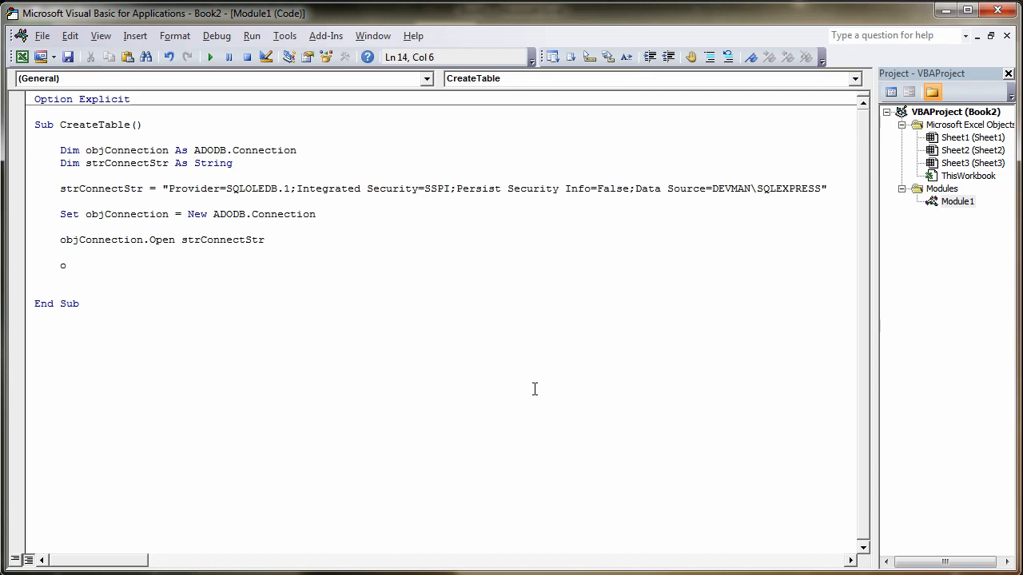
{"action": "type", "text": "bjC"}
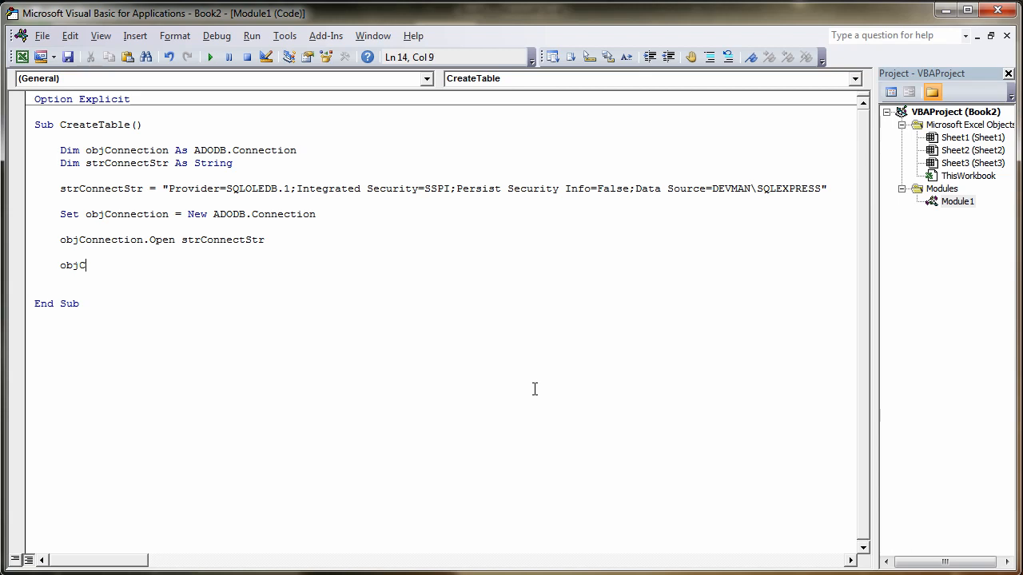
{"action": "type", "text": "onnection"}
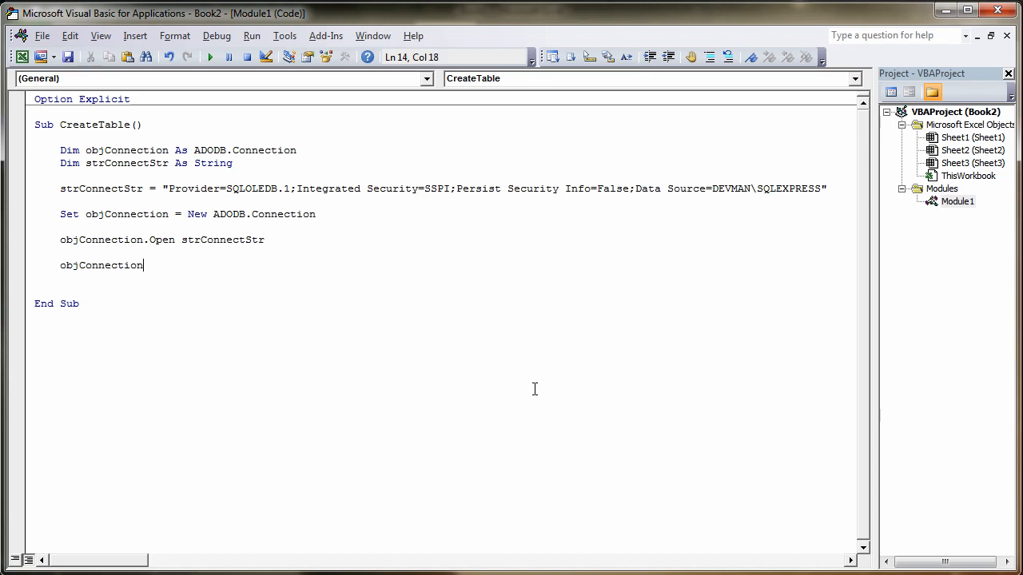
{"action": "type", "text": ".Exec"}
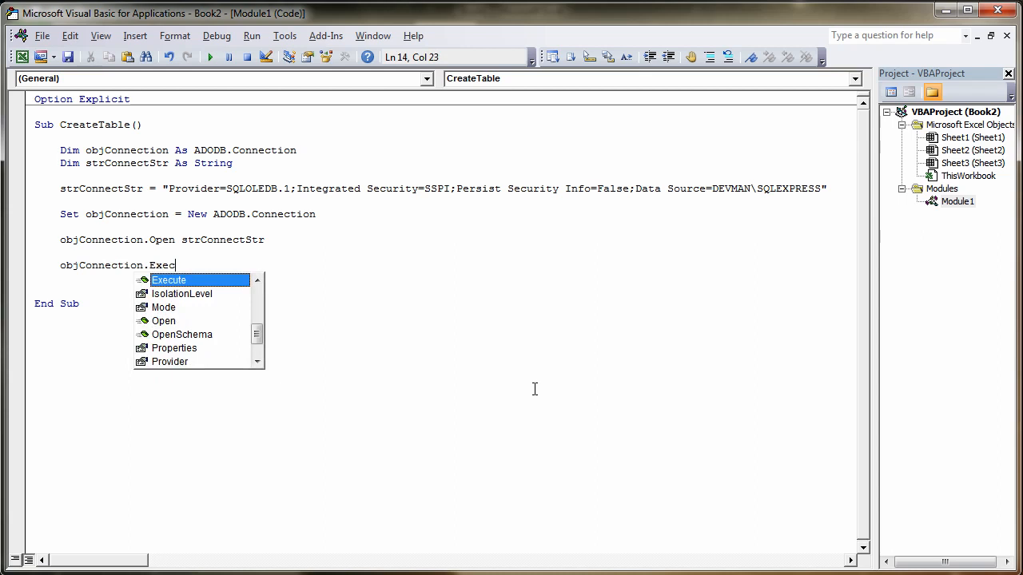
{"action": "type", "text": "ute"}
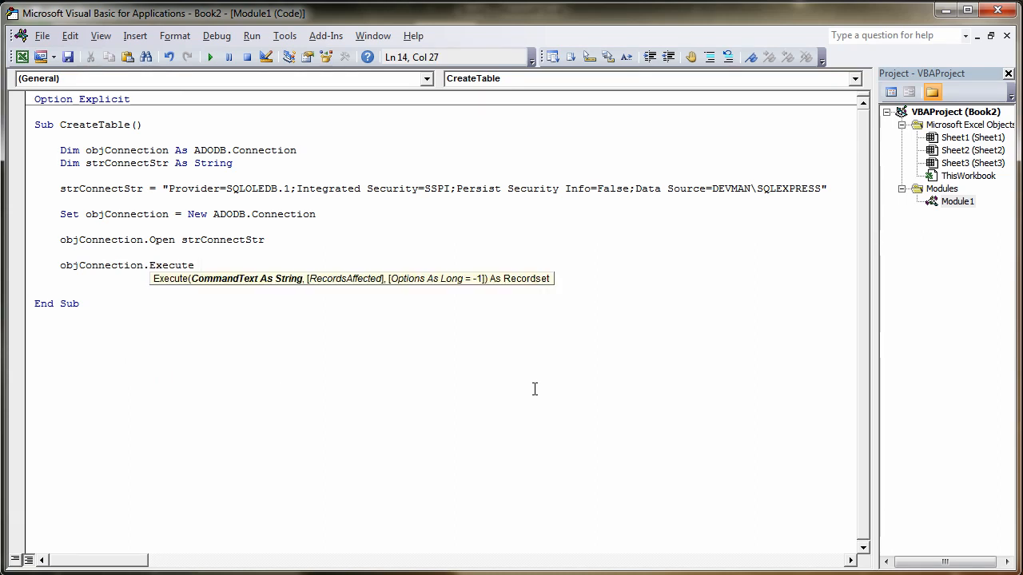
{"action": "type", "text": "\"CRE"}
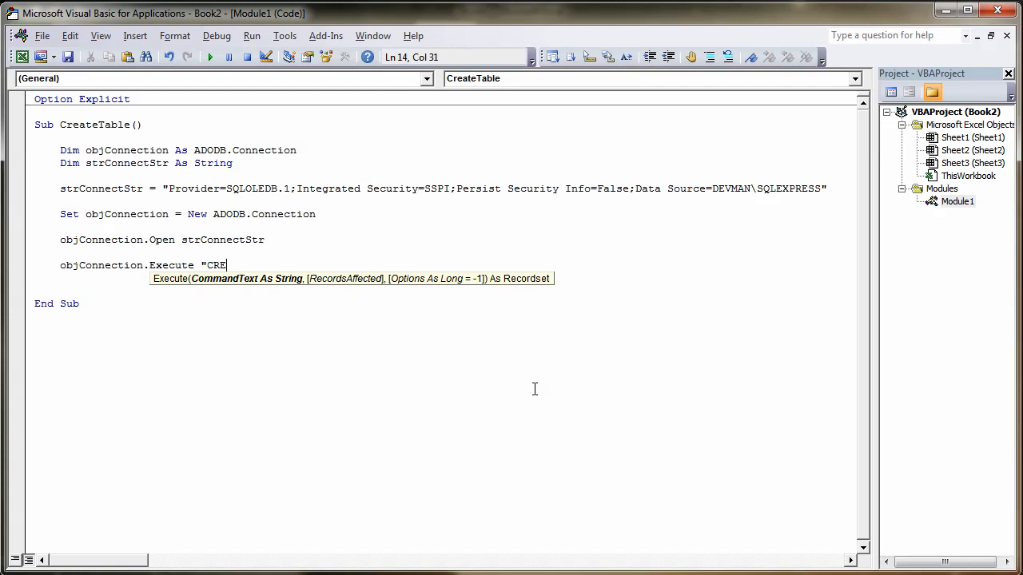
{"action": "type", "text": "ATER"}
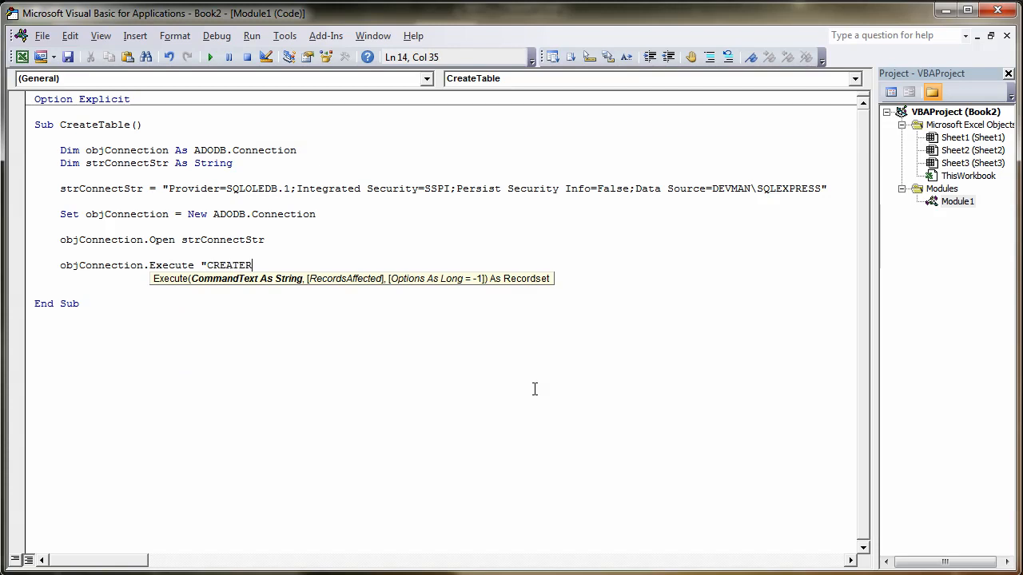
{"action": "key", "text": "BackSpace"}
{"action": "type", "text": " DATABAS"}
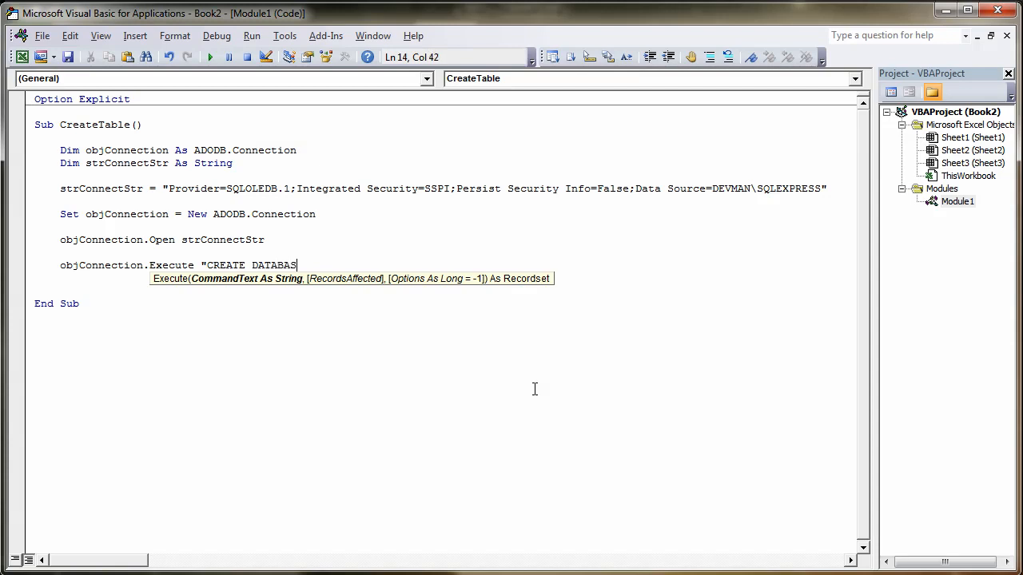
{"action": "type", "text": "E"}
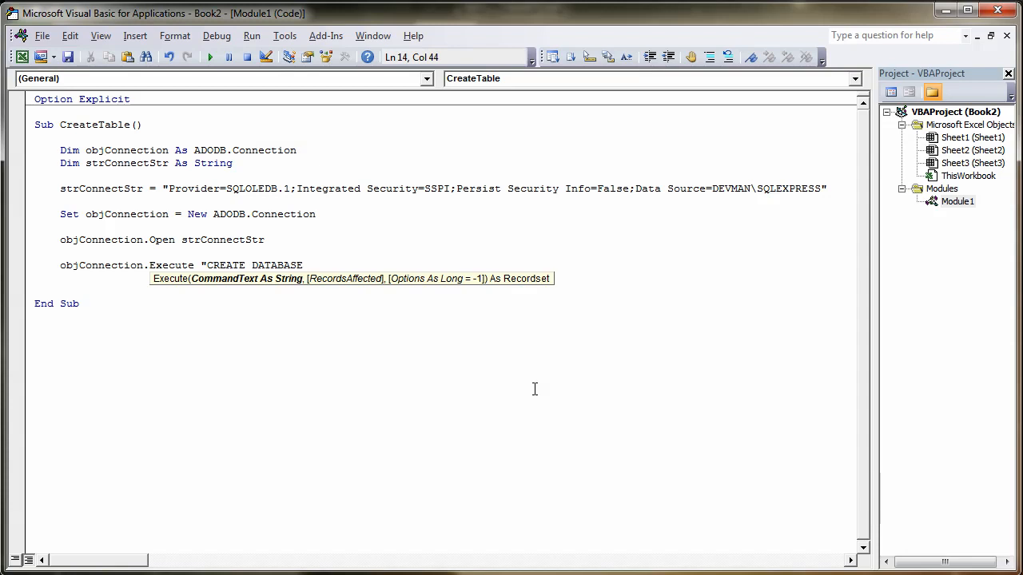
{"action": "type", "text": "D"}
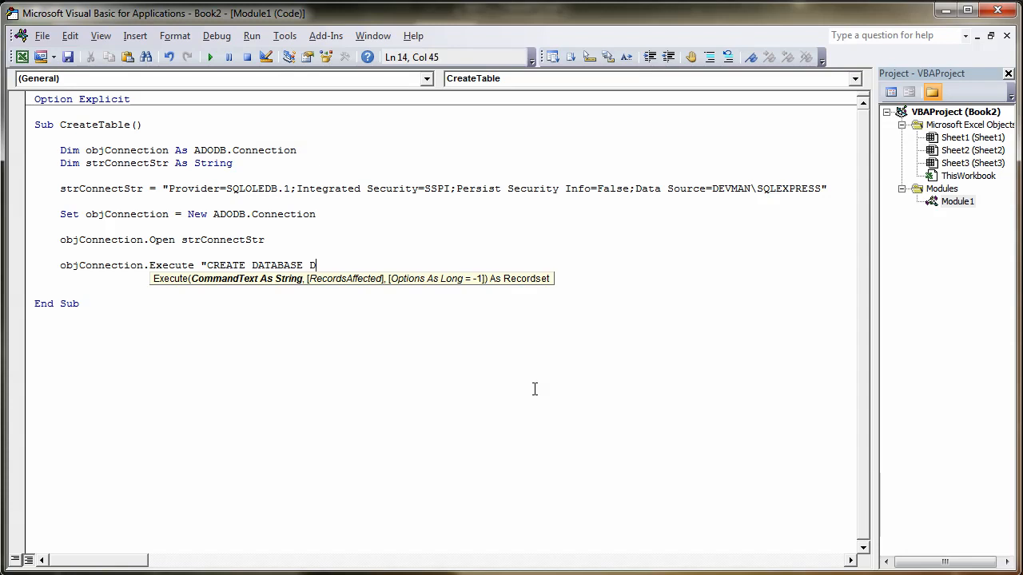
{"action": "type", "text": "emoDataB"}
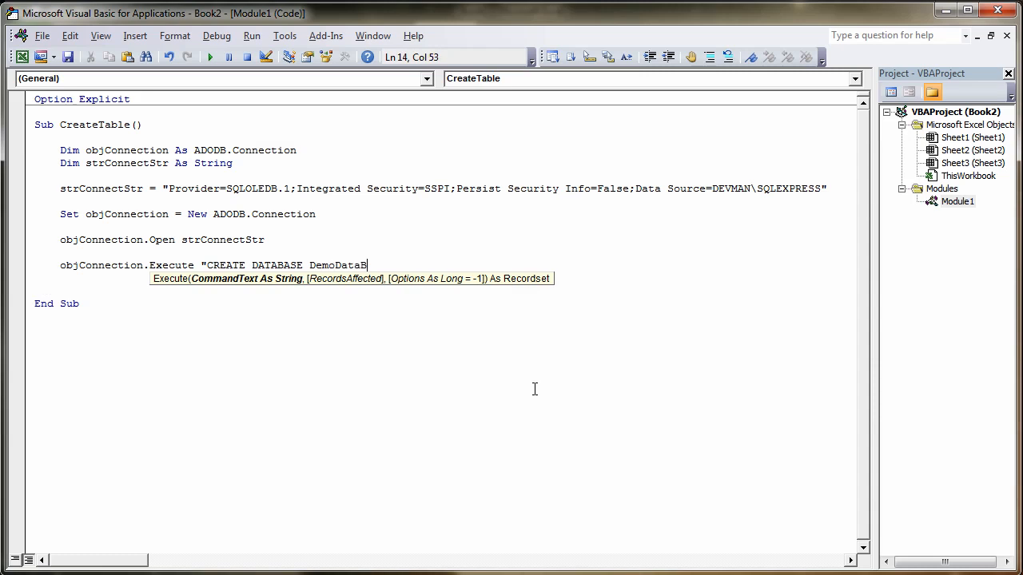
{"action": "type", "text": "ase"}
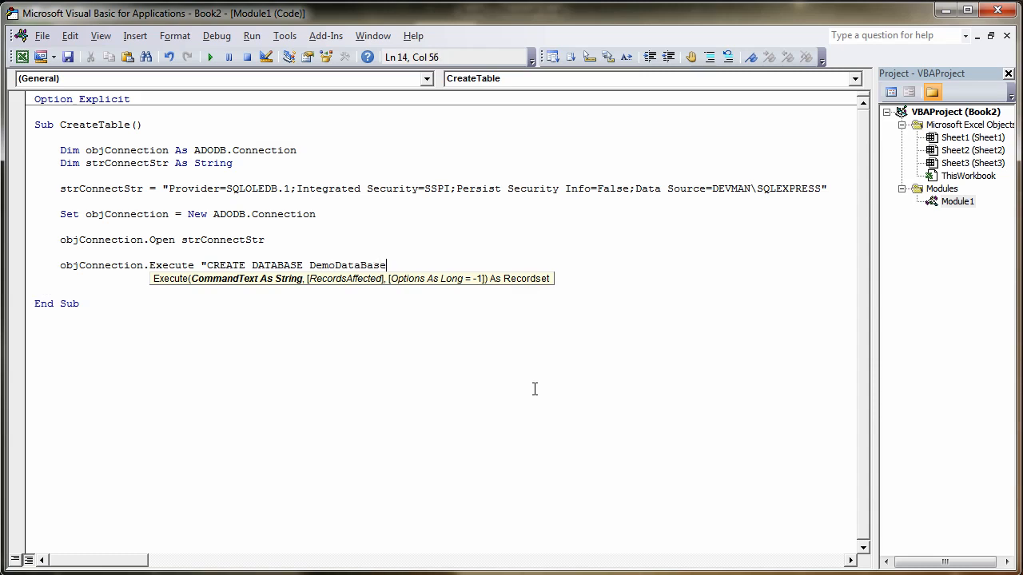
{"action": "type", "text": "\""}
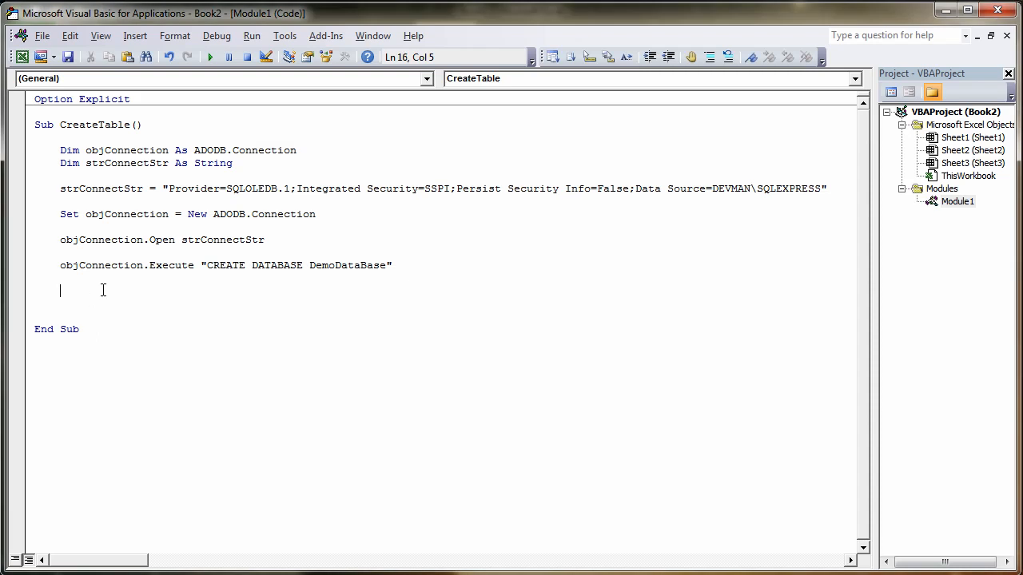
Add objConnection.Close and objConnection = Nothing lines, removing the extra blank line before End Sub.
{"action": "type", "text": "obj"}
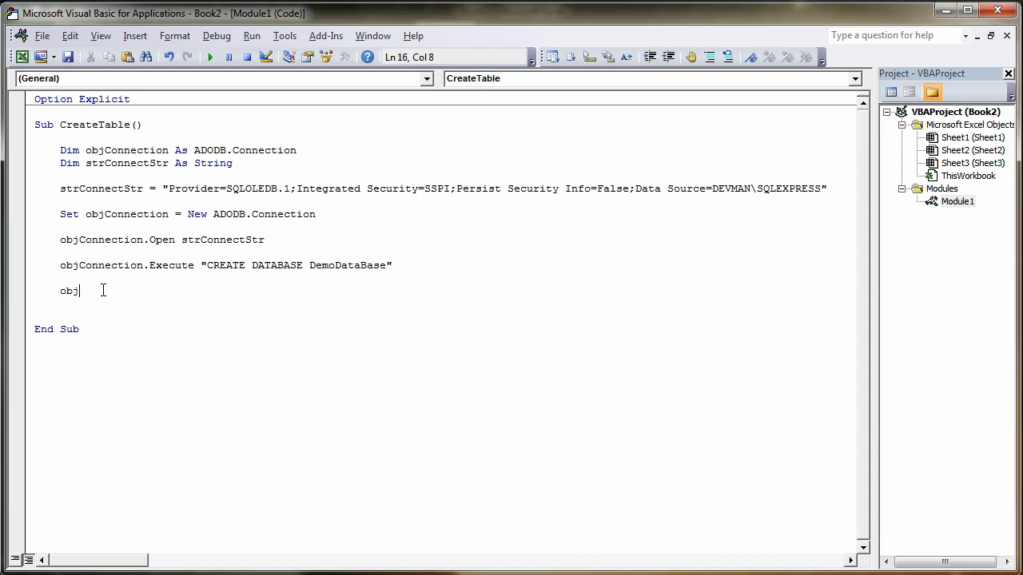
{"action": "type", "text": "Connection.Cp"}
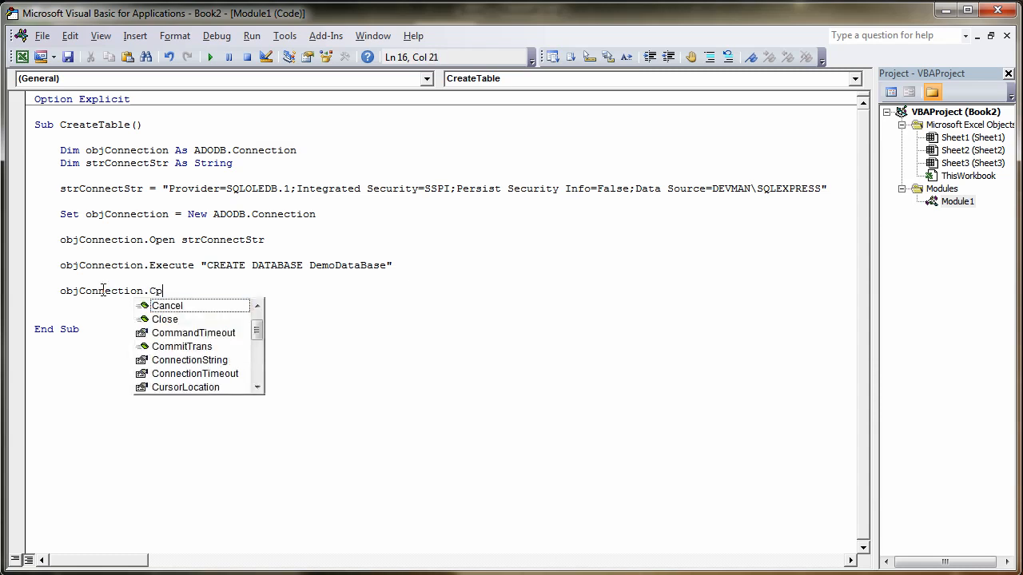
{"action": "type", "text": "l"}
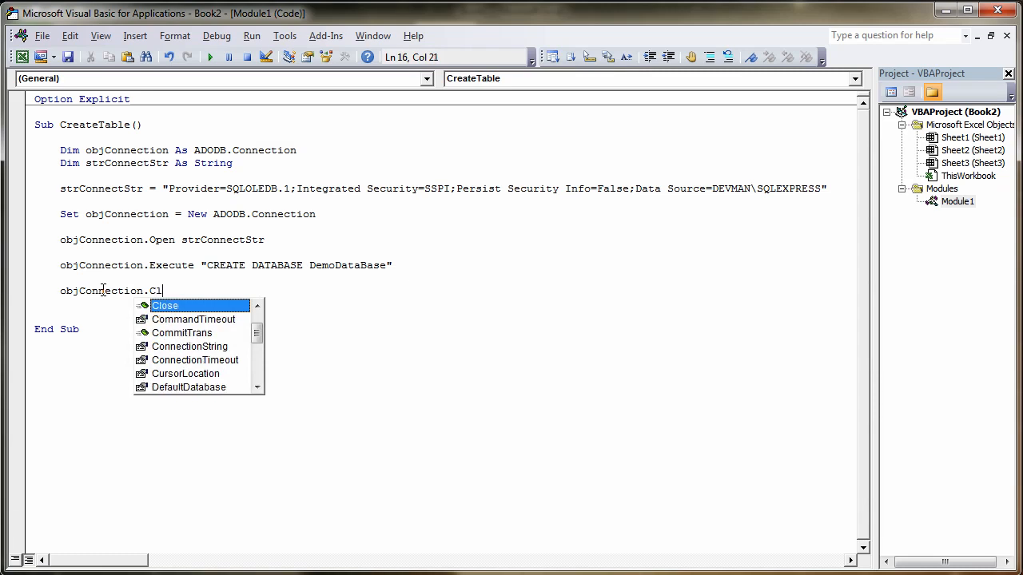
{"action": "type", "text": "ose"}
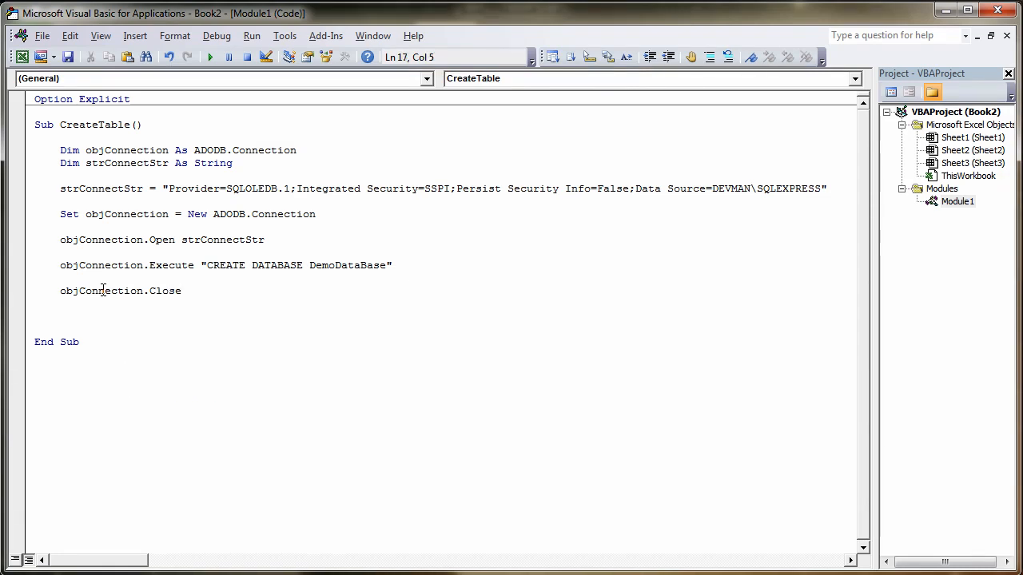
{"action": "type", "text": "obj"}
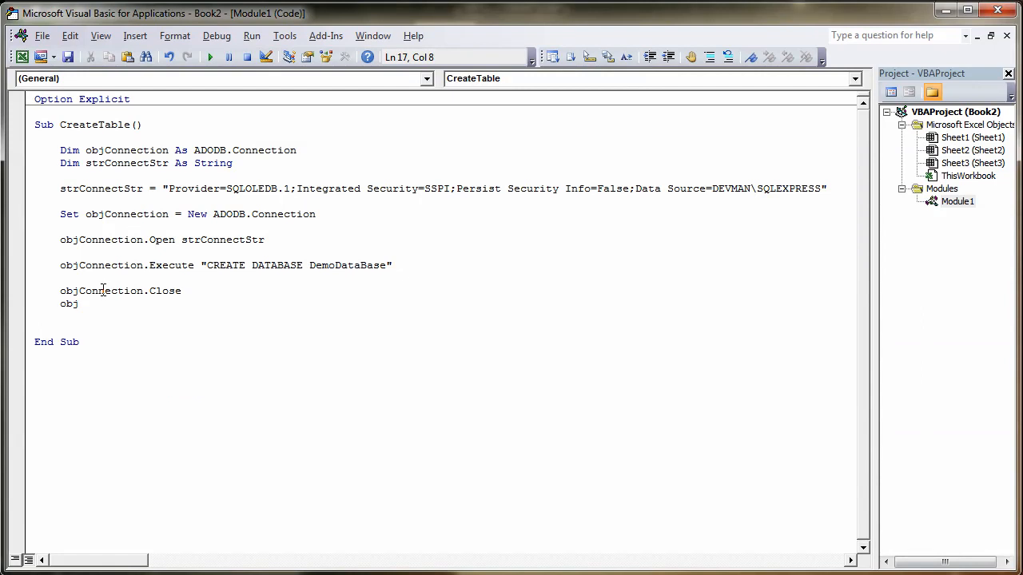
{"action": "type", "text": "Connection = Nothing"}
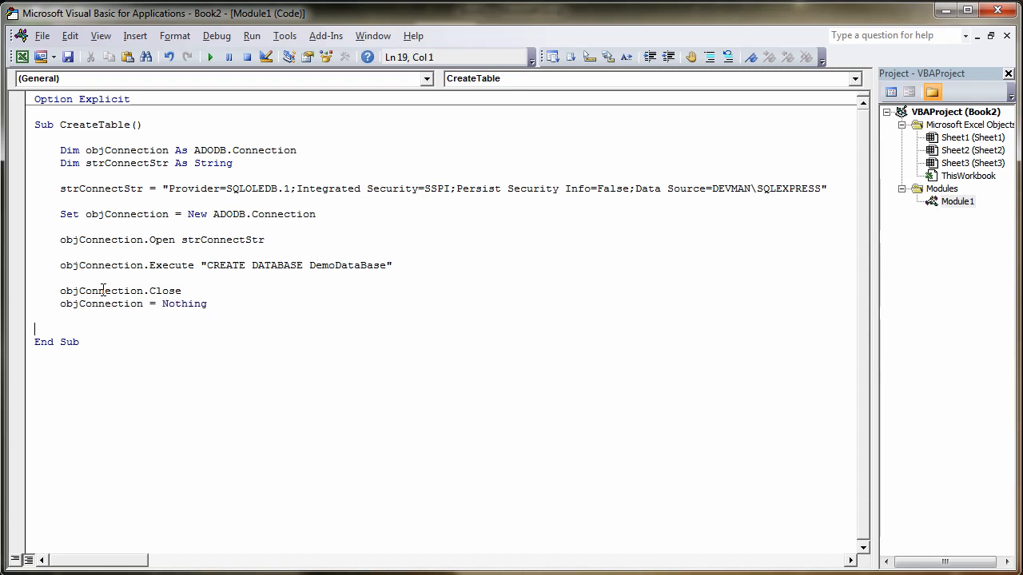
{"action": "key", "text": "Backspace"}
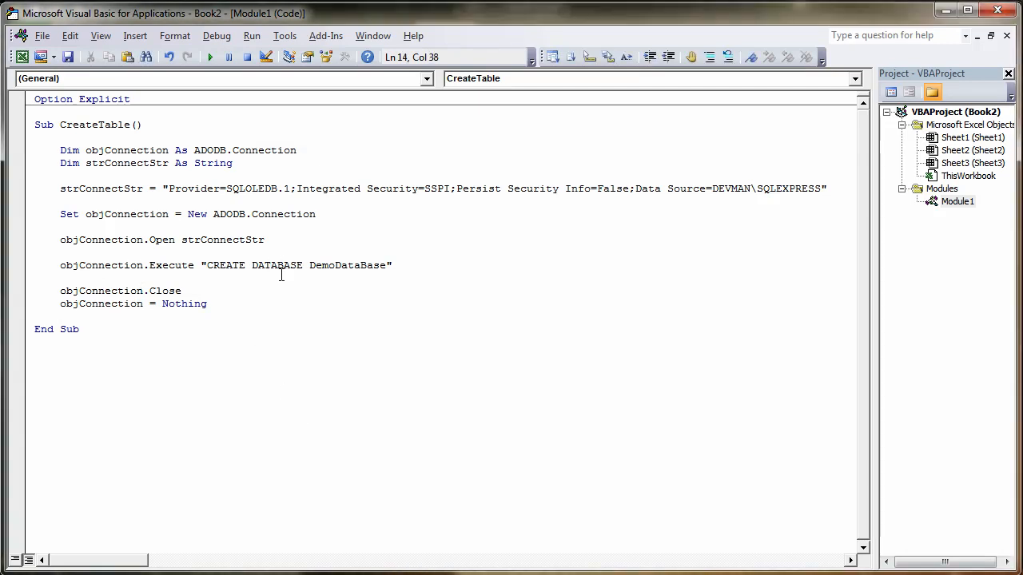
Run CreateTable and dismiss the invalid use of object compile error.
{"action": "left_click", "coordinate": [265, 240]}
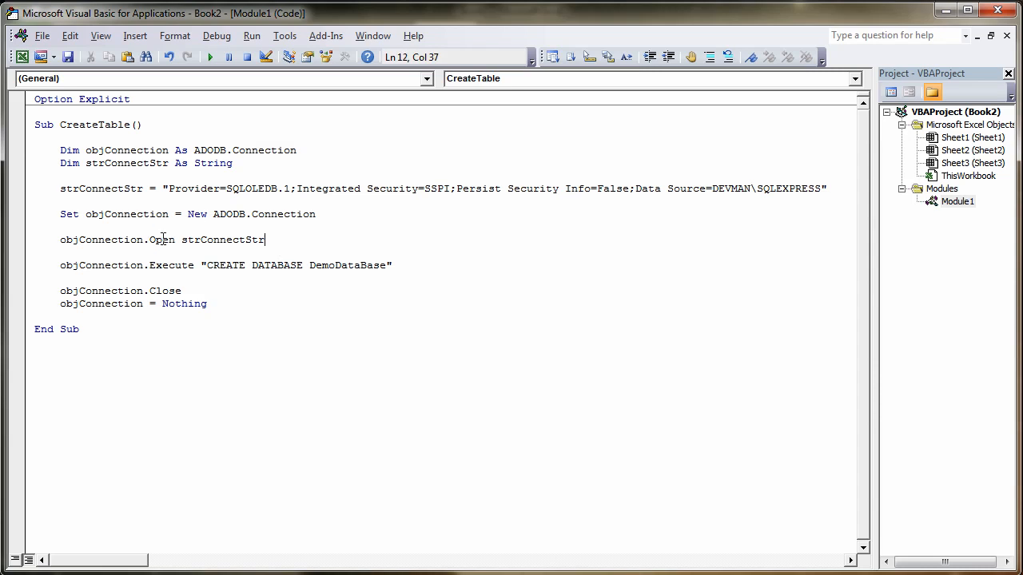
{"action": "left_click", "coordinate": [210, 57]}
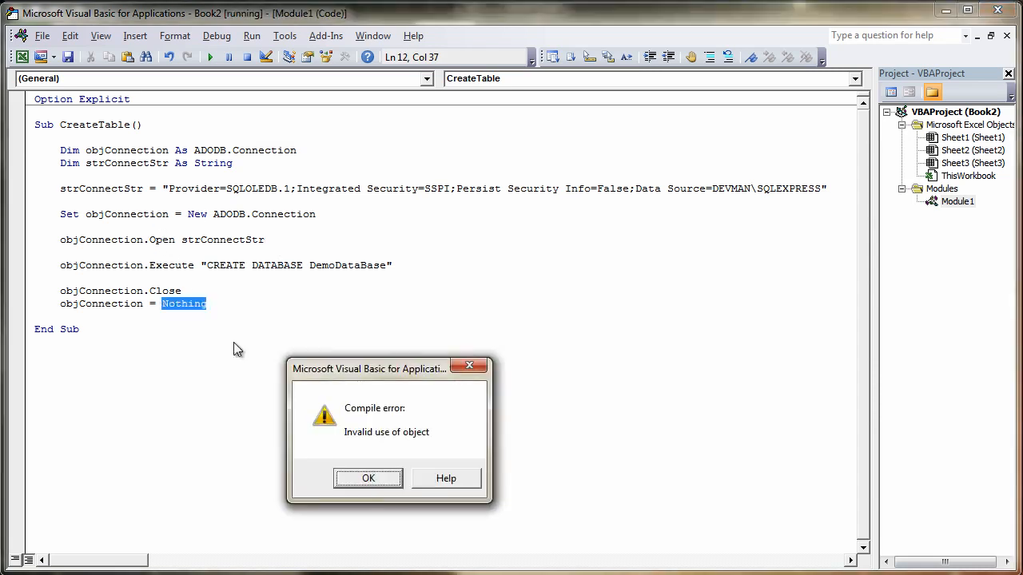
{"action": "left_click", "coordinate": [368, 478]}
{"action": "type", "text": "Set "}
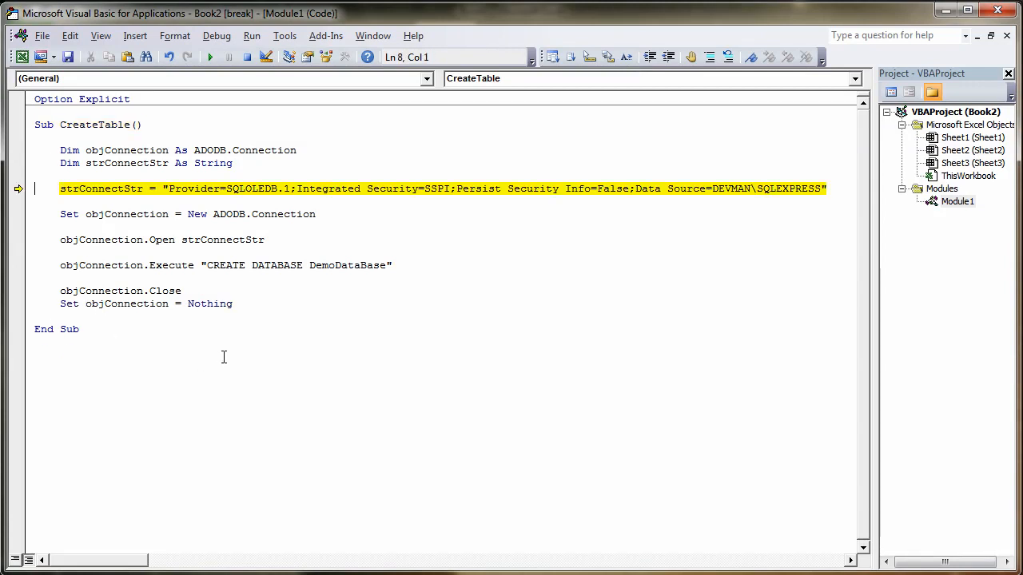
Step through CreateTable's Open, CREATE DATABASE Execute and Close statements until it finishes.
{"action": "key", "text": "F8"}
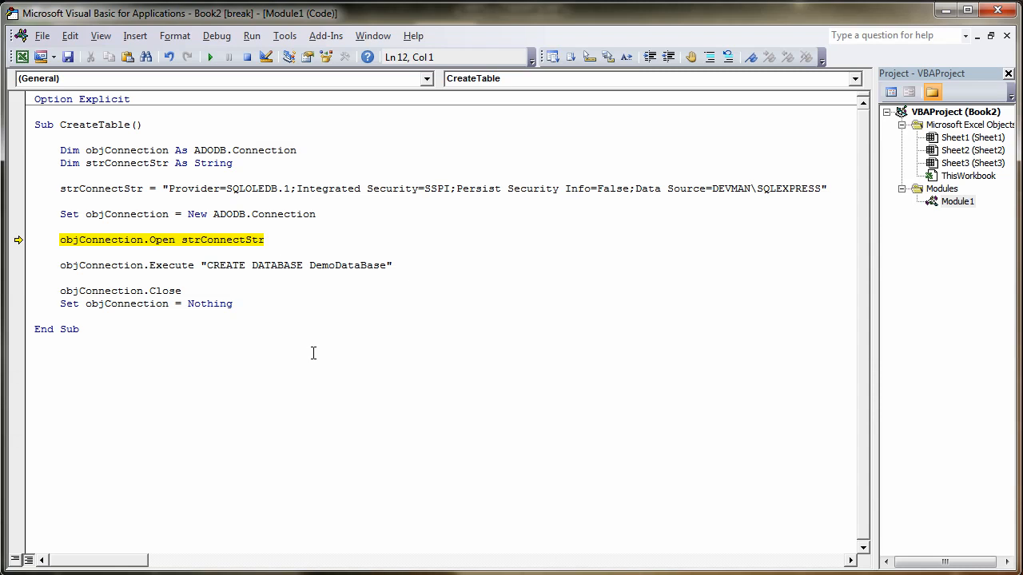
{"action": "key", "text": "F8"}
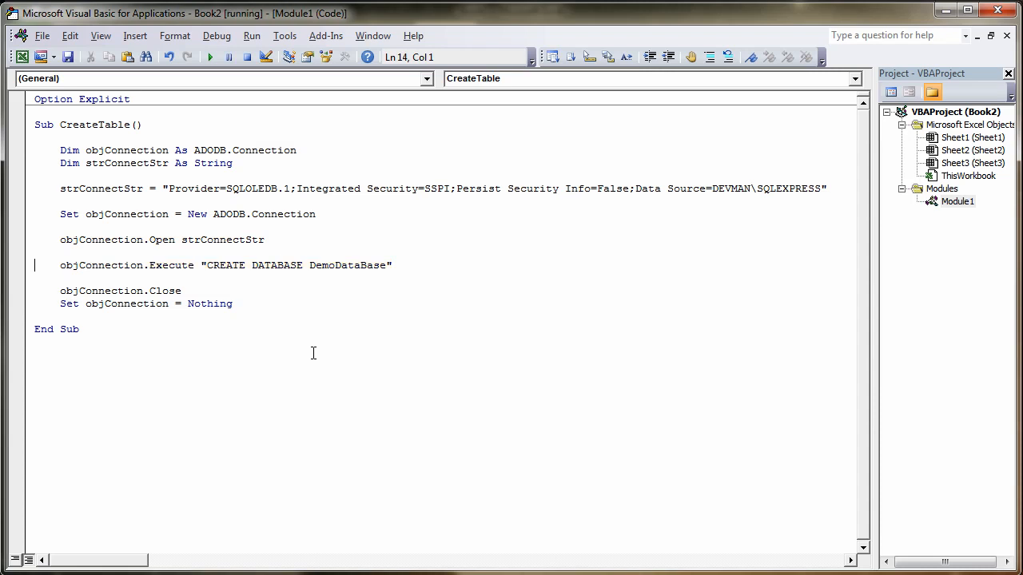
{"action": "left_click", "coordinate": [229, 57]}
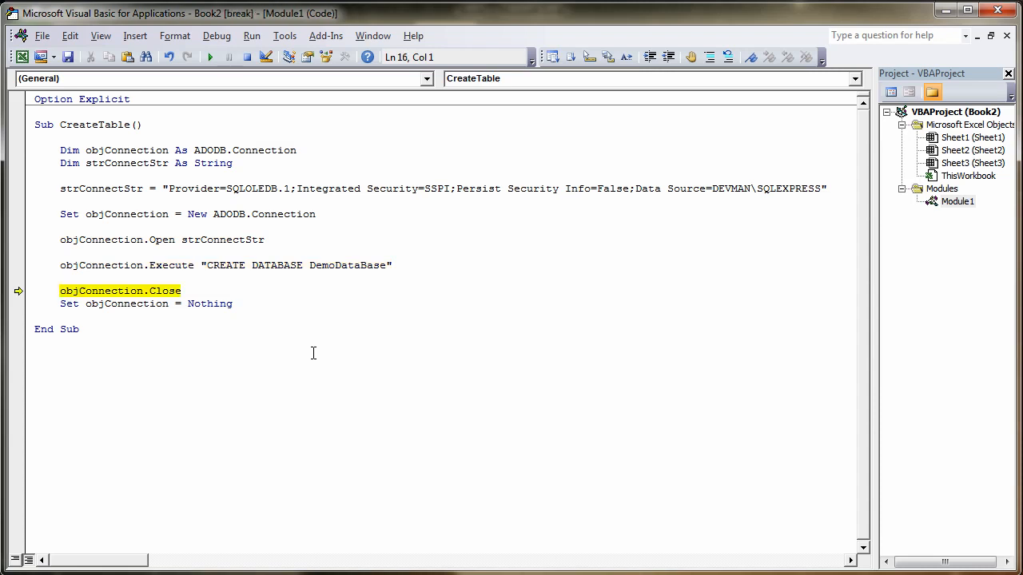
{"action": "mouse_move", "coordinate": [345, 249]}
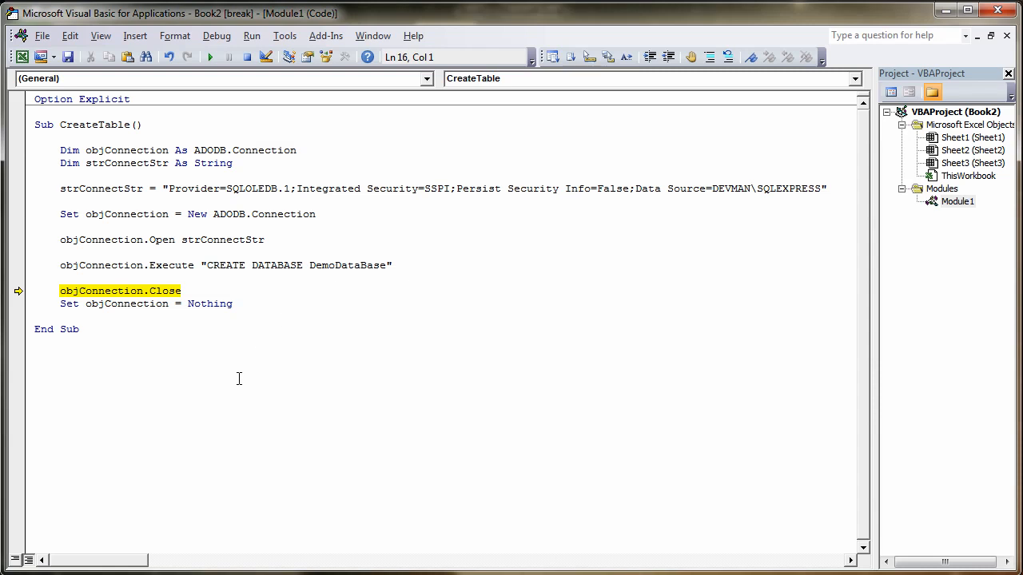
{"action": "key", "text": "F8"}
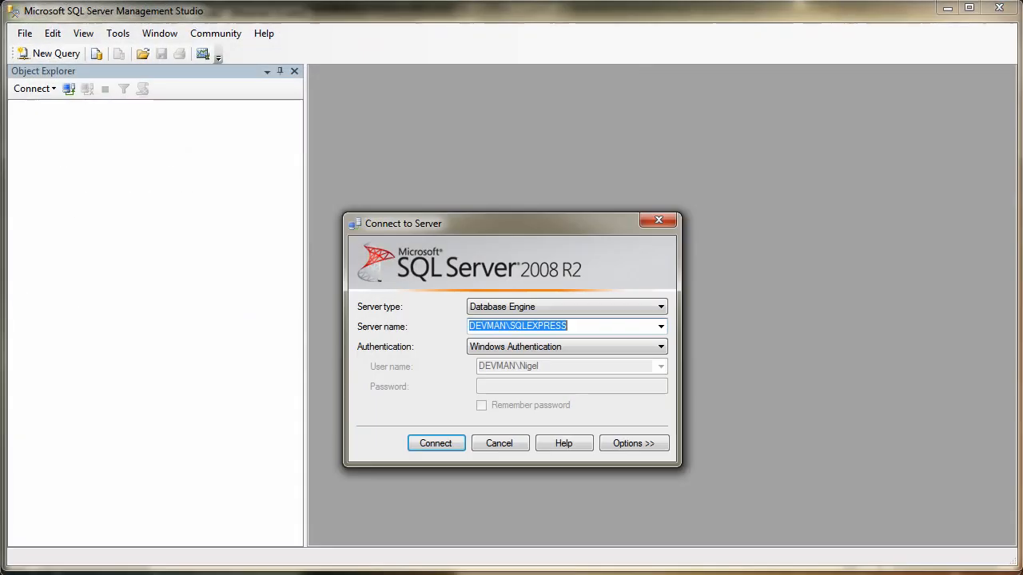
{"action": "mouse_move", "coordinate": [544, 339]}
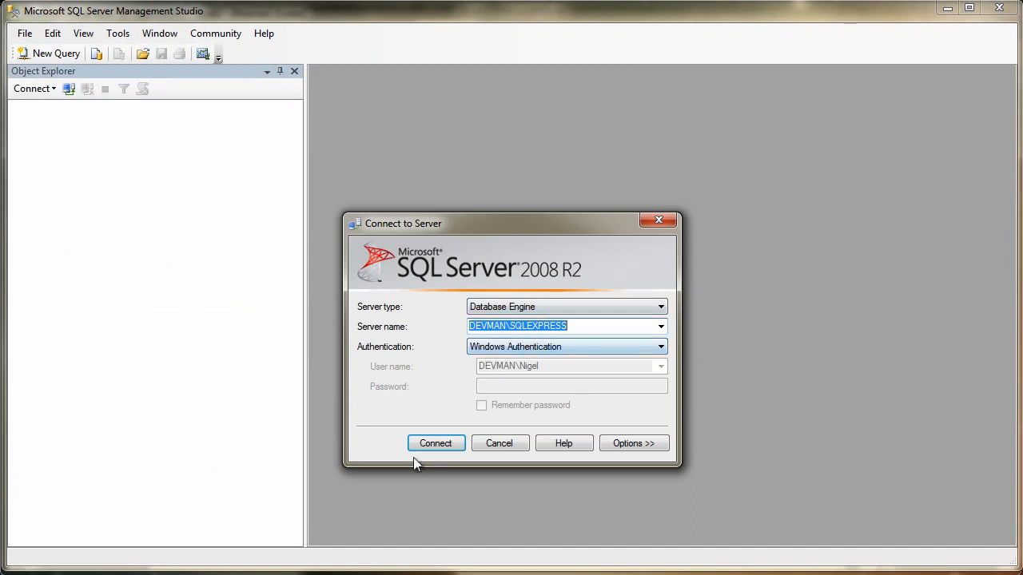
Connect to DEVMAN\SQLEXPRESS and expand Databases and DemoDataBase.
{"action": "left_click", "coordinate": [435, 443]}
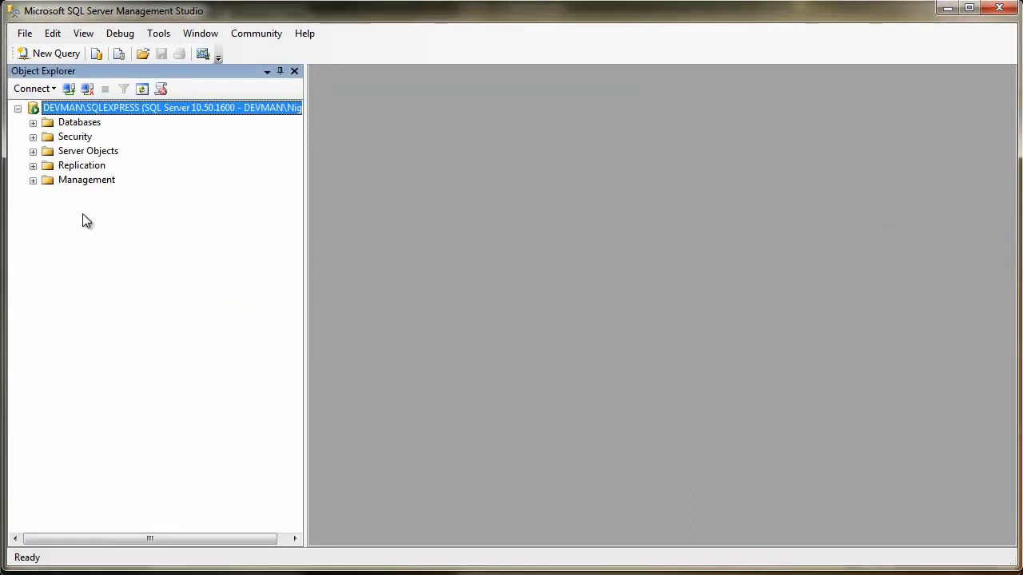
{"action": "left_click", "coordinate": [33, 122]}
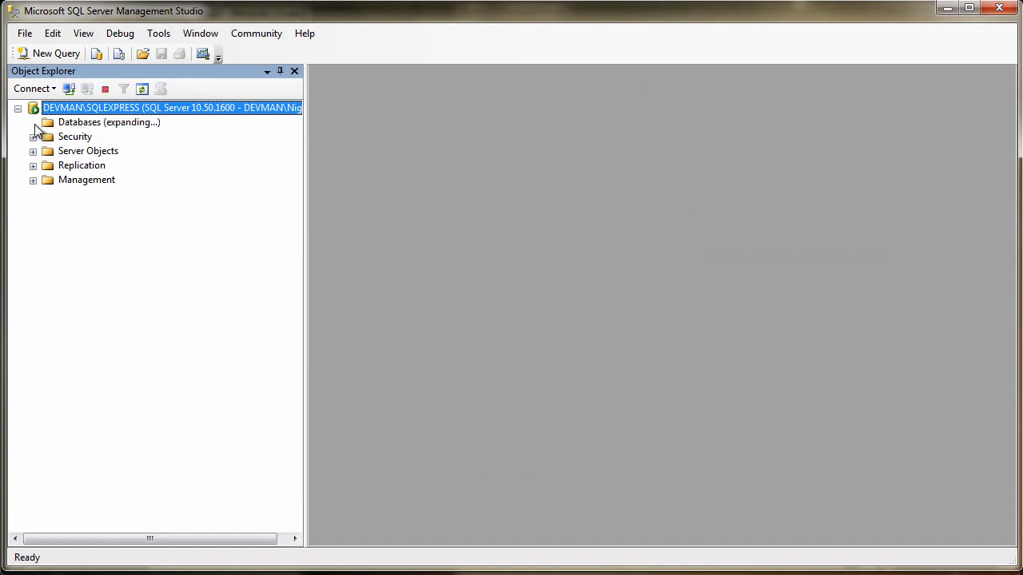
{"action": "left_click", "coordinate": [34, 123]}
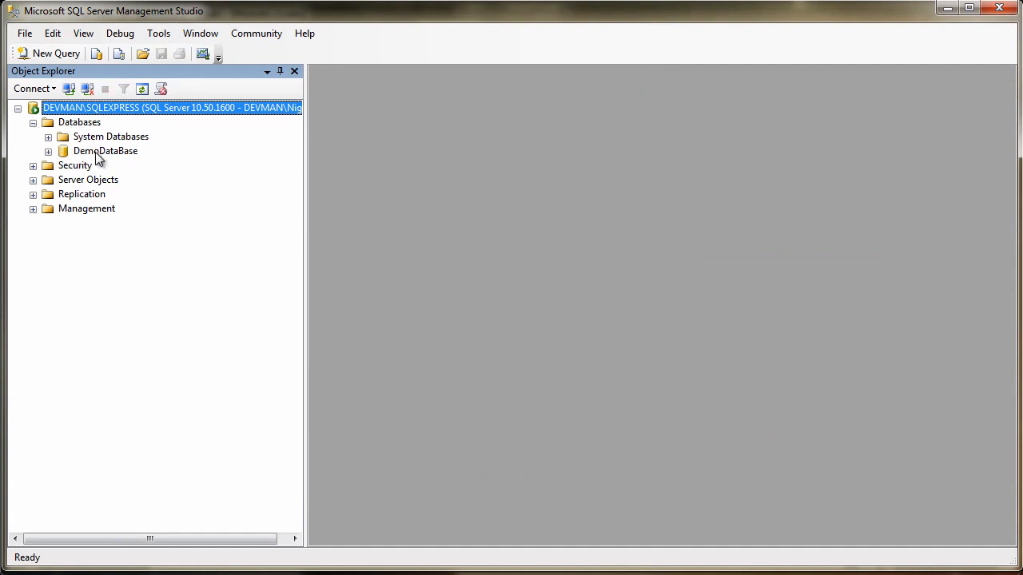
{"action": "left_click", "coordinate": [105, 151]}
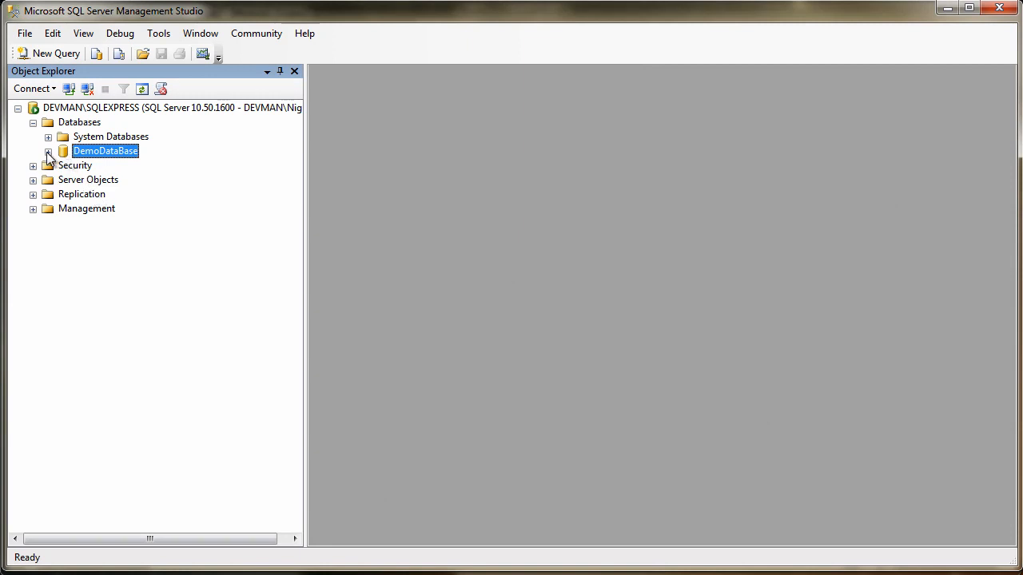
Confirm DemoDataBase's Tables folder holds only system tables, then select the connection code.
{"action": "right_click", "coordinate": [102, 179]}
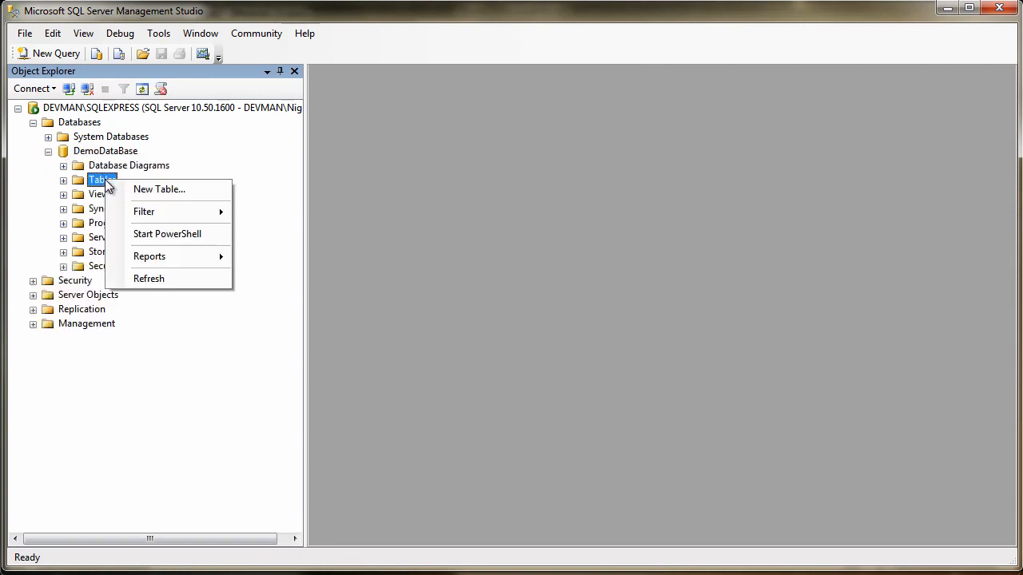
{"action": "mouse_move", "coordinate": [159, 189]}
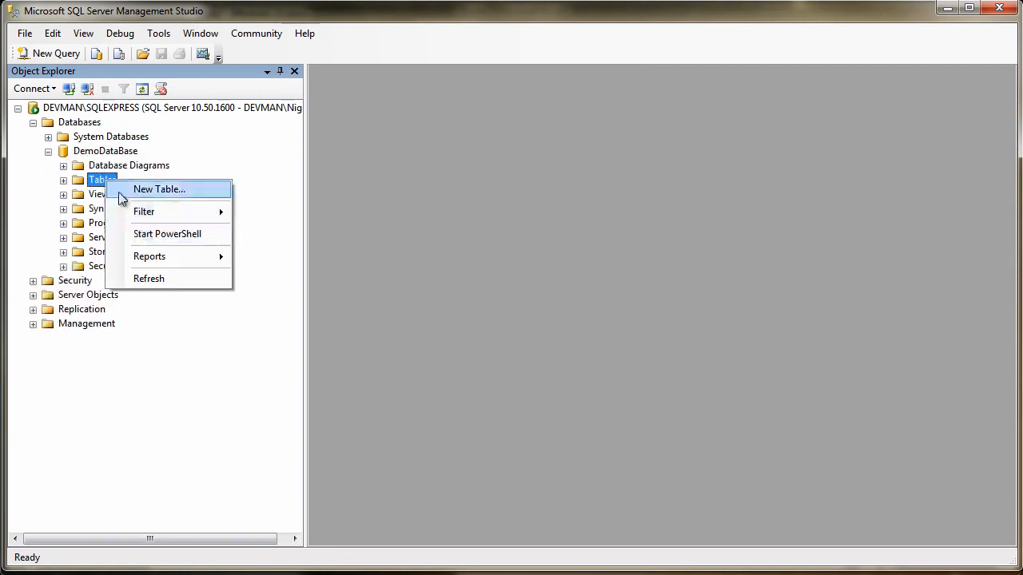
{"action": "mouse_move", "coordinate": [167, 233]}
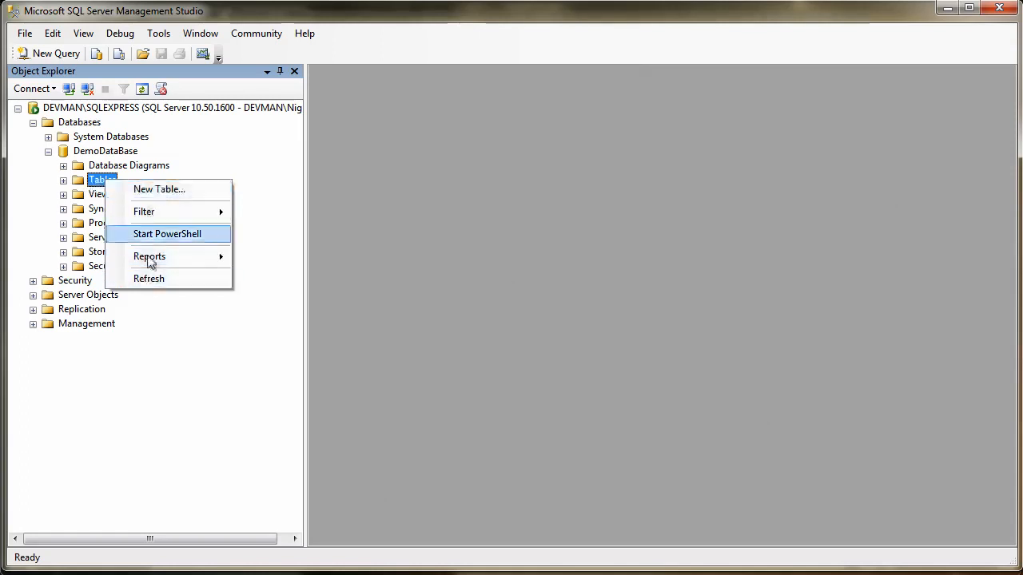
{"action": "mouse_move", "coordinate": [149, 255]}
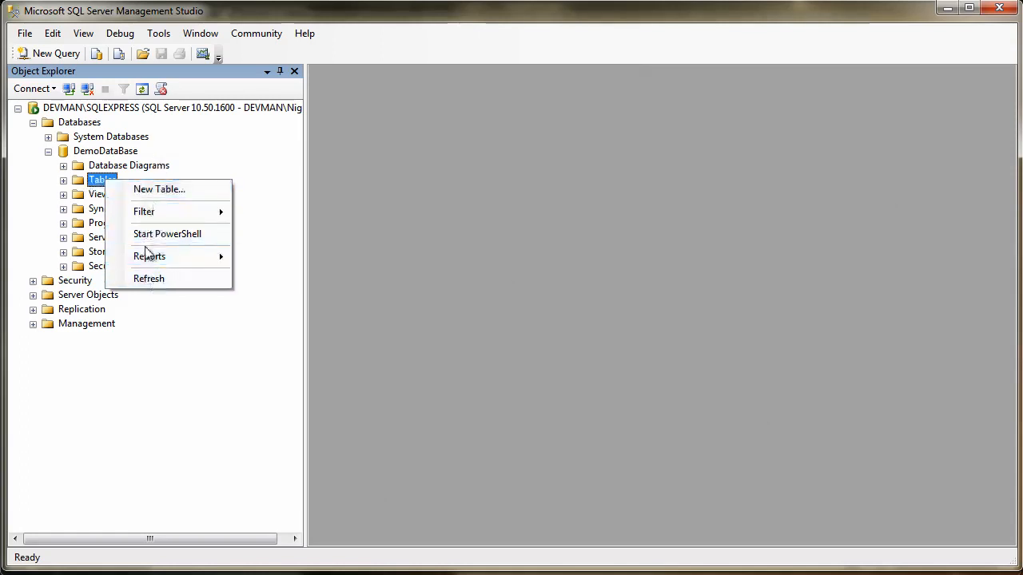
{"action": "mouse_move", "coordinate": [184, 172]}
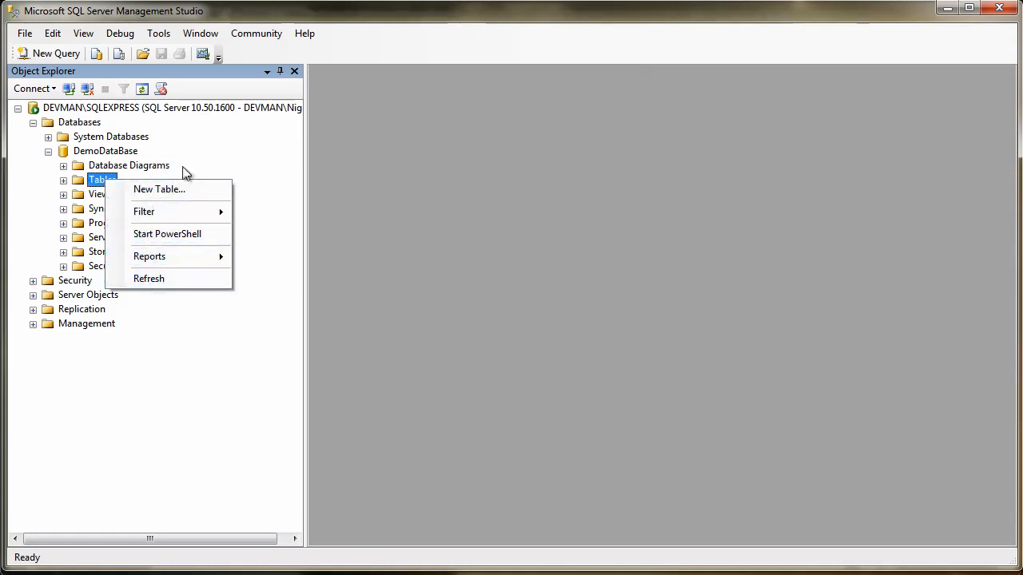
{"action": "mouse_move", "coordinate": [63, 414]}
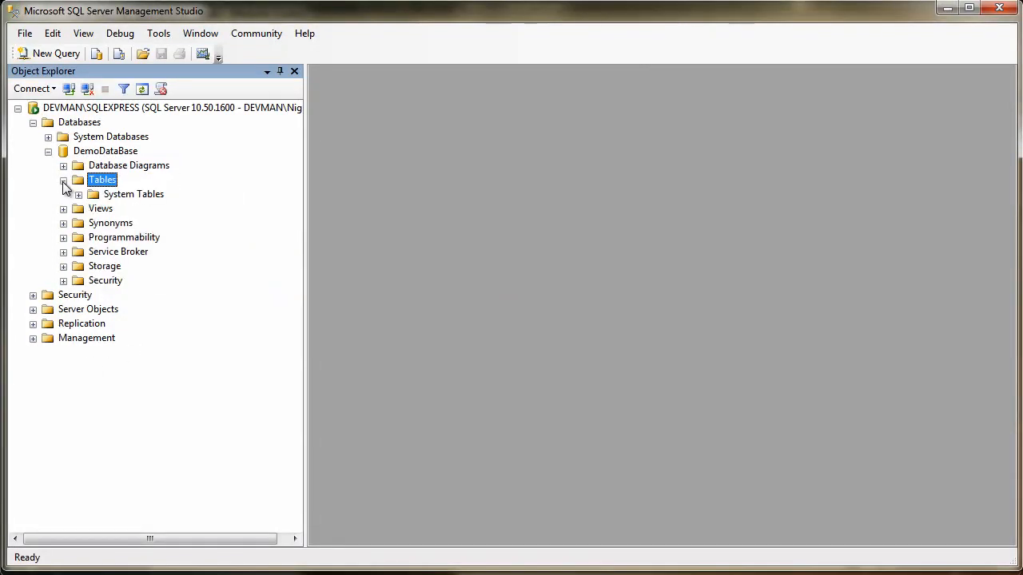
{"action": "left_click", "coordinate": [63, 180]}
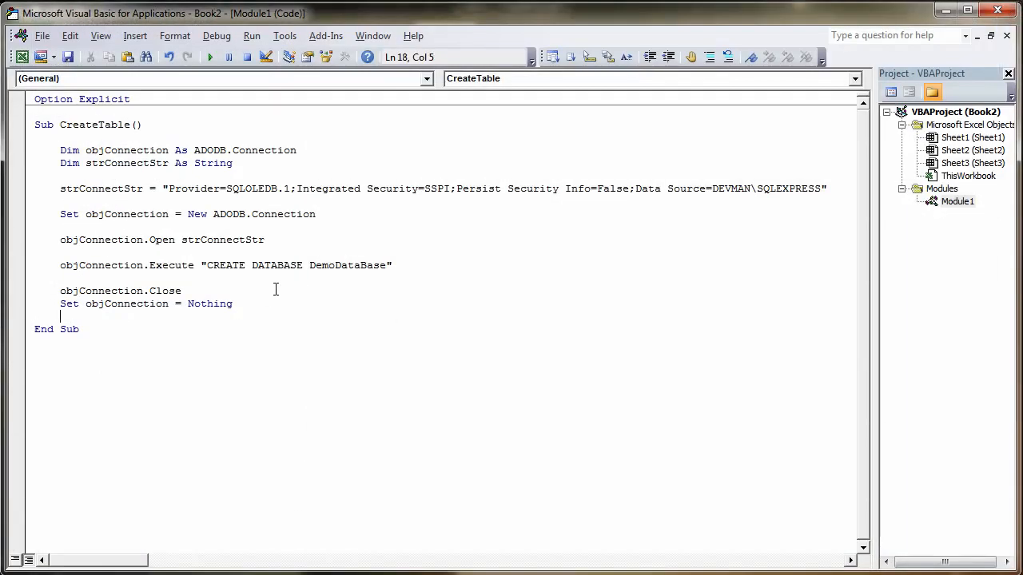
{"action": "left_click_drag", "start_coordinate": [60, 240], "coordinate": [232, 303]}
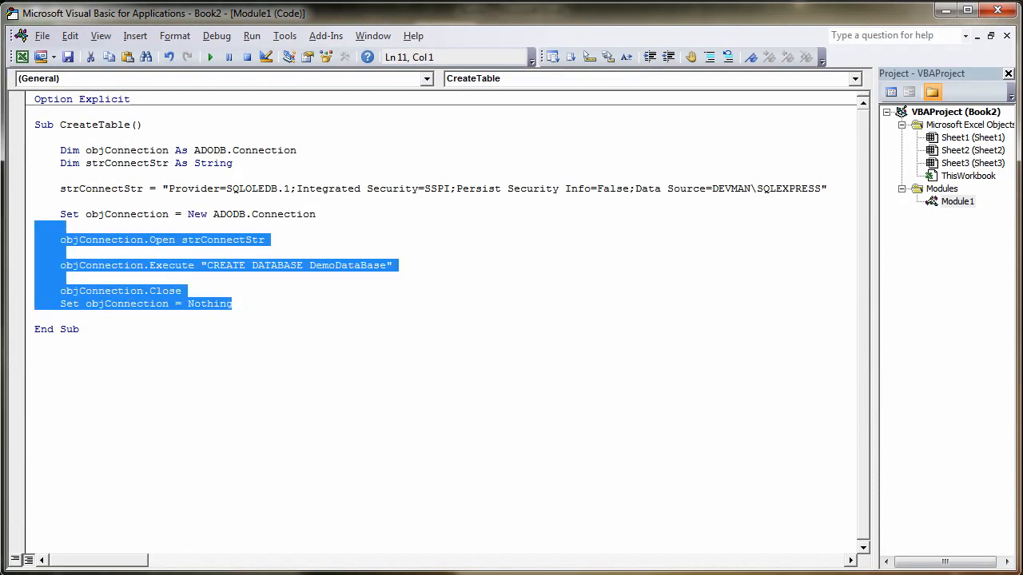